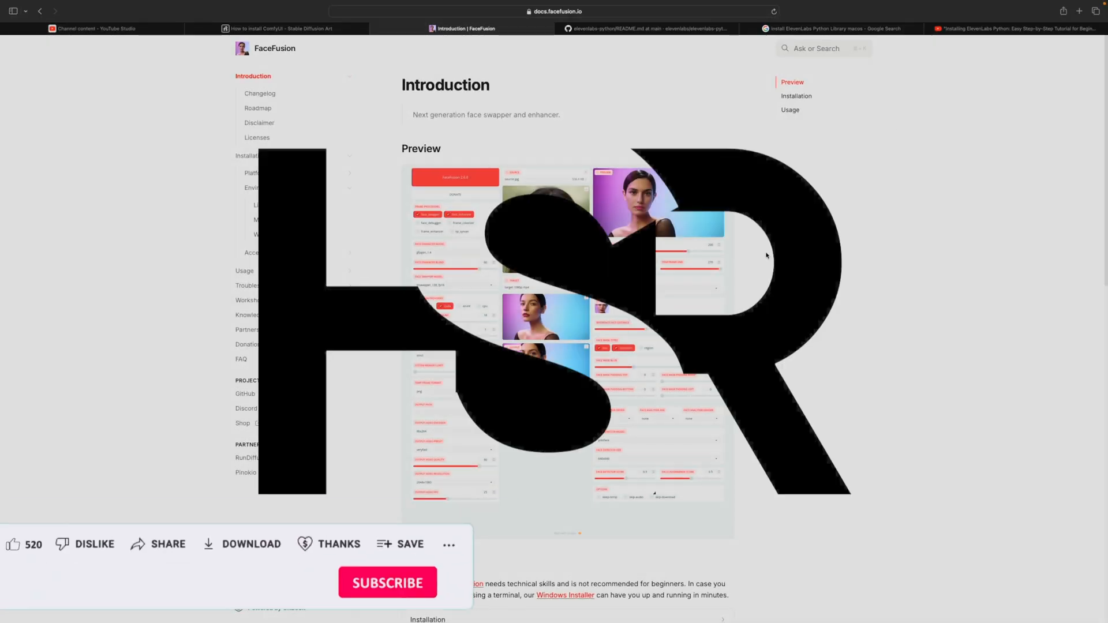
# Step: Focus Safari's address bar and dismiss the Favorites overlay
pyautogui.click(13, 544)
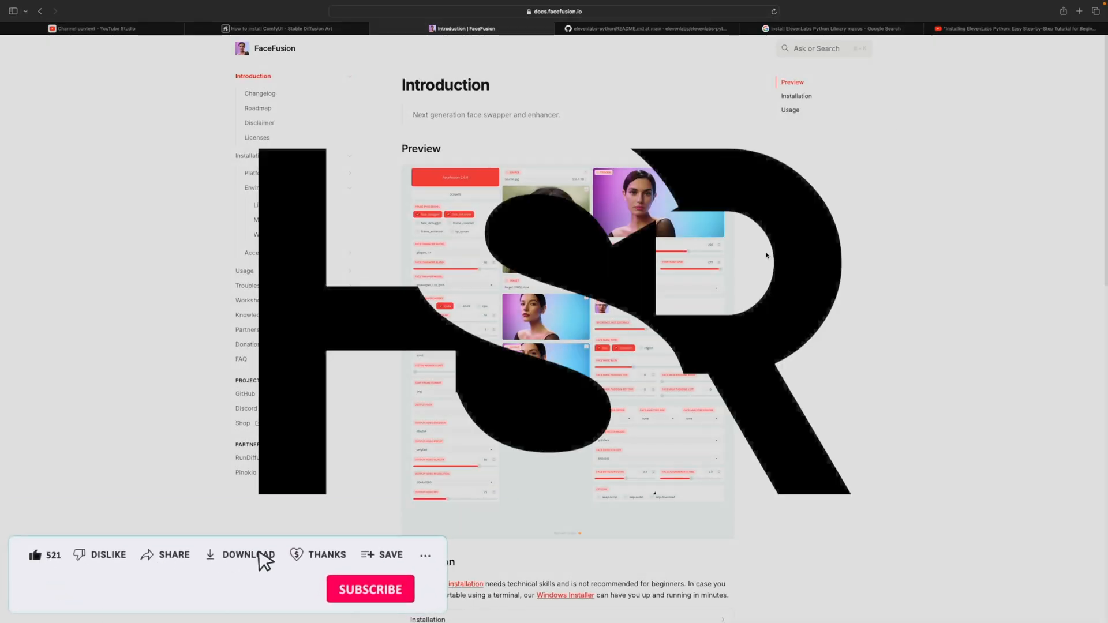
pyautogui.click(326, 555)
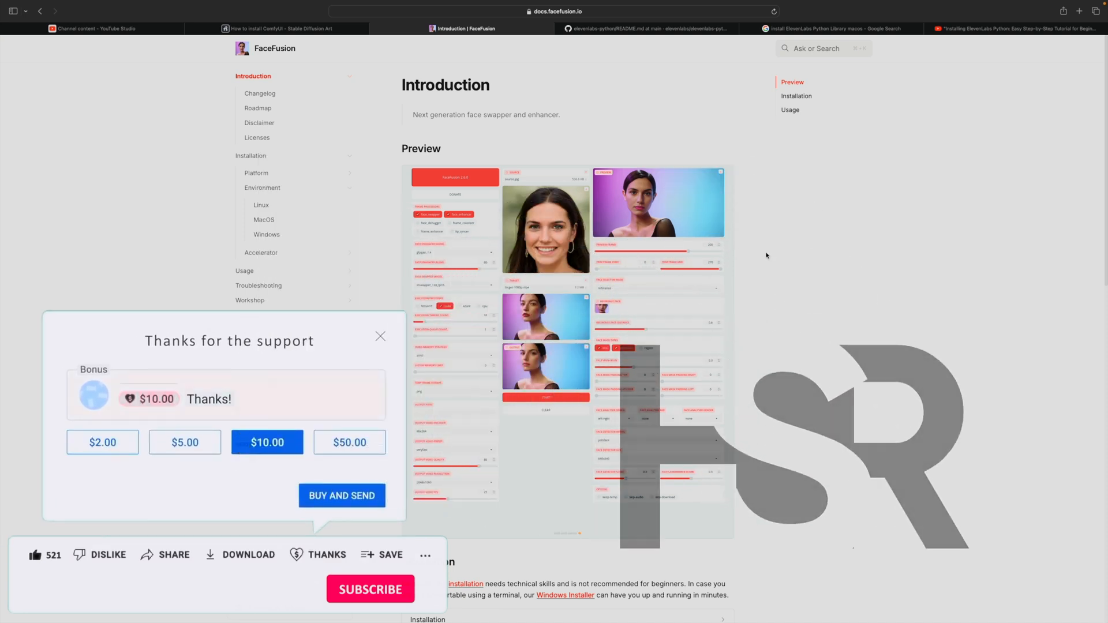
pyautogui.click(380, 336)
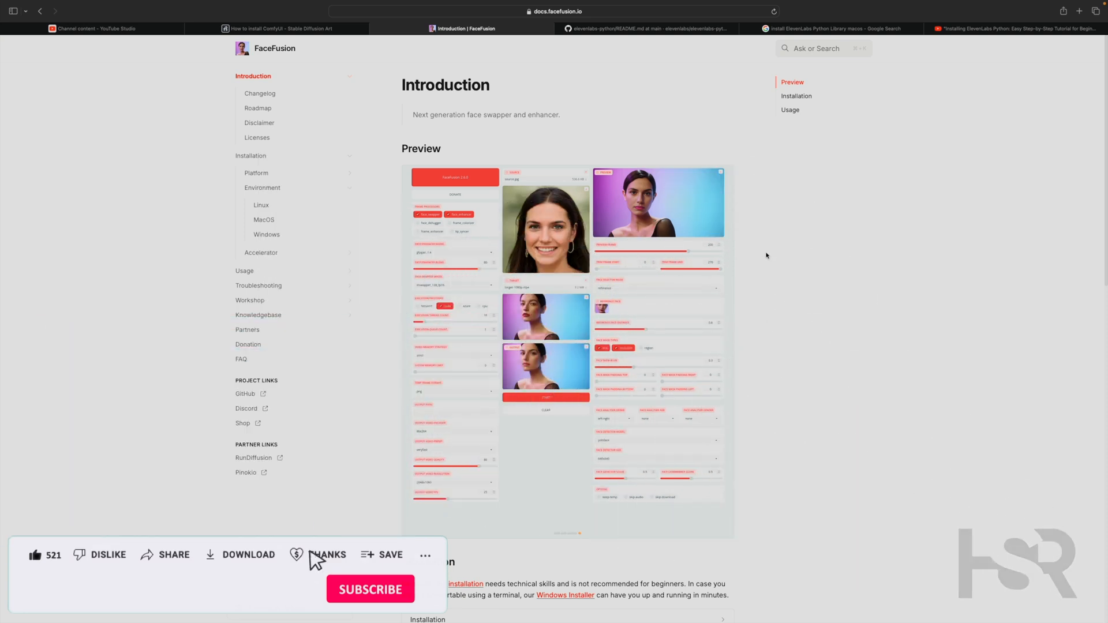
pyautogui.click(369, 590)
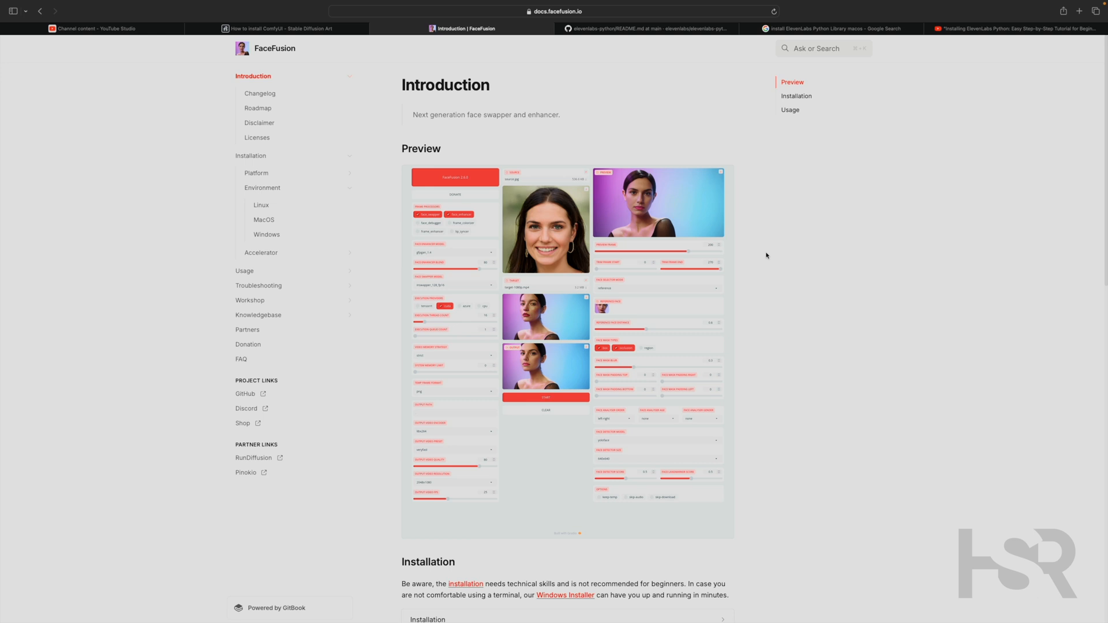
pyautogui.moveTo(542, 308)
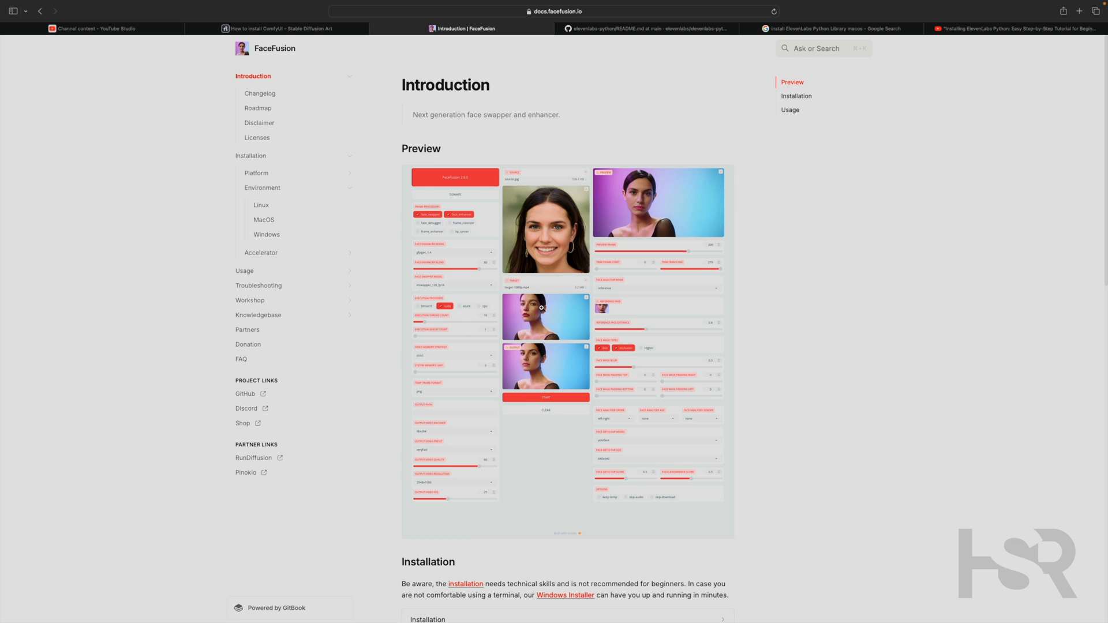
pyautogui.moveTo(553, 314)
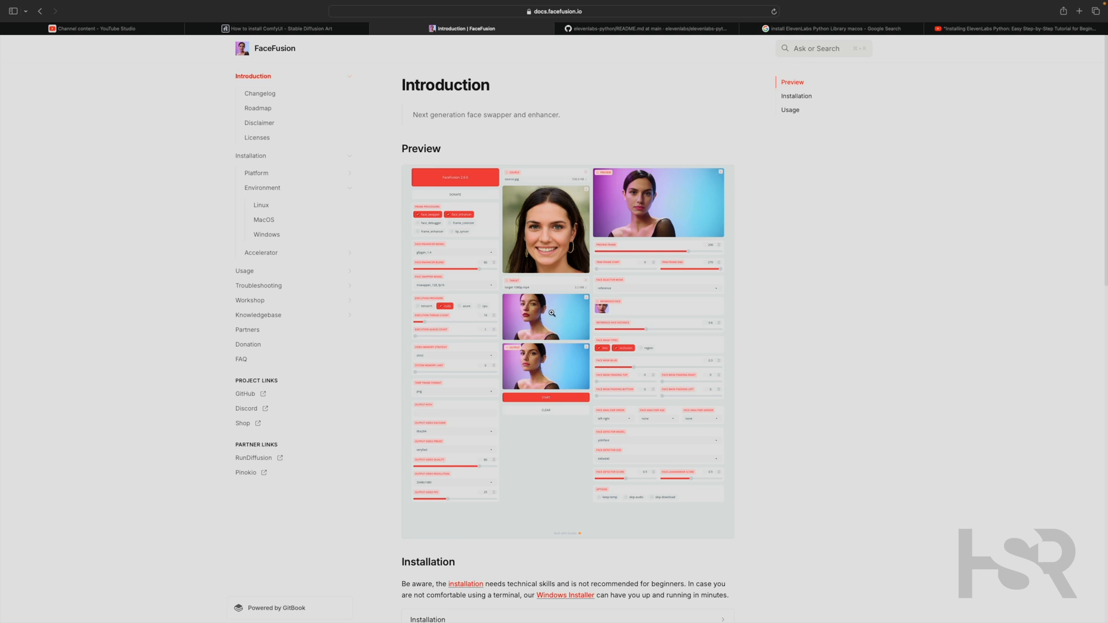
pyautogui.moveTo(572, 334)
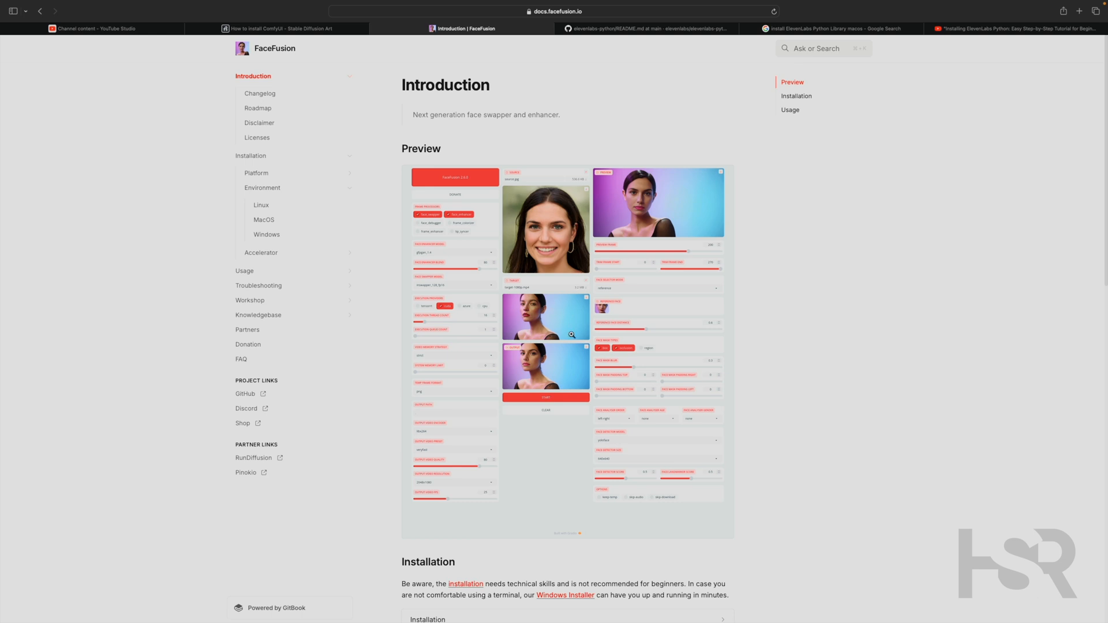
pyautogui.moveTo(582, 211)
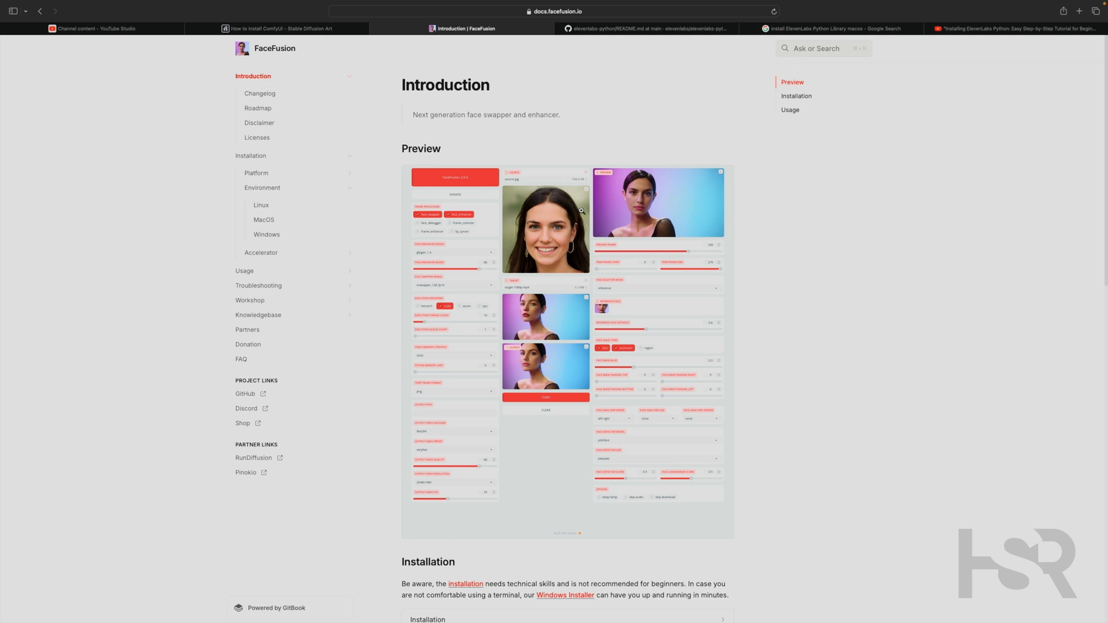
pyautogui.moveTo(550, 228)
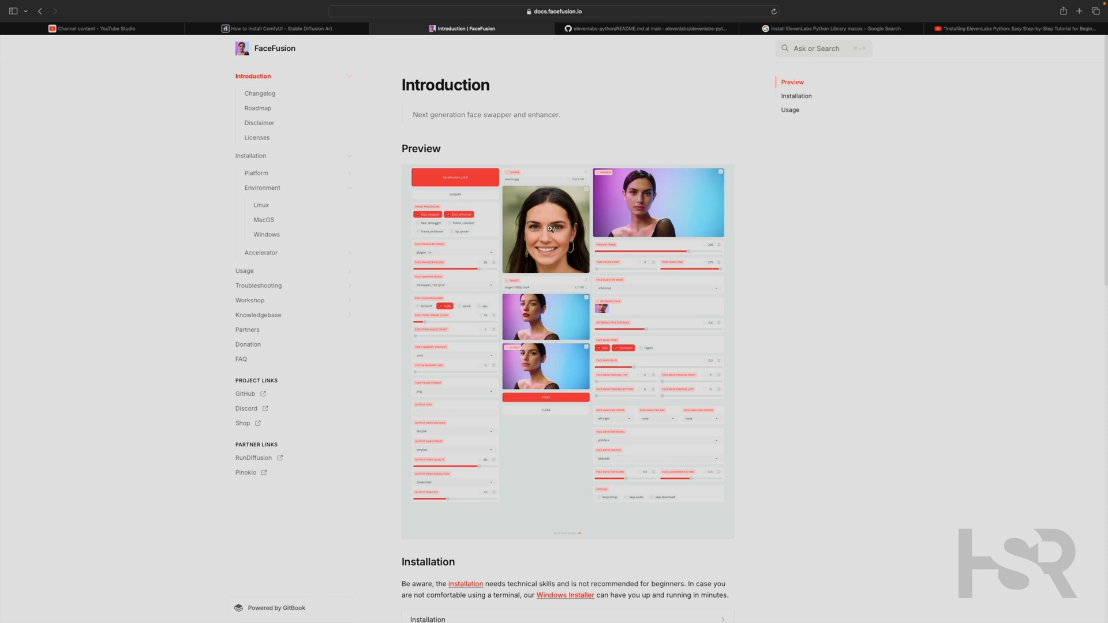
pyautogui.moveTo(613, 262)
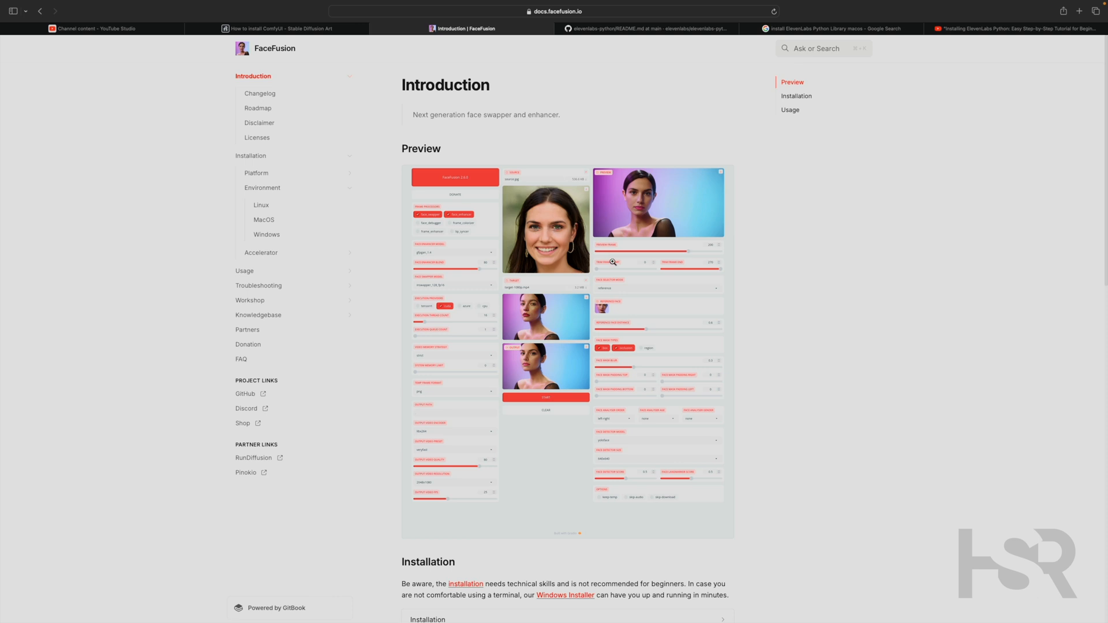
pyautogui.moveTo(554, 318)
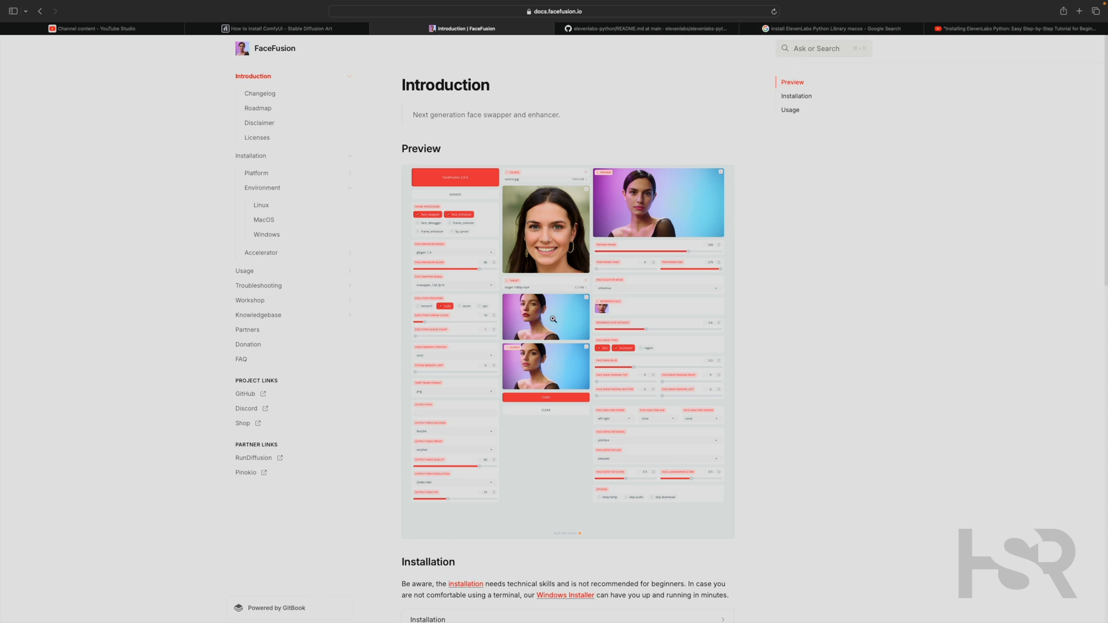
pyautogui.moveTo(553, 364)
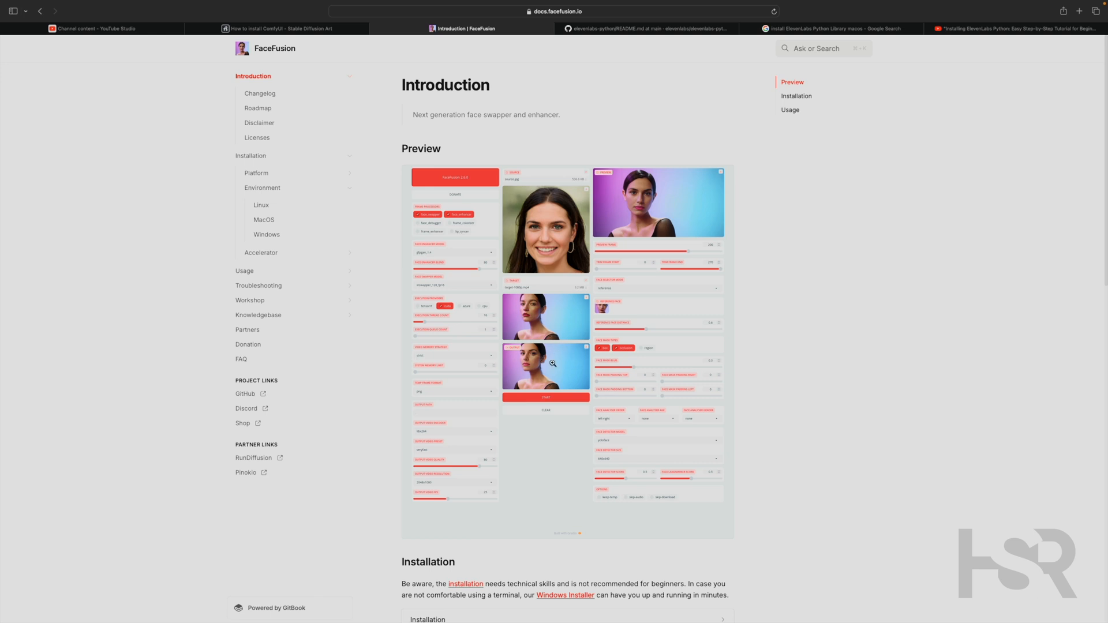
pyautogui.moveTo(695, 478)
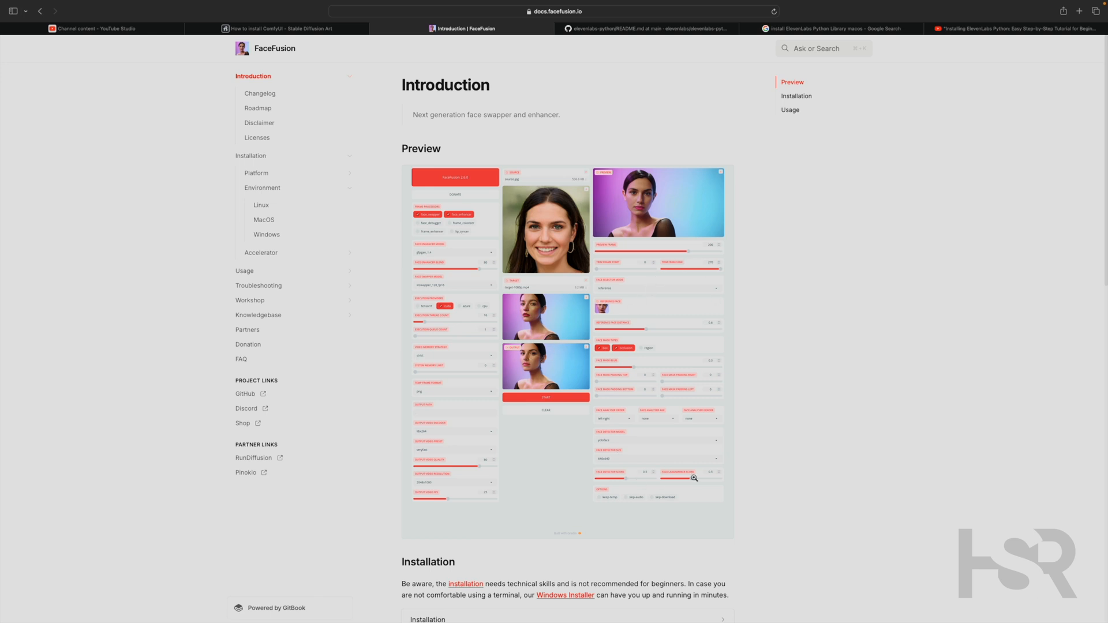
pyautogui.moveTo(513, 450)
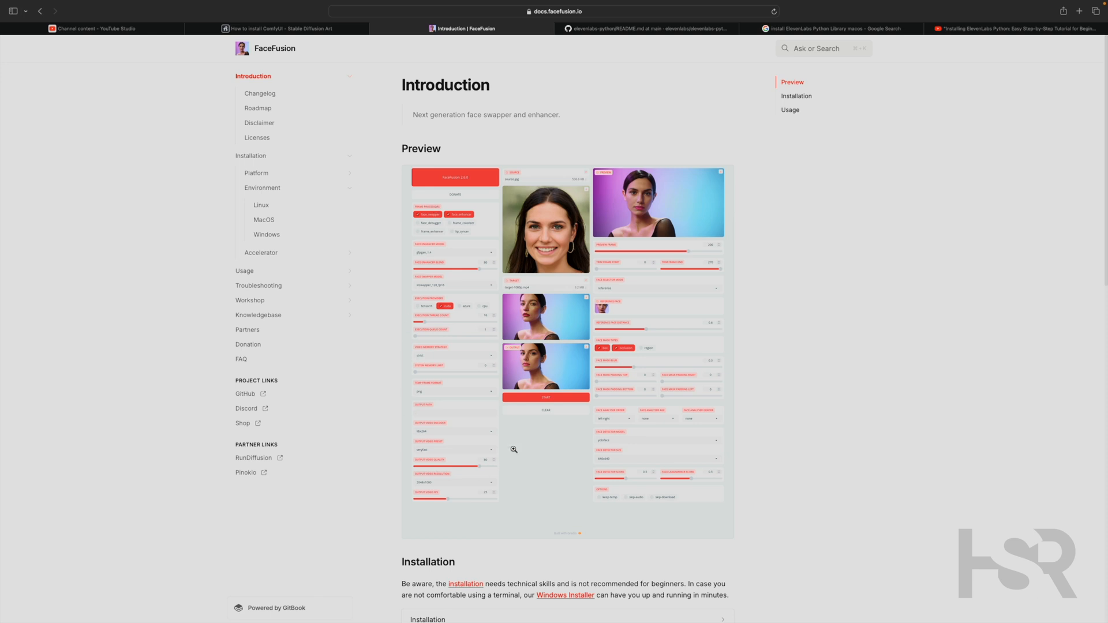
pyautogui.moveTo(611, 310)
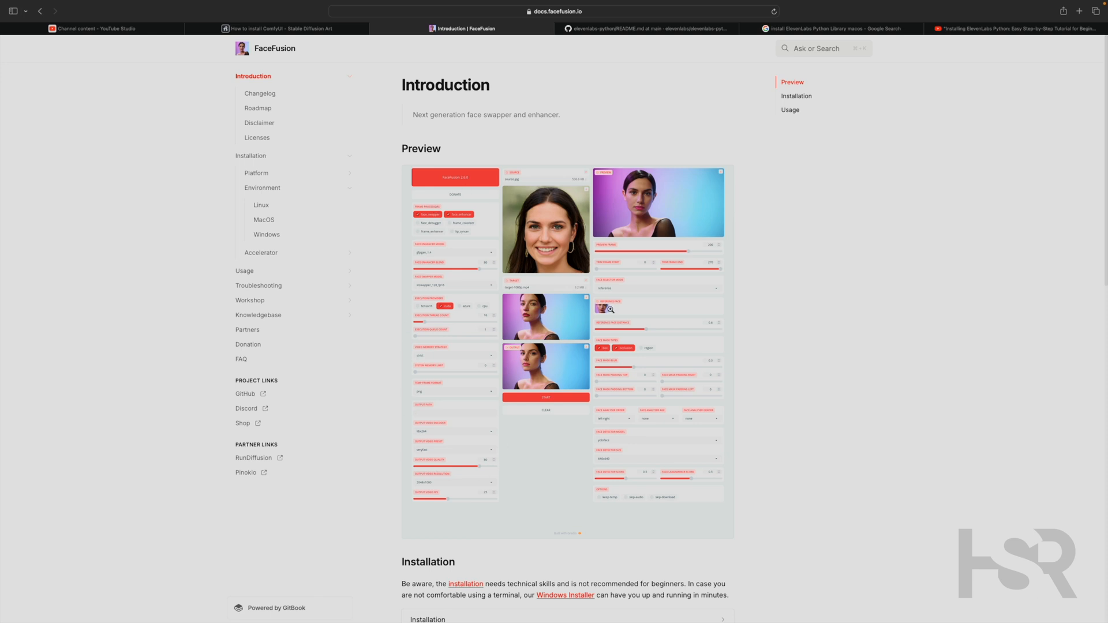
pyautogui.moveTo(693, 298)
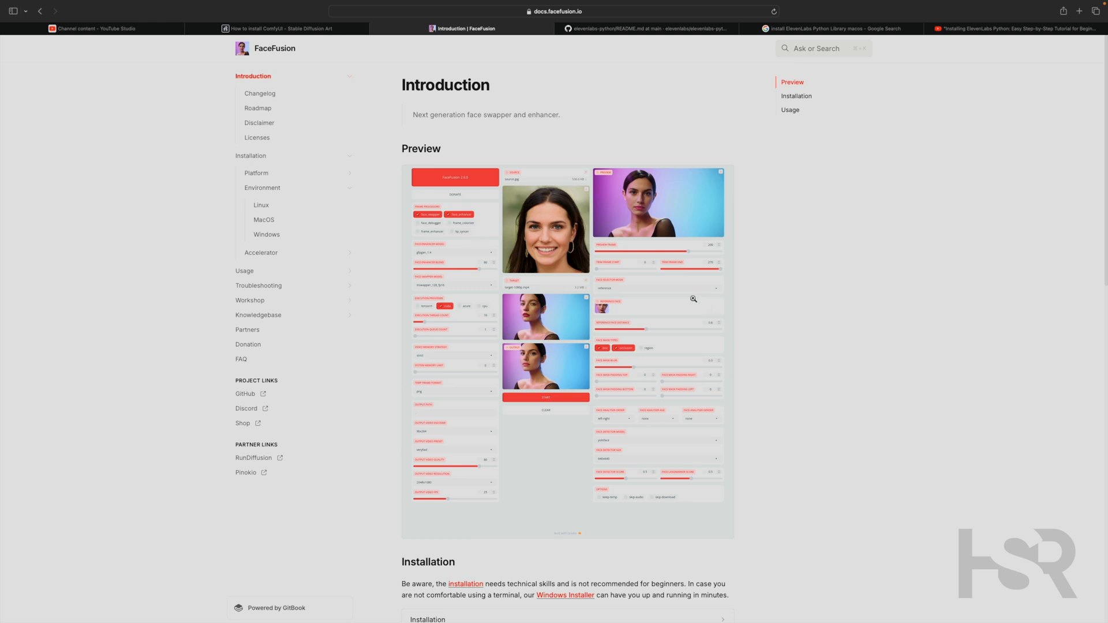
pyautogui.moveTo(670, 473)
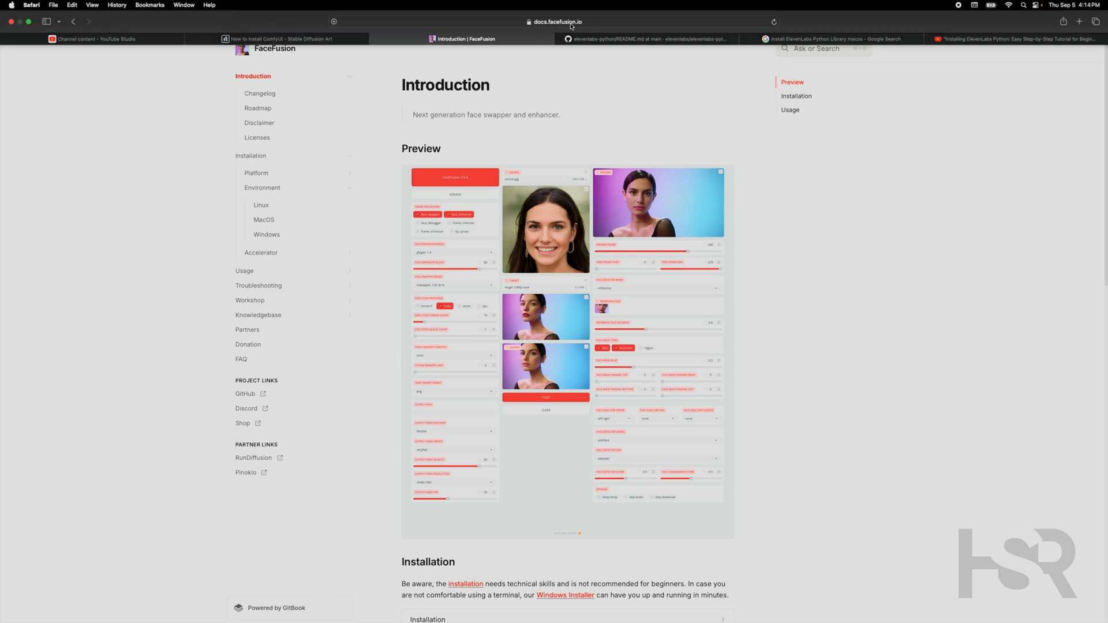
# Step: Expand the Platform group under Installation in the FaceFusion docs sidebar
pyautogui.click(554, 22)
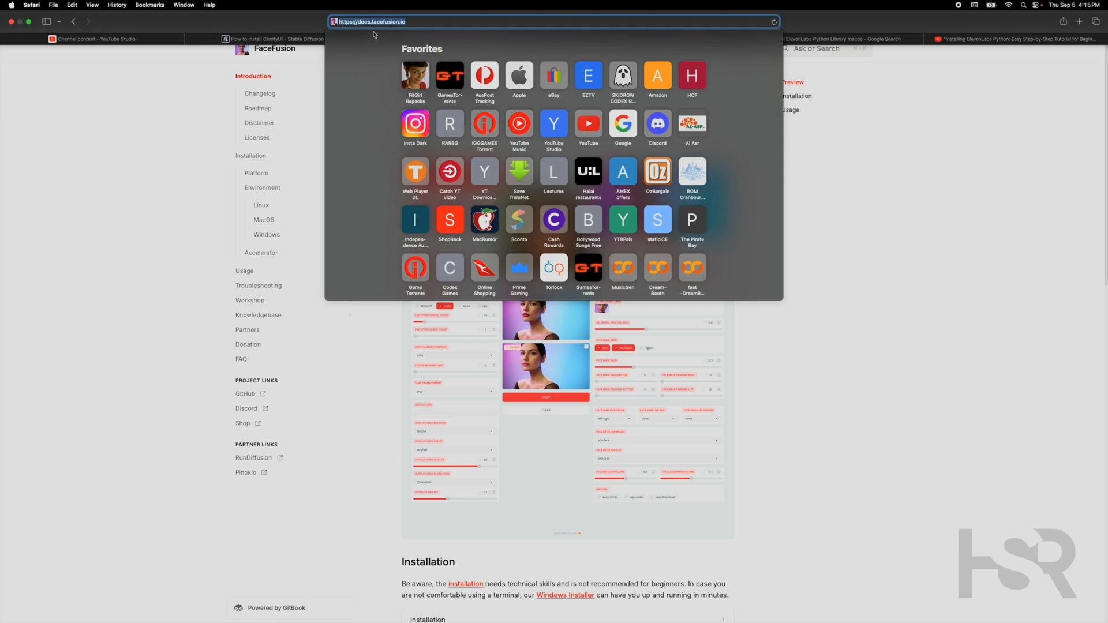
pyautogui.moveTo(407, 31)
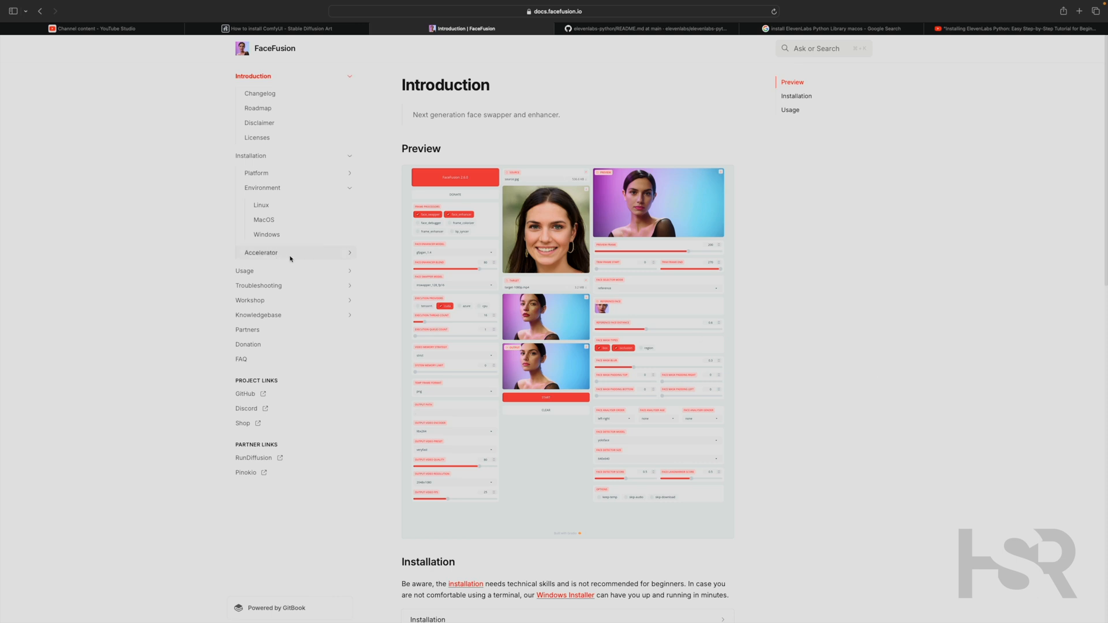
pyautogui.moveTo(629, 464)
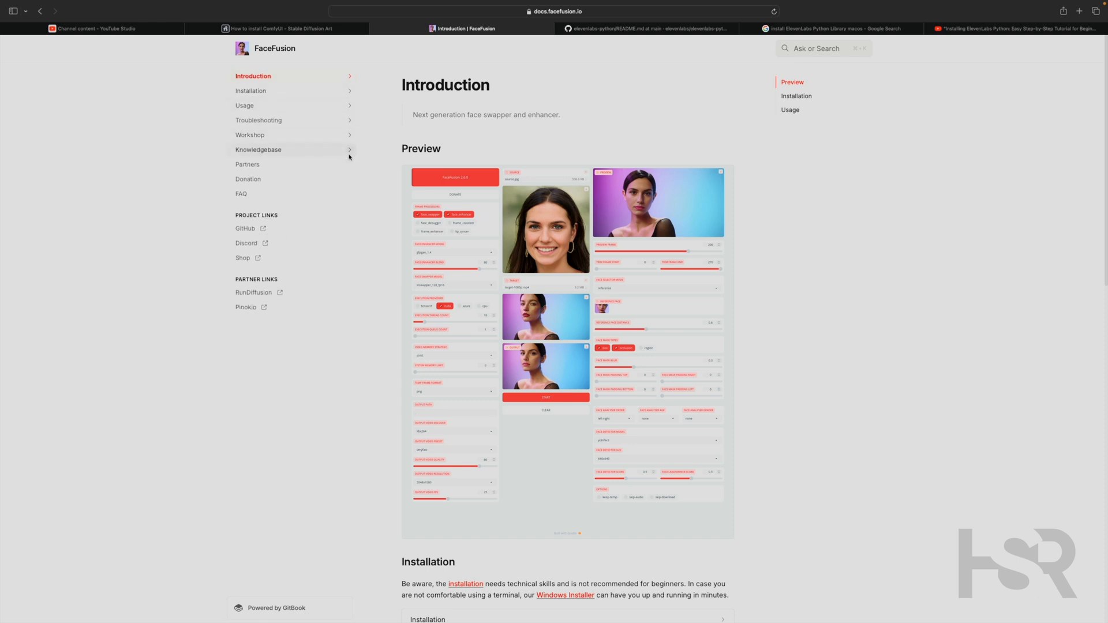
pyautogui.moveTo(349, 95)
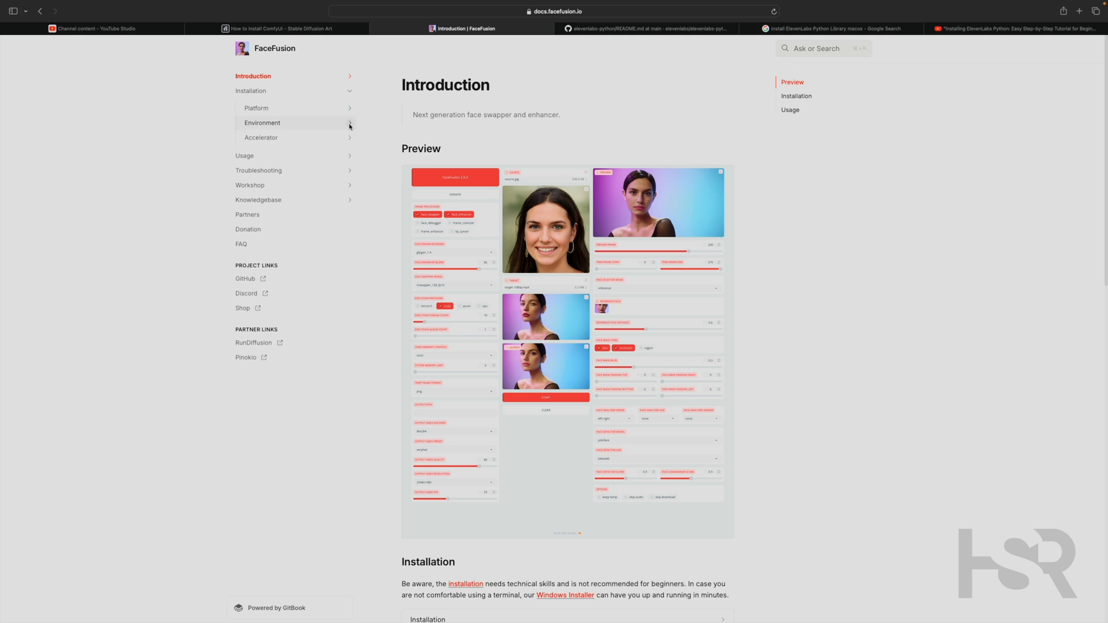
pyautogui.moveTo(274, 108)
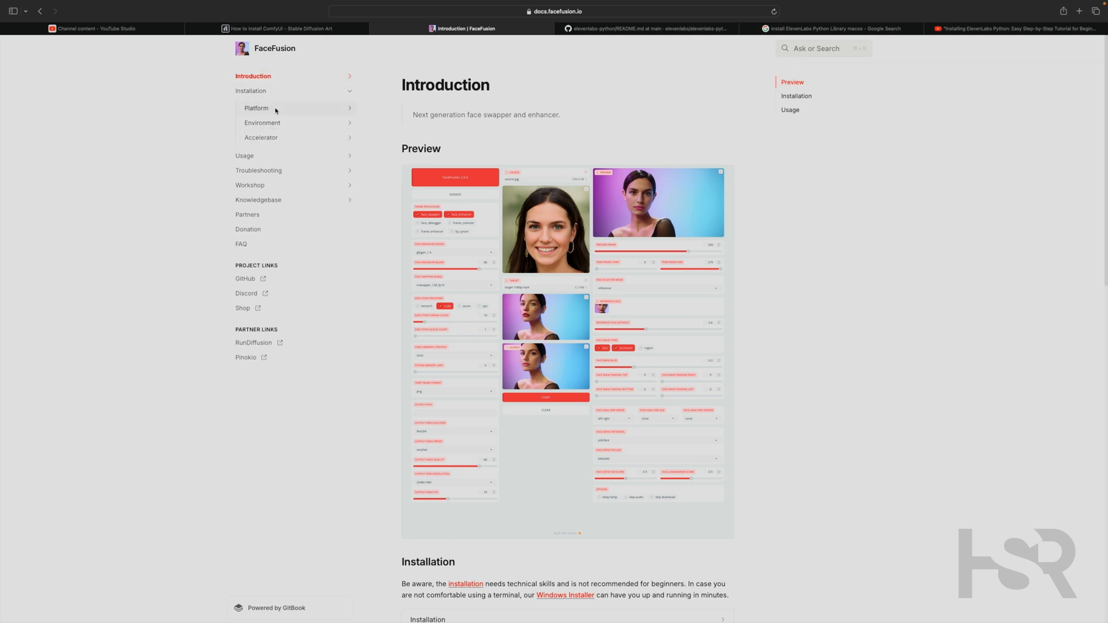
pyautogui.click(256, 107)
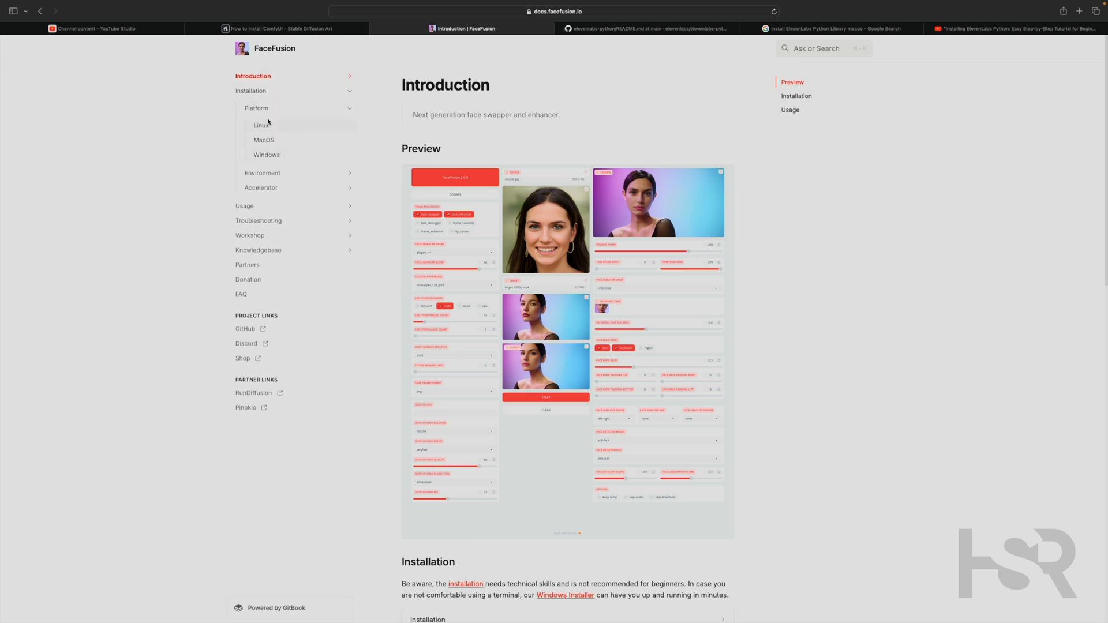
# Step: Show the FaceFusion Installation page listing its six setup steps
pyautogui.click(251, 90)
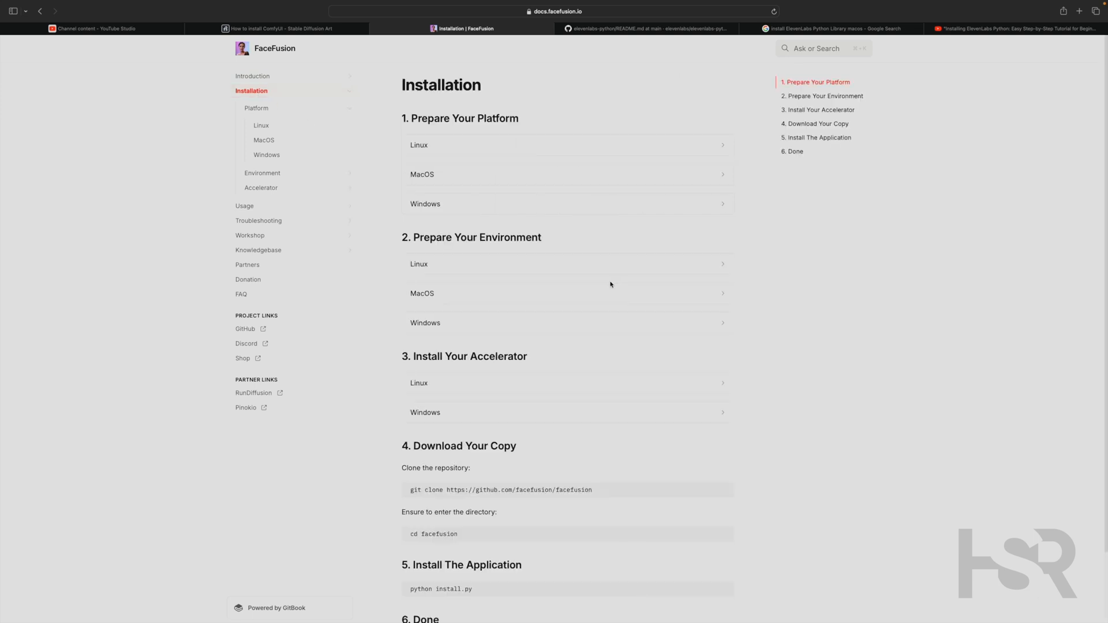
pyautogui.moveTo(444, 191)
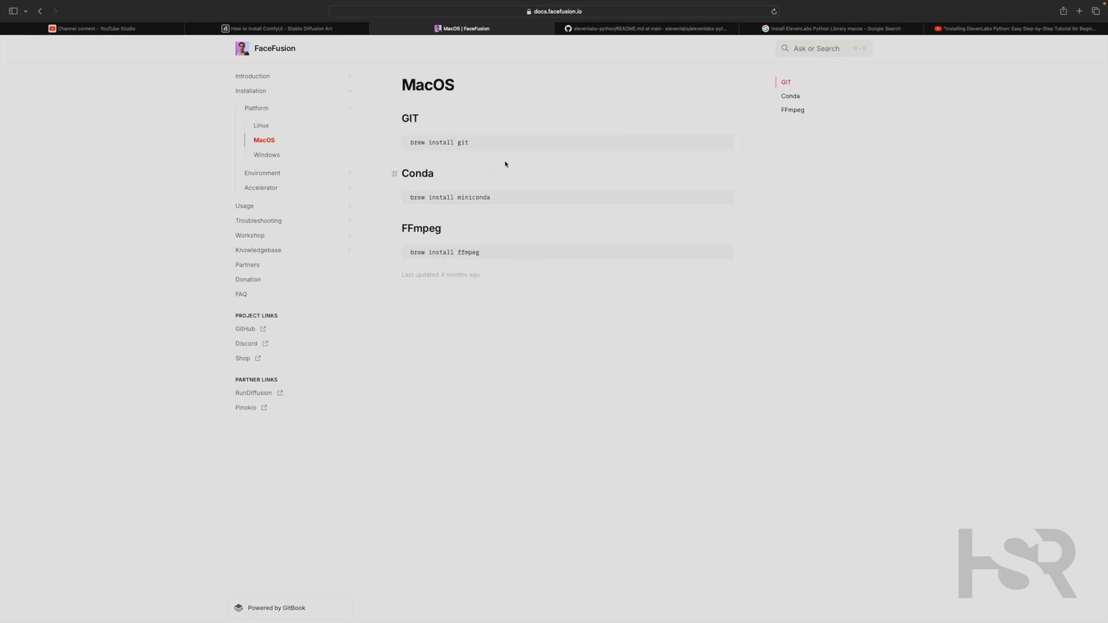
pyautogui.moveTo(444, 226)
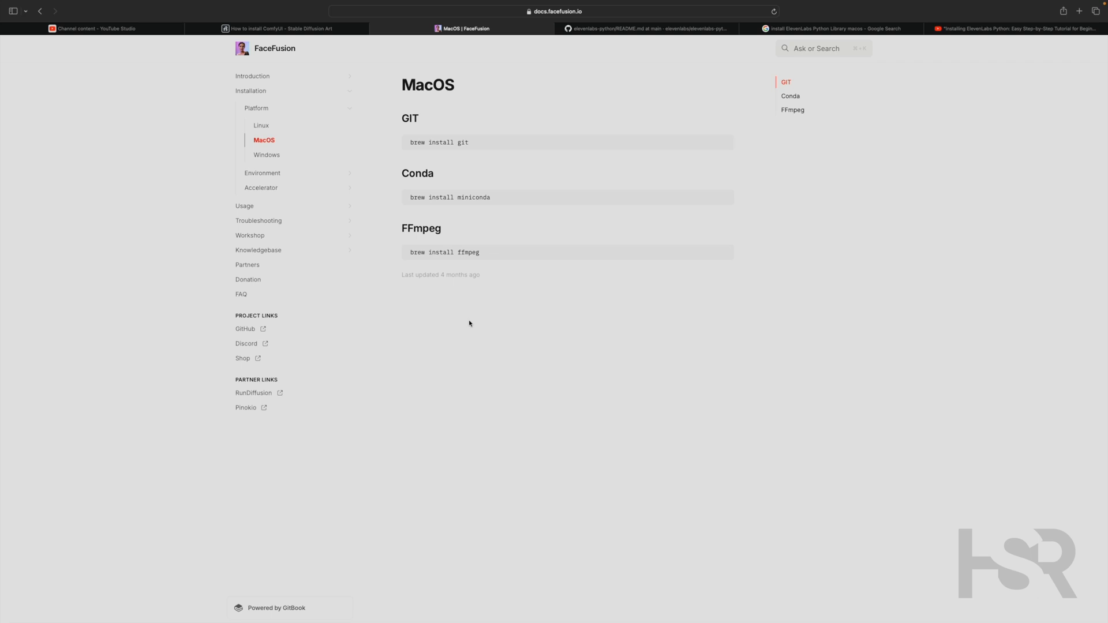
pyautogui.moveTo(459, 154)
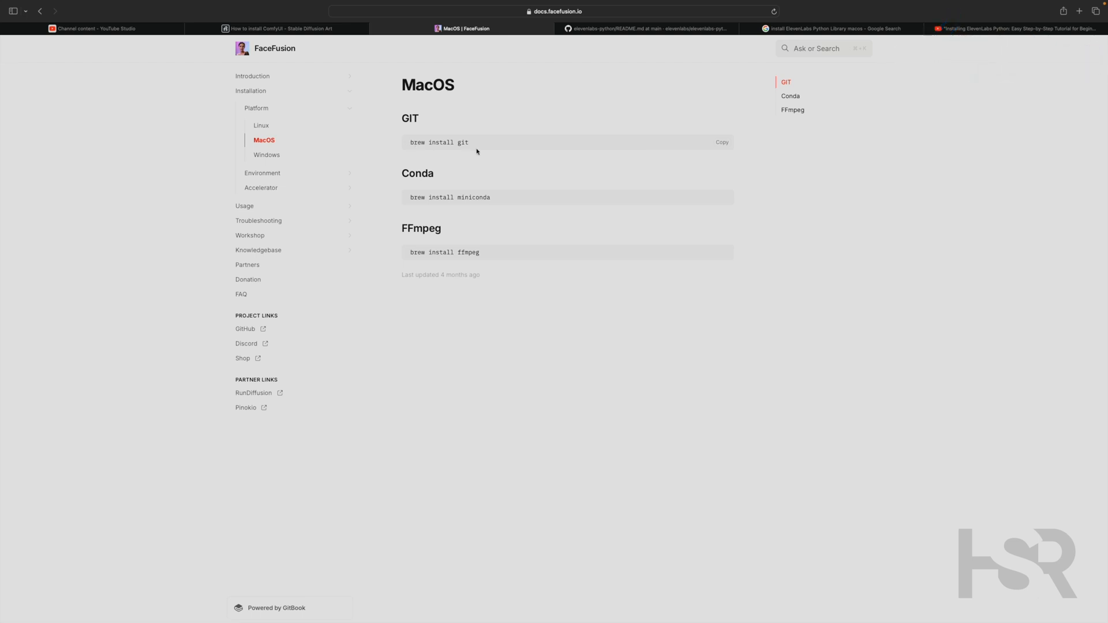
pyautogui.moveTo(489, 161)
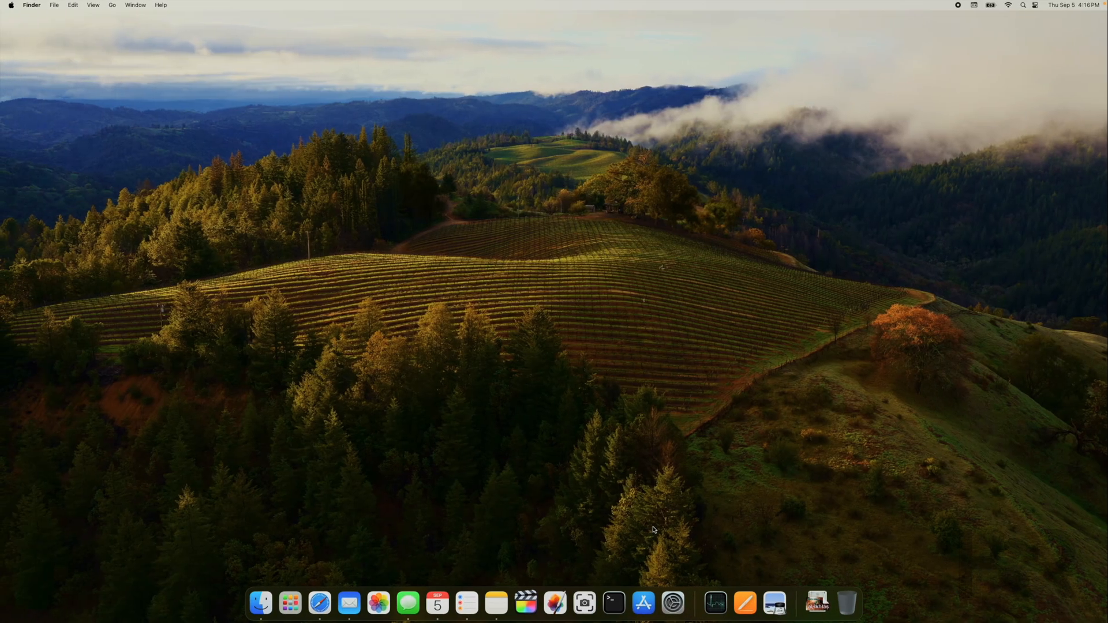
# Step: Start a Terminal session and return to the home folder with cd
pyautogui.click(614, 603)
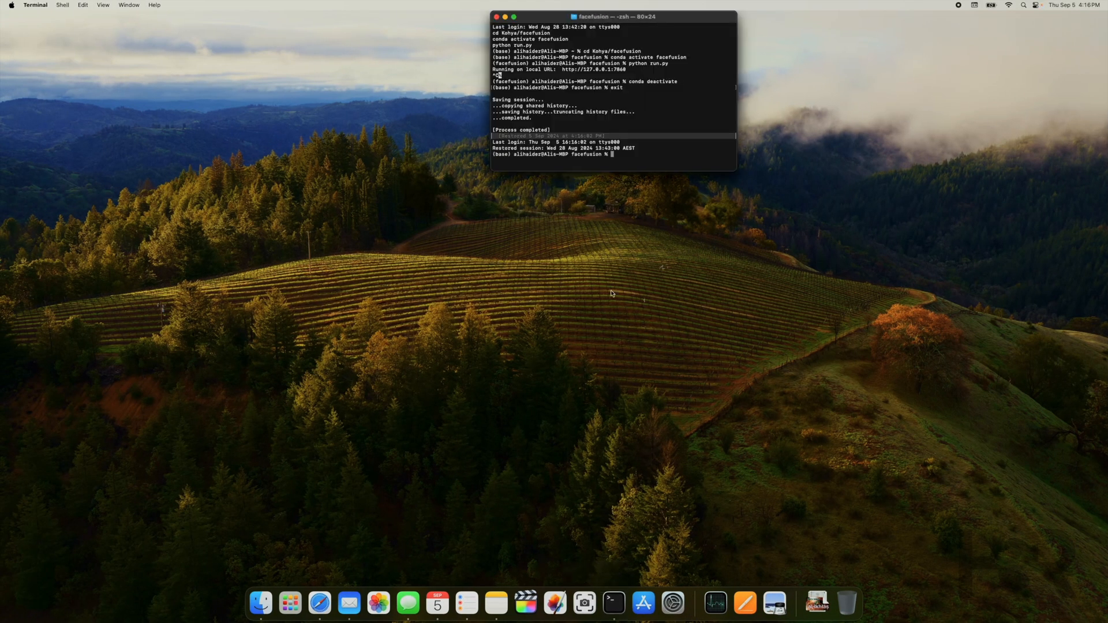
pyautogui.write('cd')
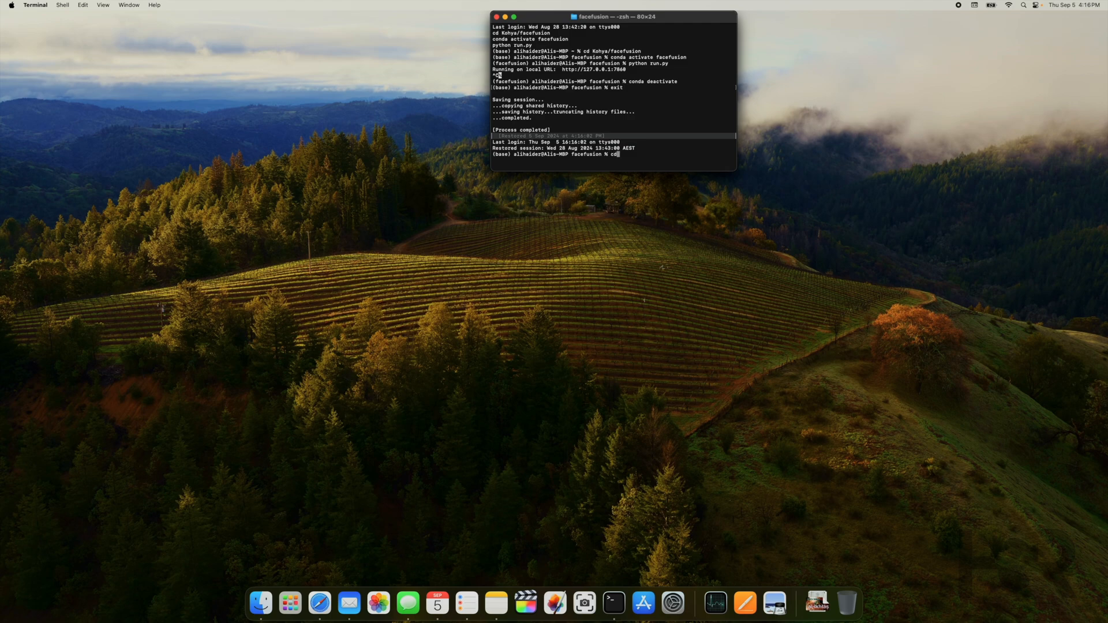
pyautogui.press('Return')
pyautogui.write('ls')
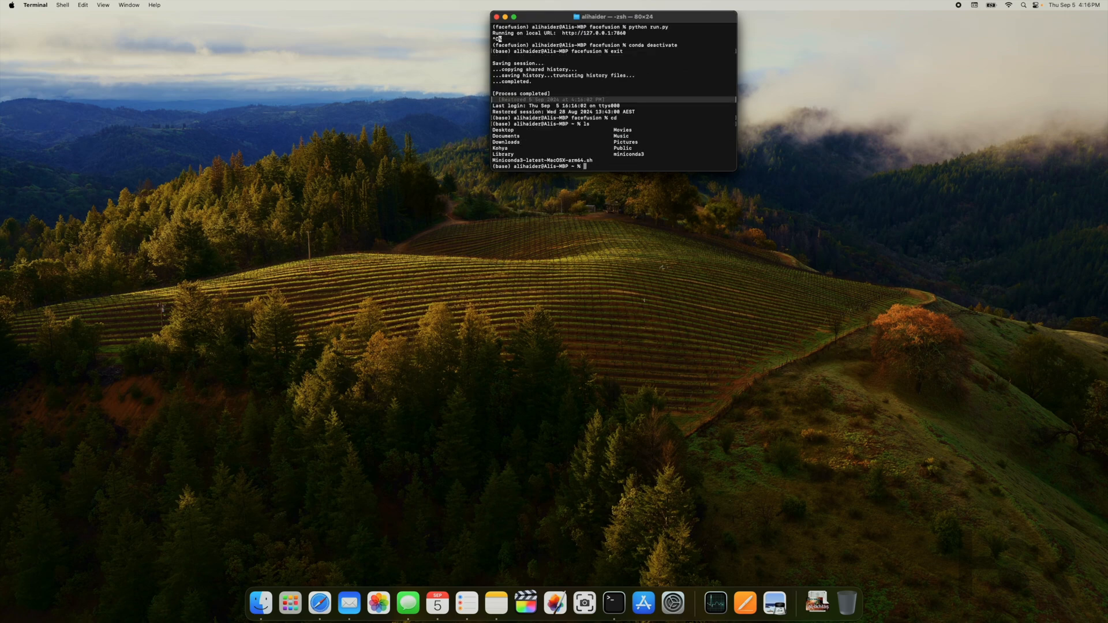
# Step: Move into the kohya folder holding ComfyUI, facefusion, kohya_ss and stable-diffusion-webui
pyautogui.write('cd')
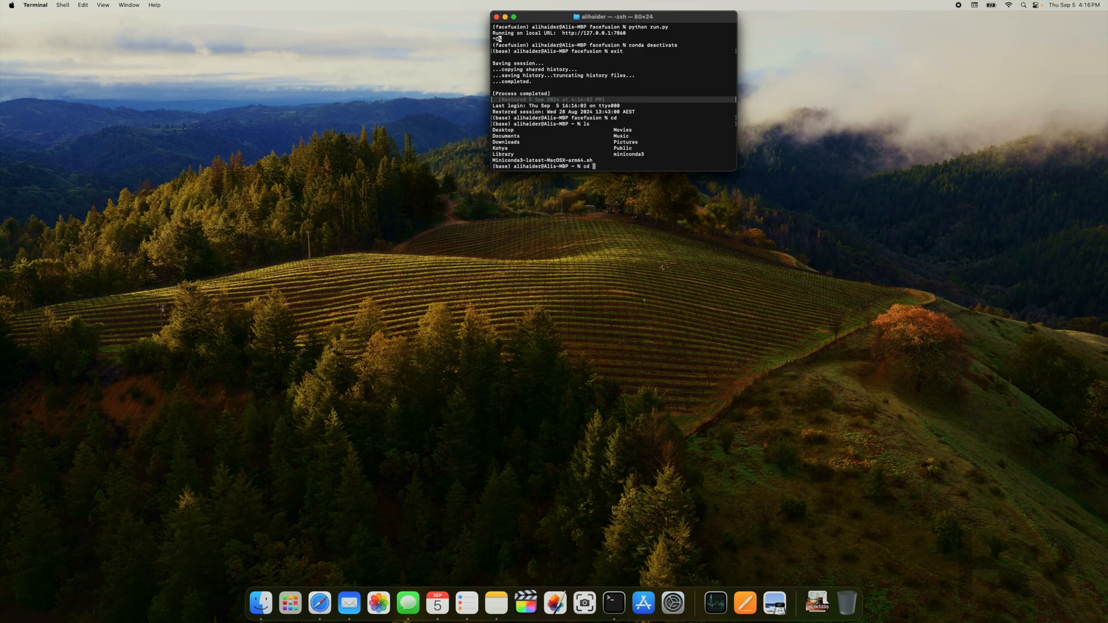
pyautogui.write('kohya')
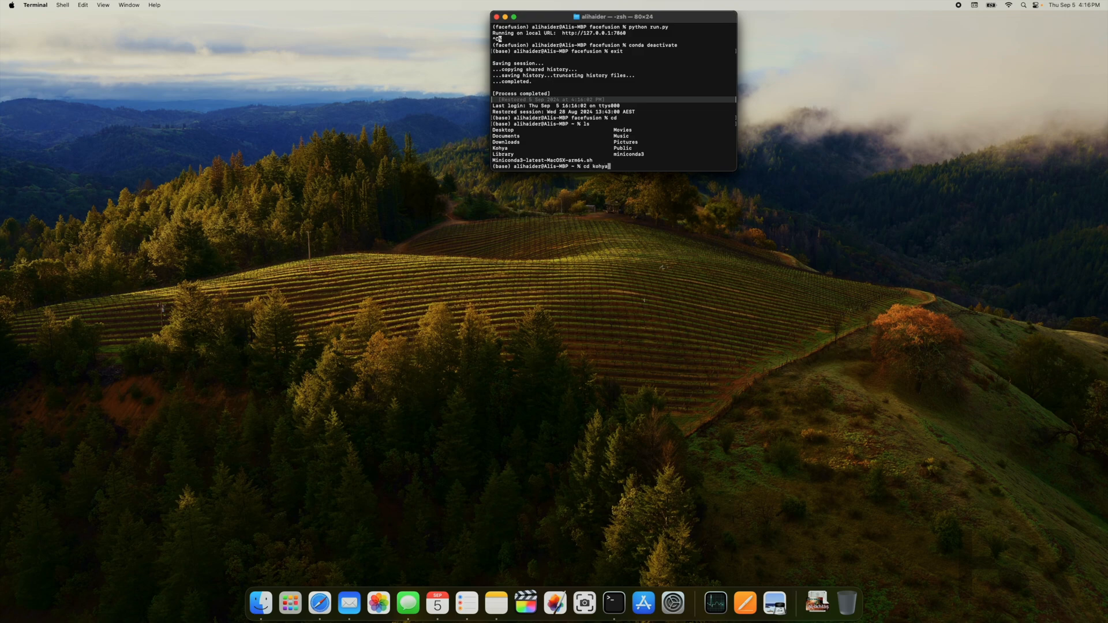
pyautogui.press('Return')
pyautogui.write('ls')
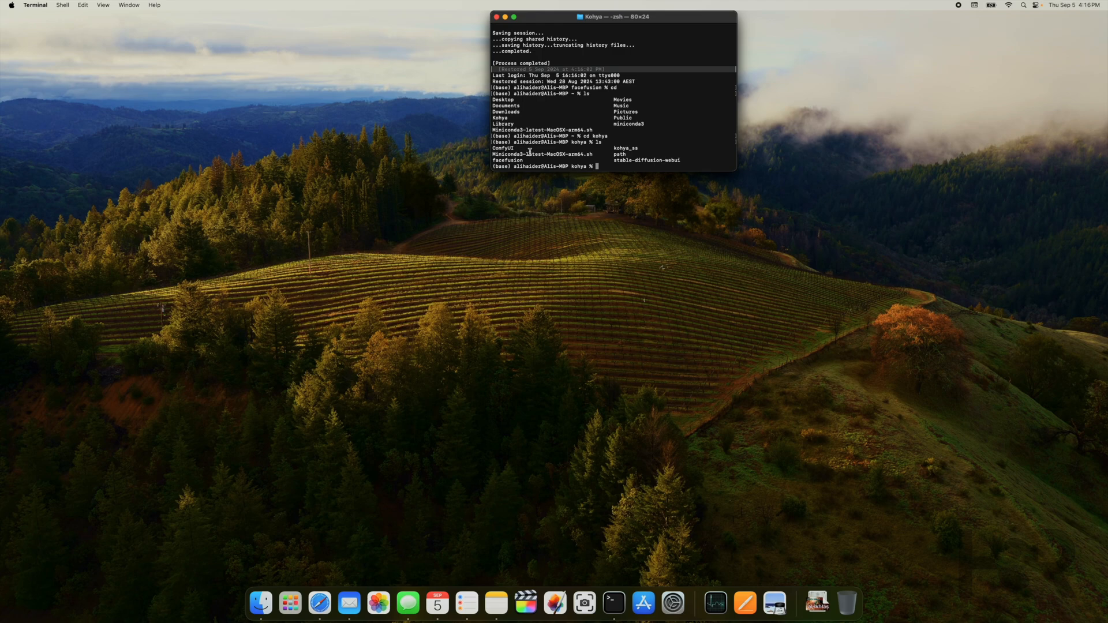
pyautogui.moveTo(548, 201)
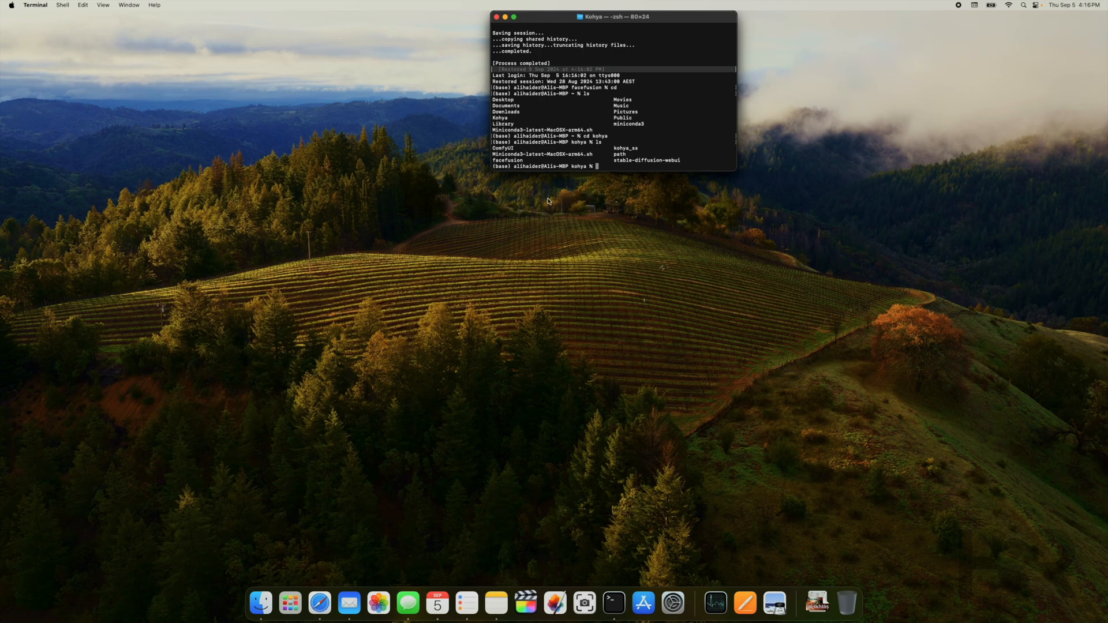
pyautogui.moveTo(691, 163)
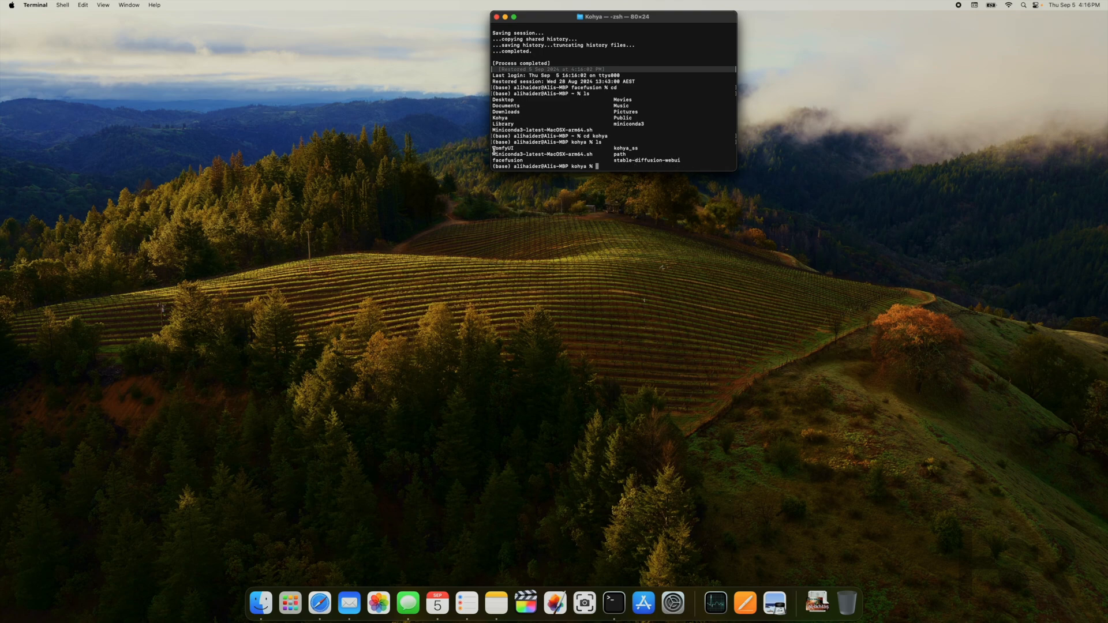
pyautogui.moveTo(571, 212)
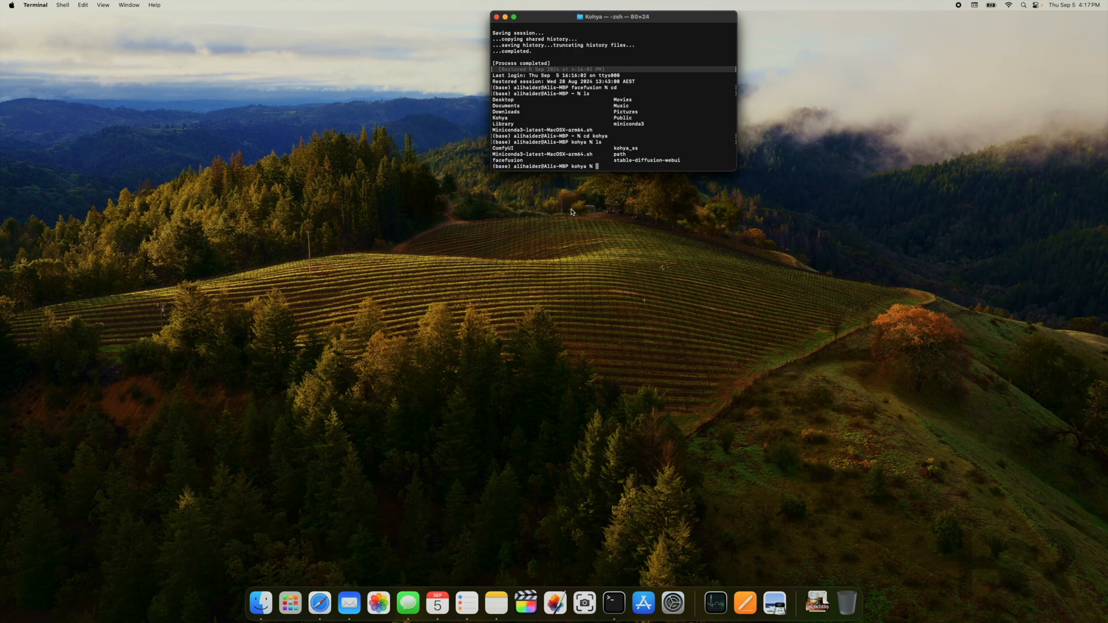
pyautogui.moveTo(573, 242)
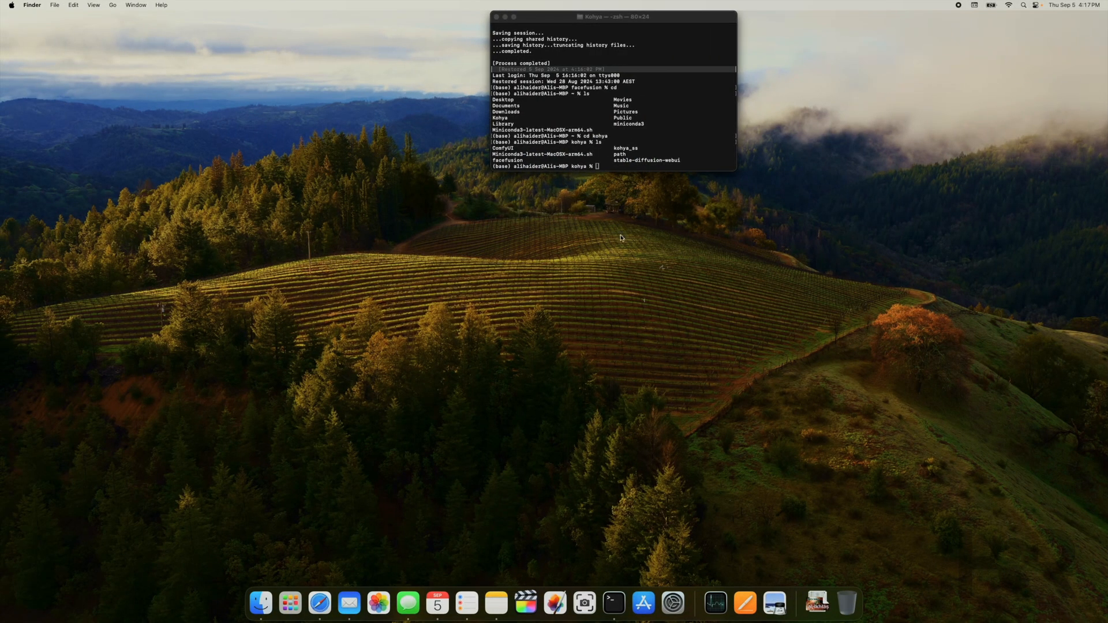
pyautogui.moveTo(608, 189)
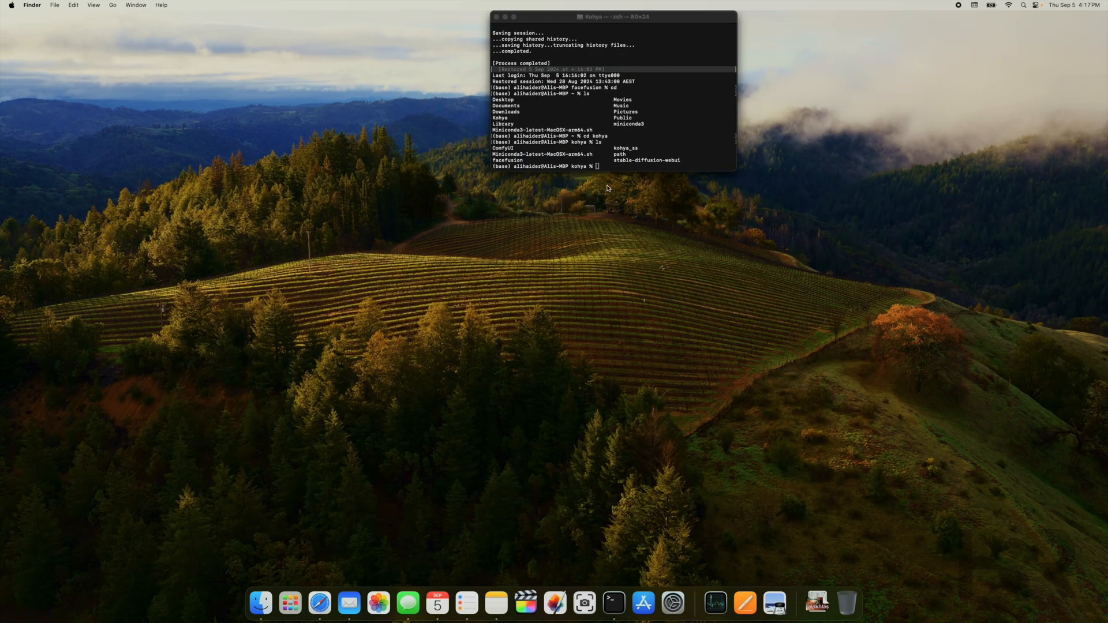
pyautogui.moveTo(615, 221)
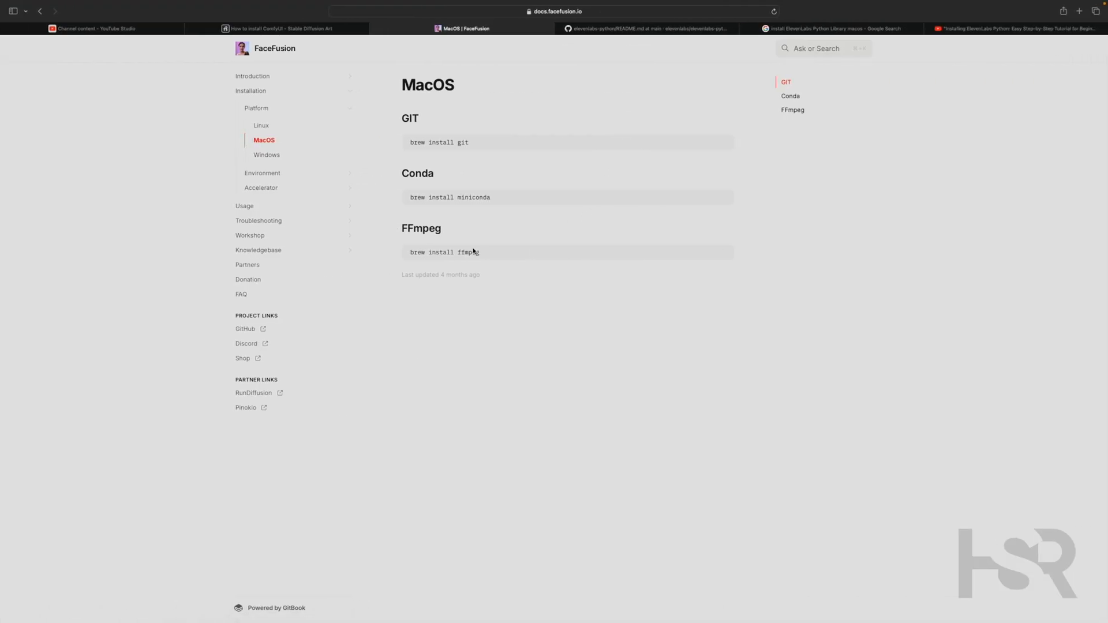
pyautogui.moveTo(467, 260)
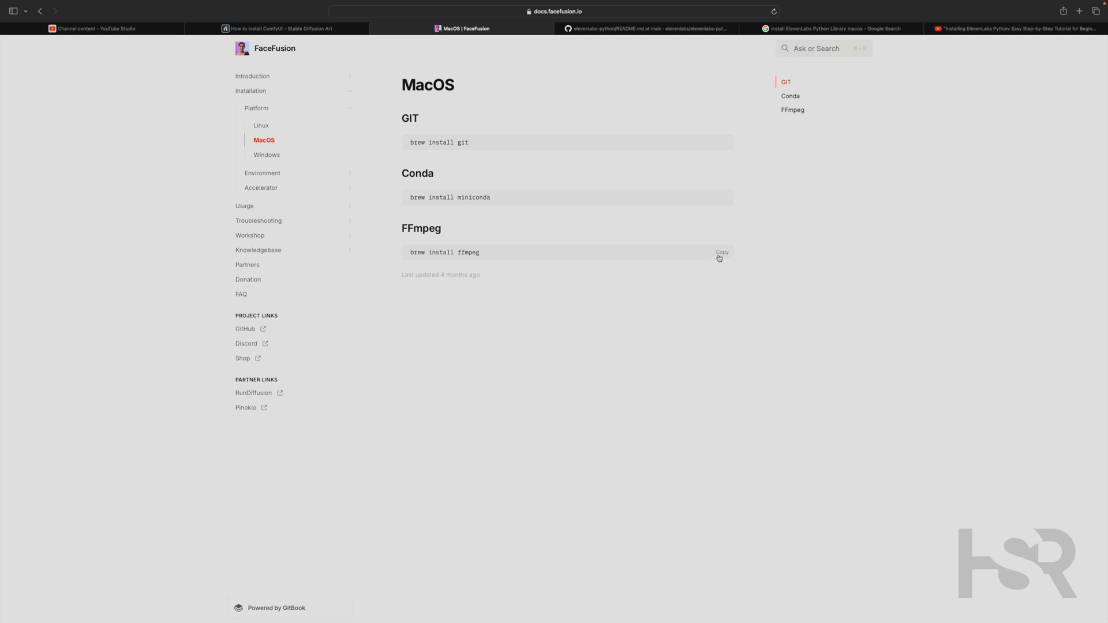
pyautogui.moveTo(223, 186)
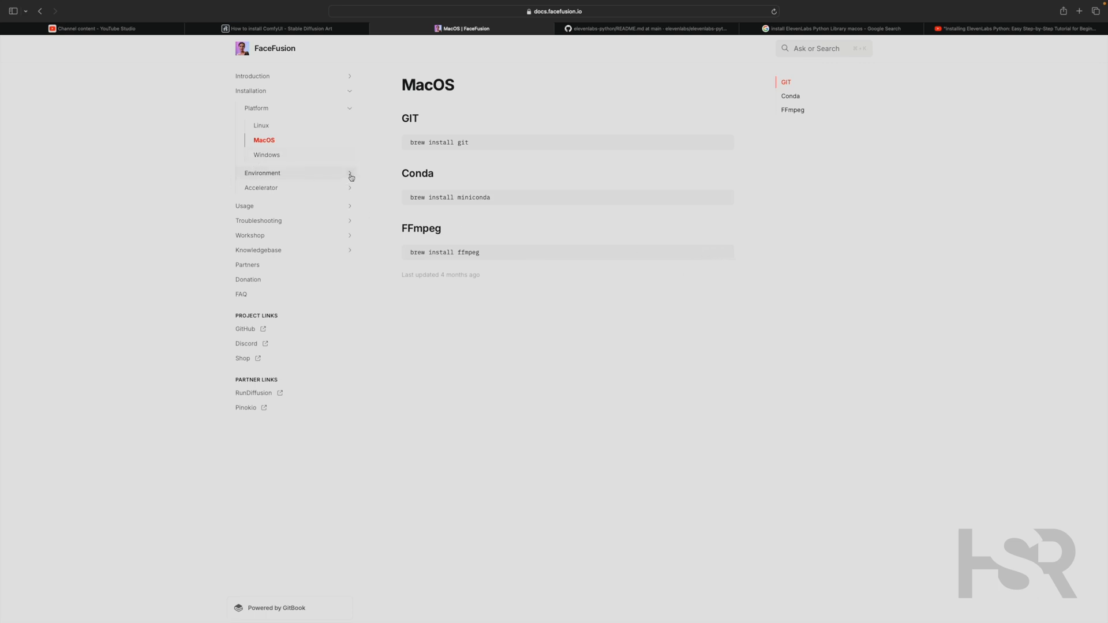
# Step: Show the MacOS environment page with the conda init, create and activate commands
pyautogui.click(262, 173)
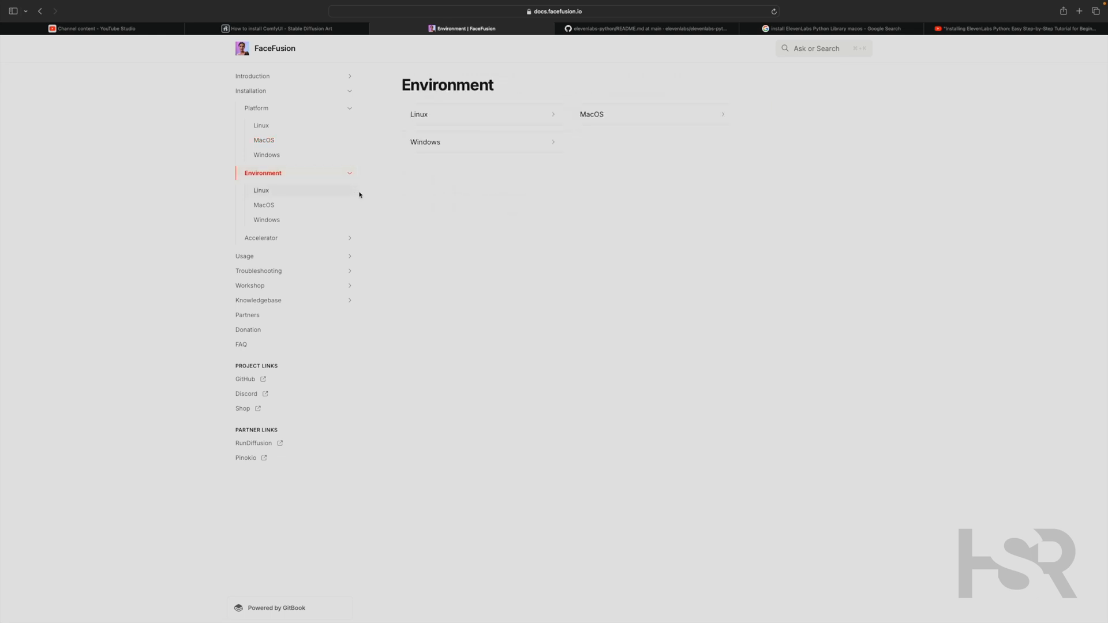
pyautogui.click(264, 205)
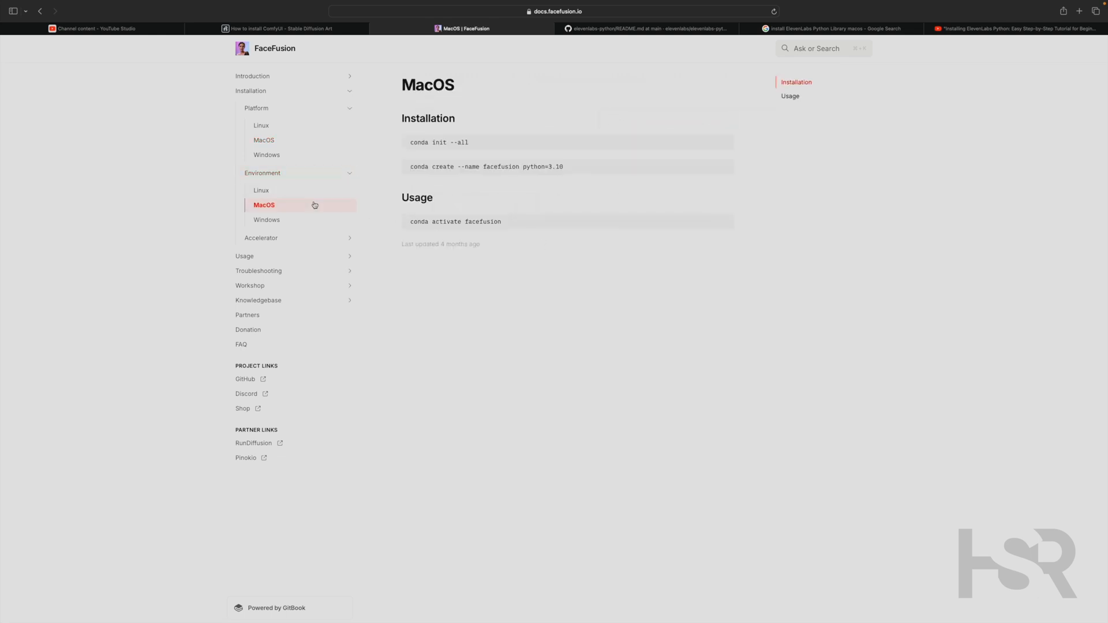
pyautogui.moveTo(718, 144)
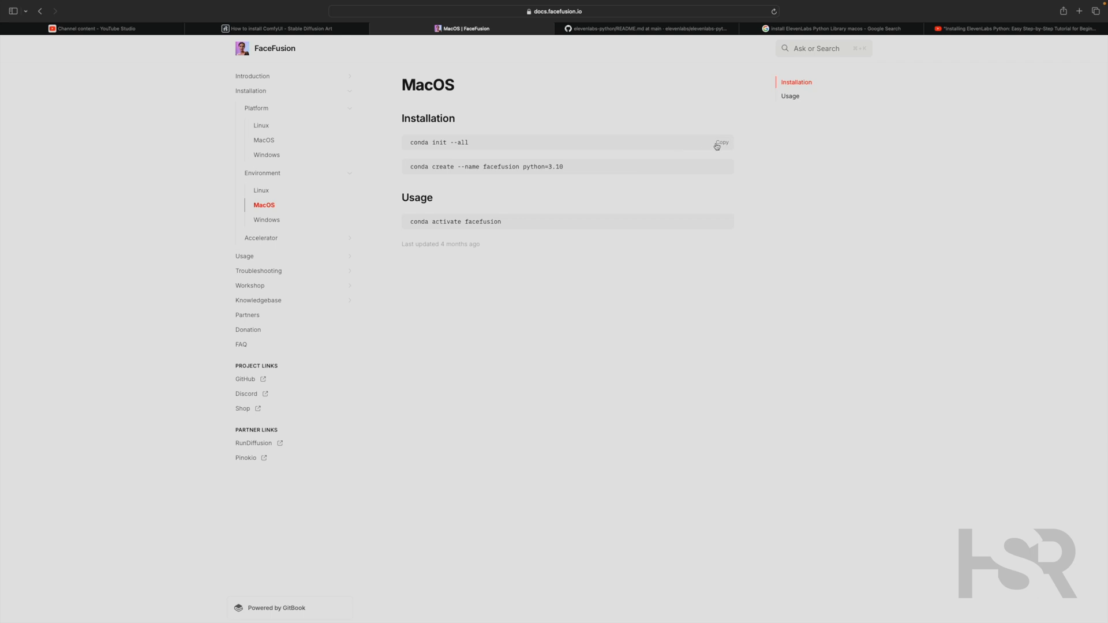
pyautogui.moveTo(444, 150)
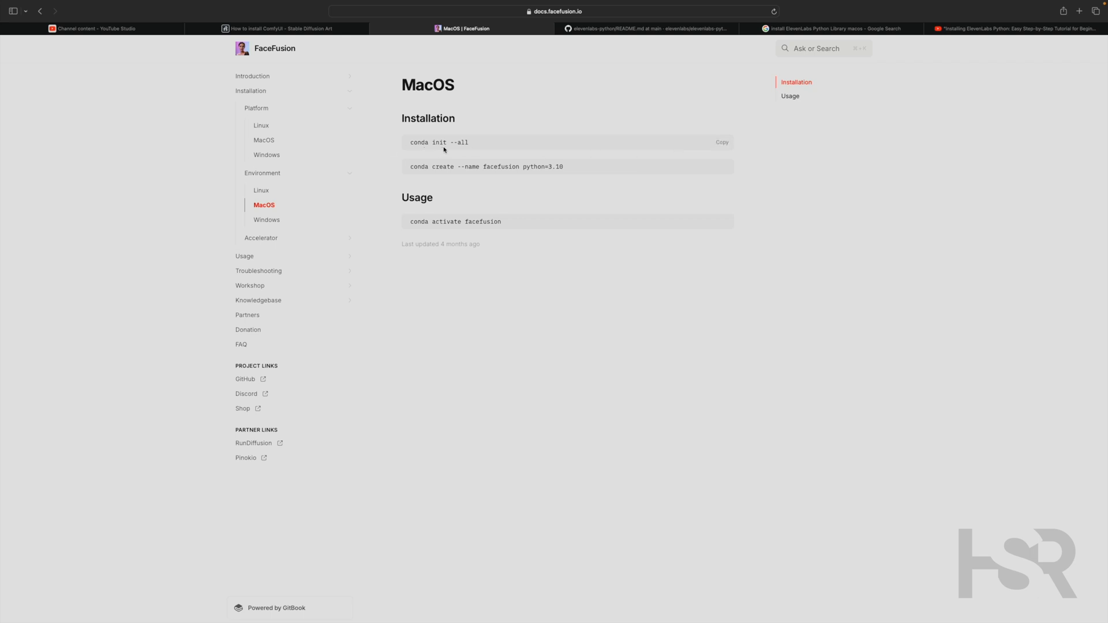
pyautogui.moveTo(447, 177)
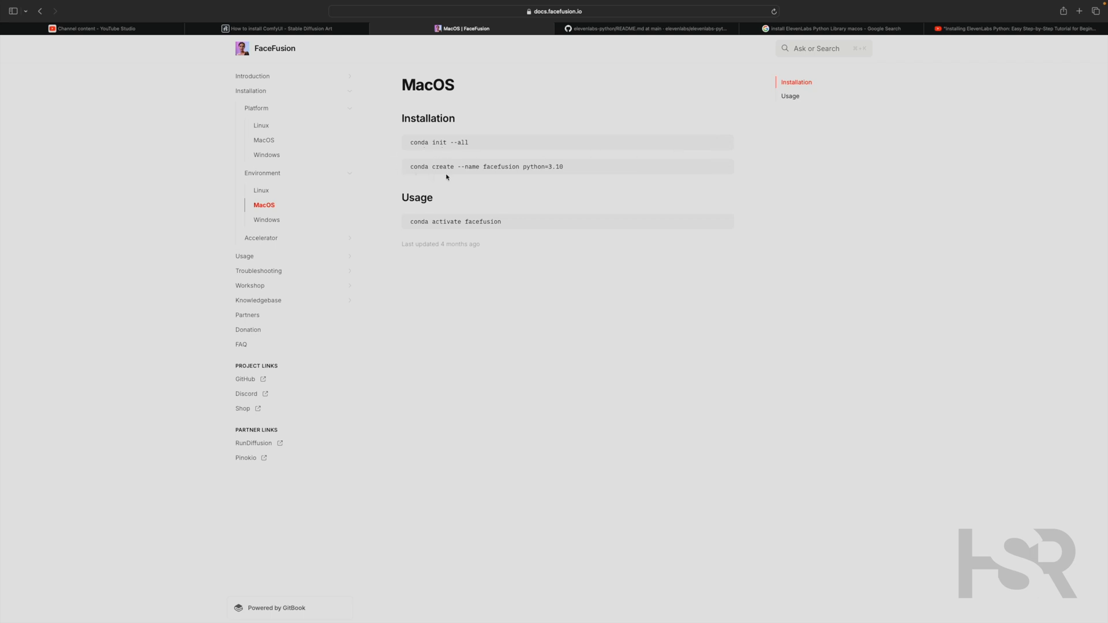
pyautogui.moveTo(445, 176)
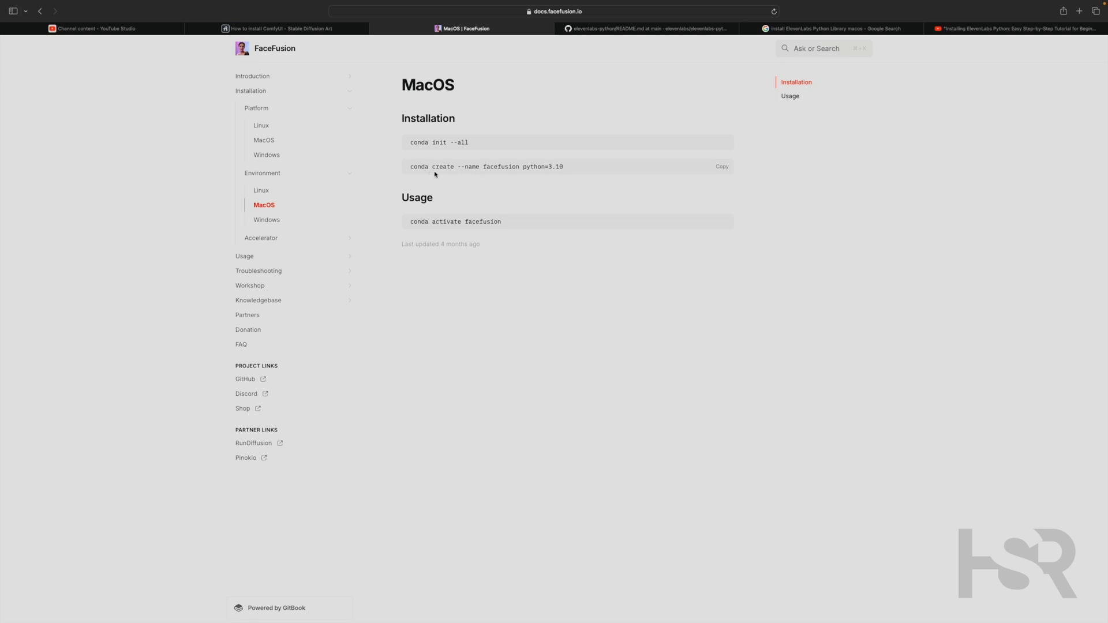
pyautogui.moveTo(720, 173)
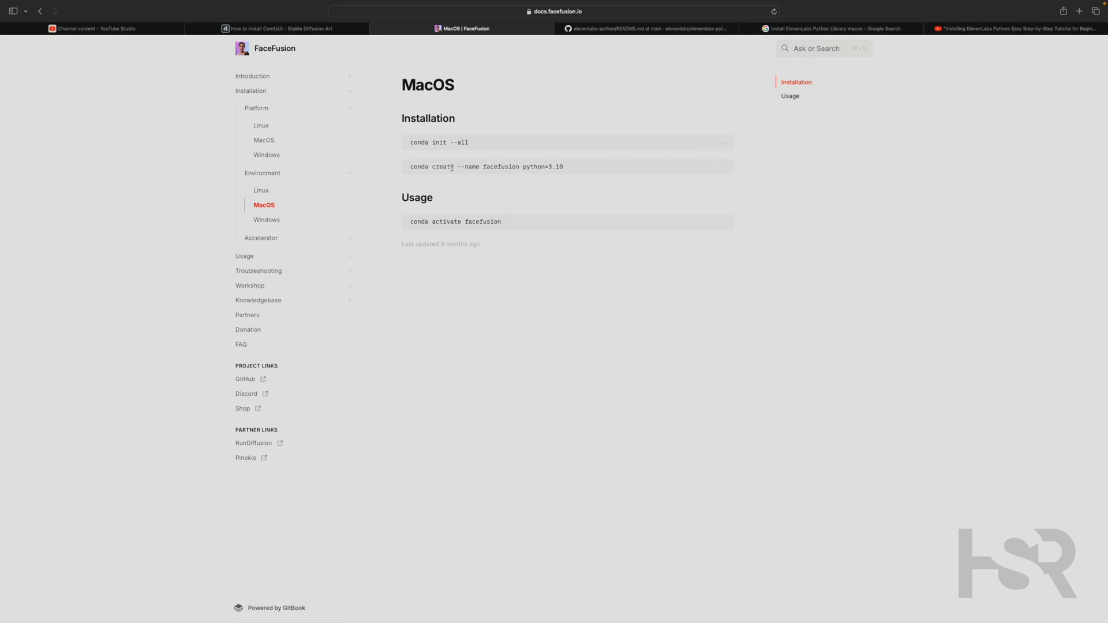
pyautogui.moveTo(435, 227)
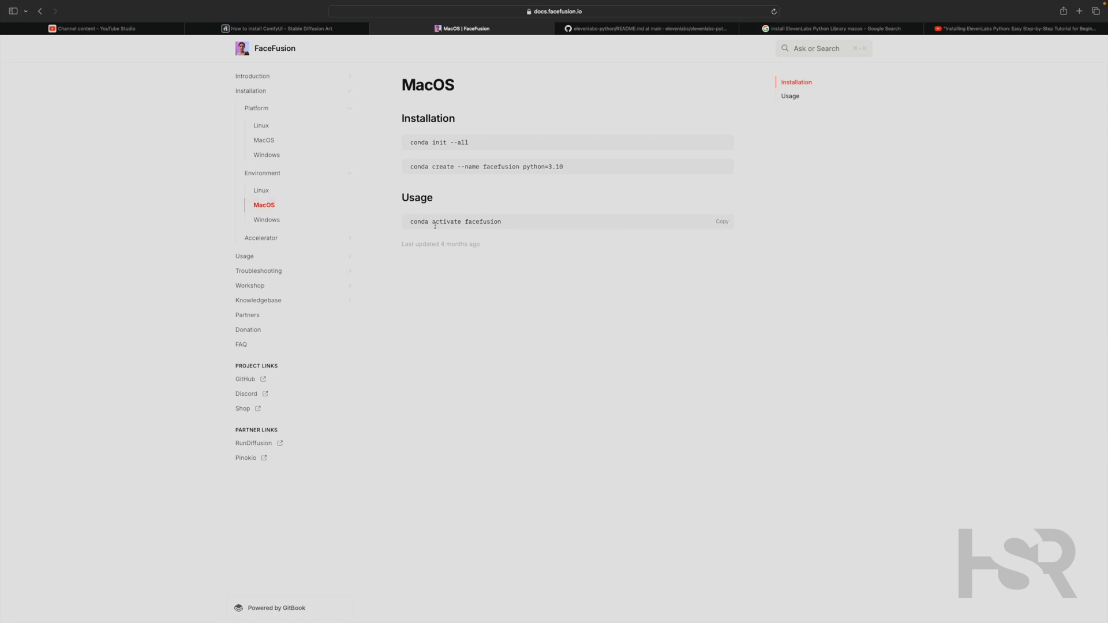
pyautogui.moveTo(454, 238)
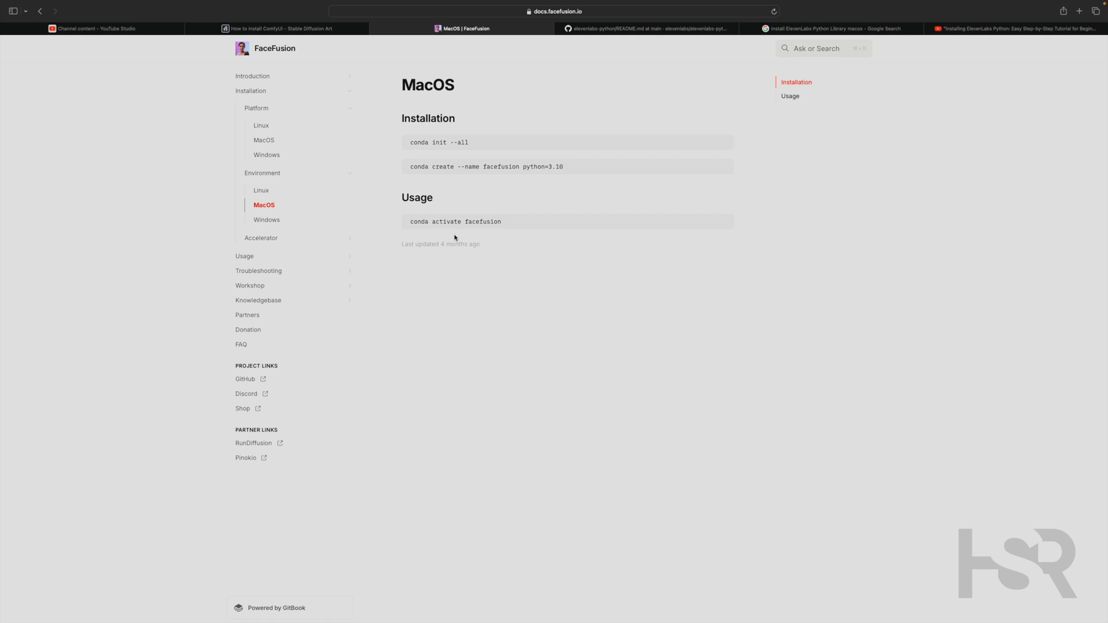
pyautogui.moveTo(603, 218)
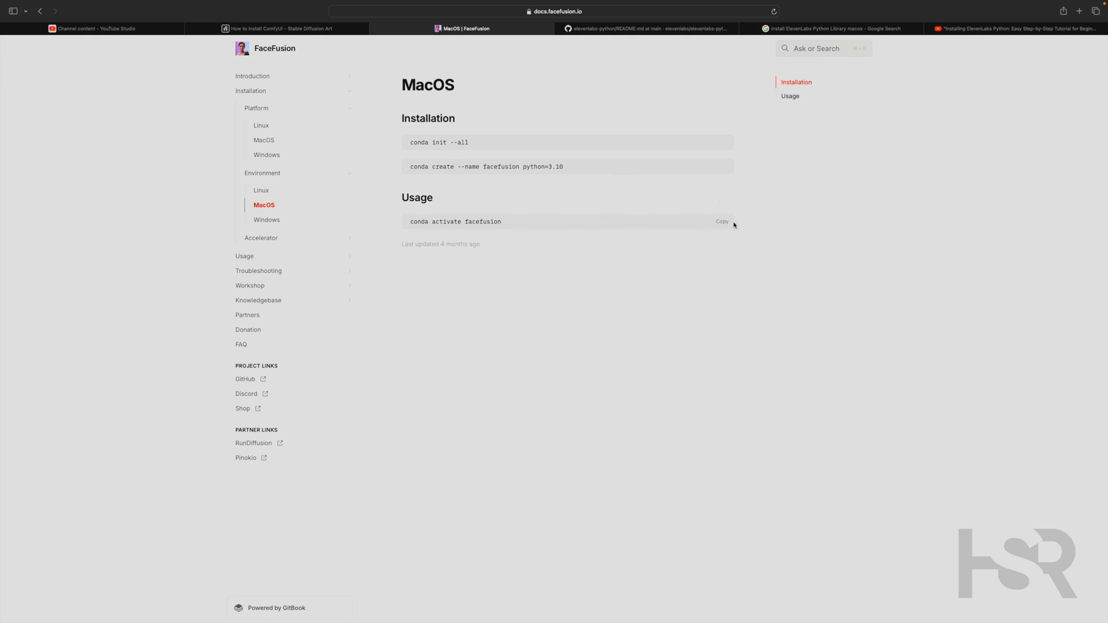
pyautogui.moveTo(463, 233)
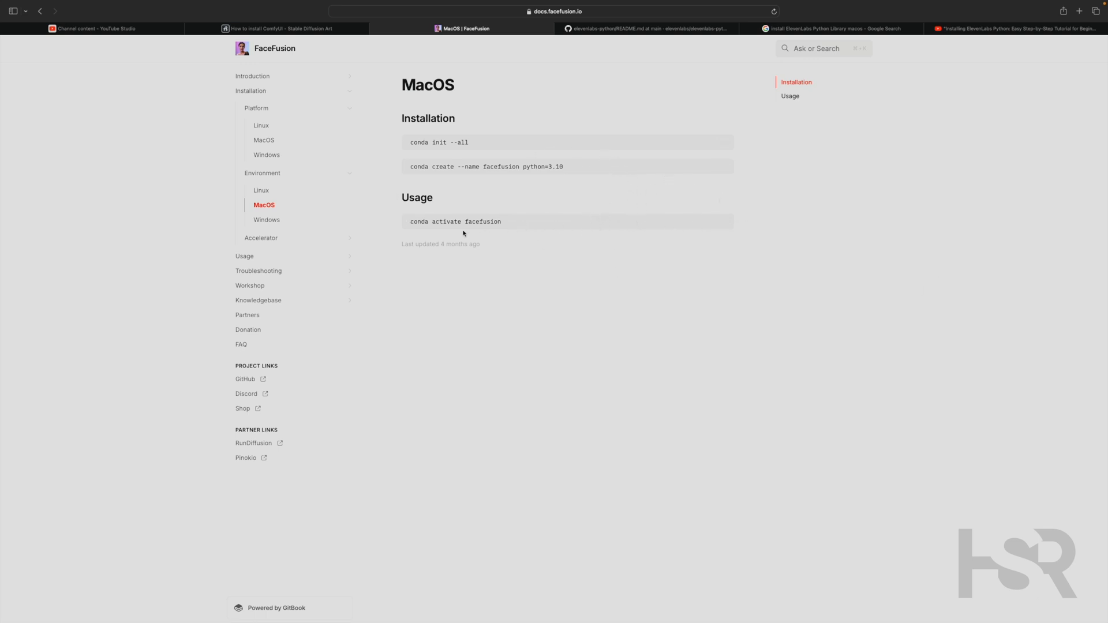
pyautogui.moveTo(567, 231)
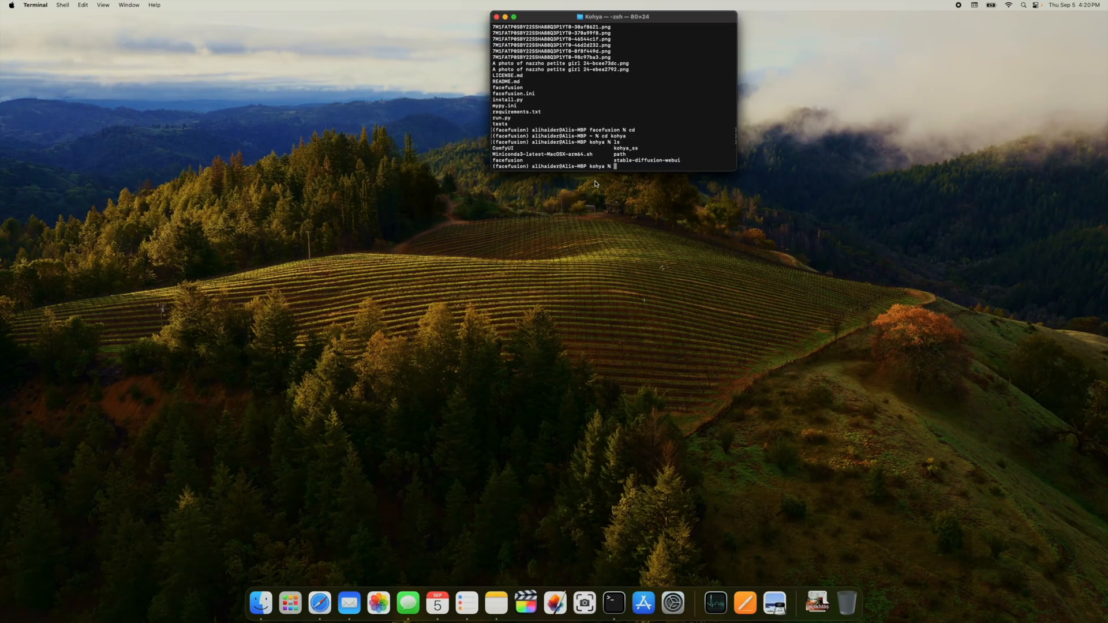
pyautogui.moveTo(619, 185)
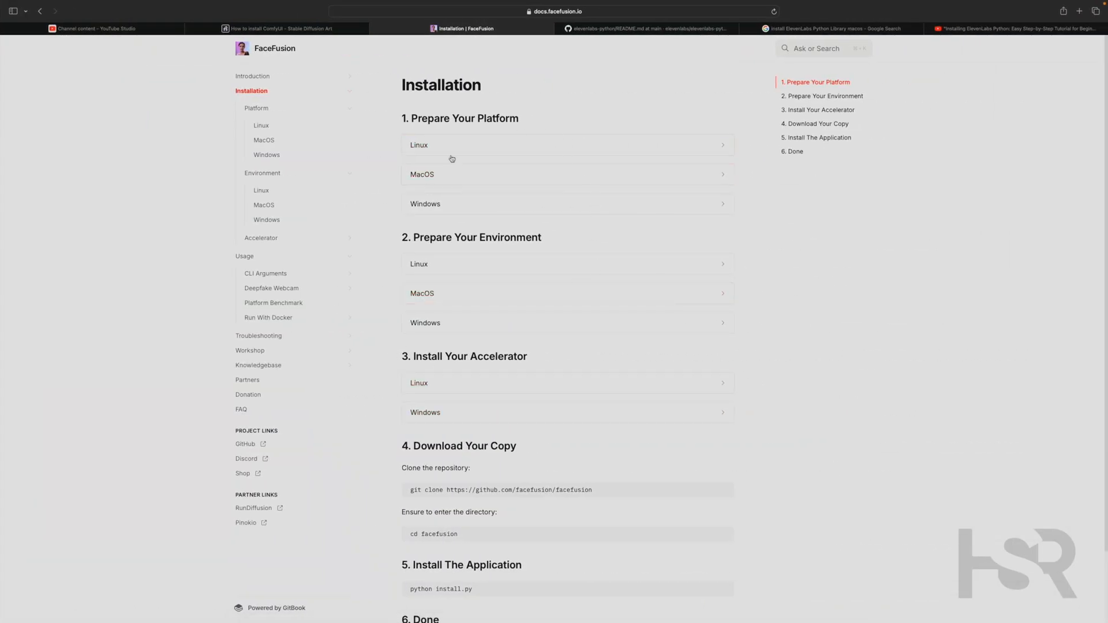
# Step: Review the git clone, install.py and run.py steps and edit the Terminal command line
pyautogui.scroll(-3)
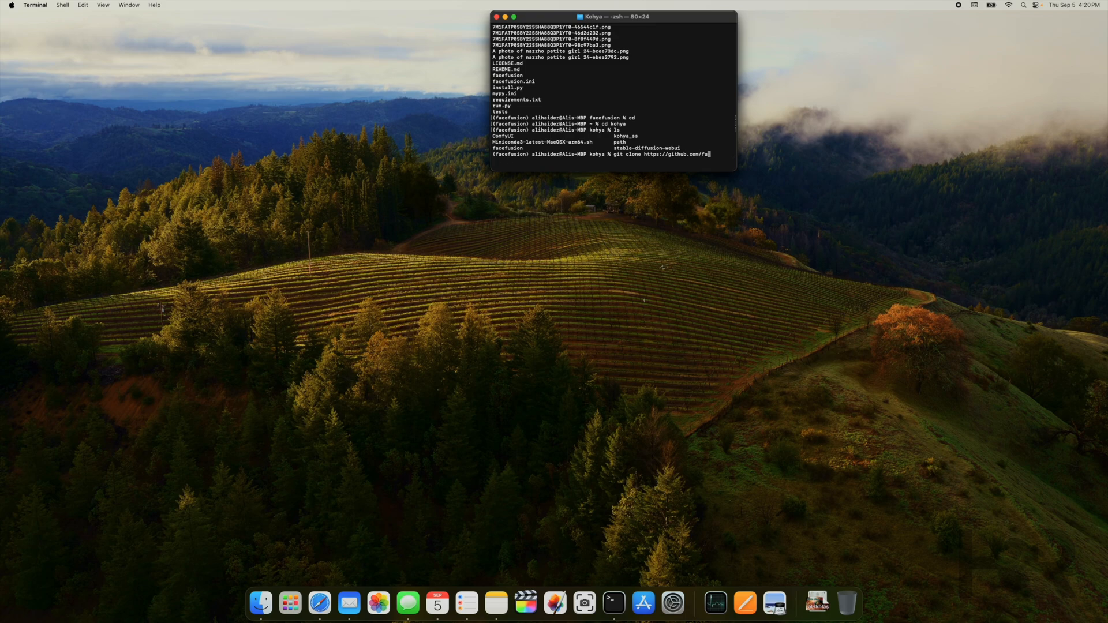
pyautogui.press('Backspace')
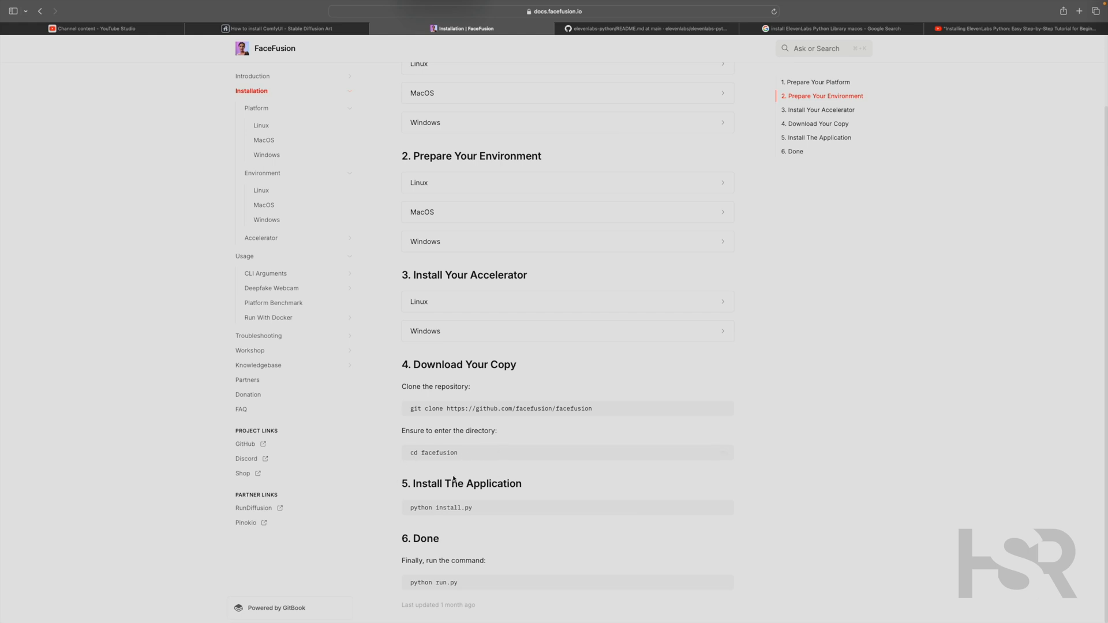
pyautogui.moveTo(463, 510)
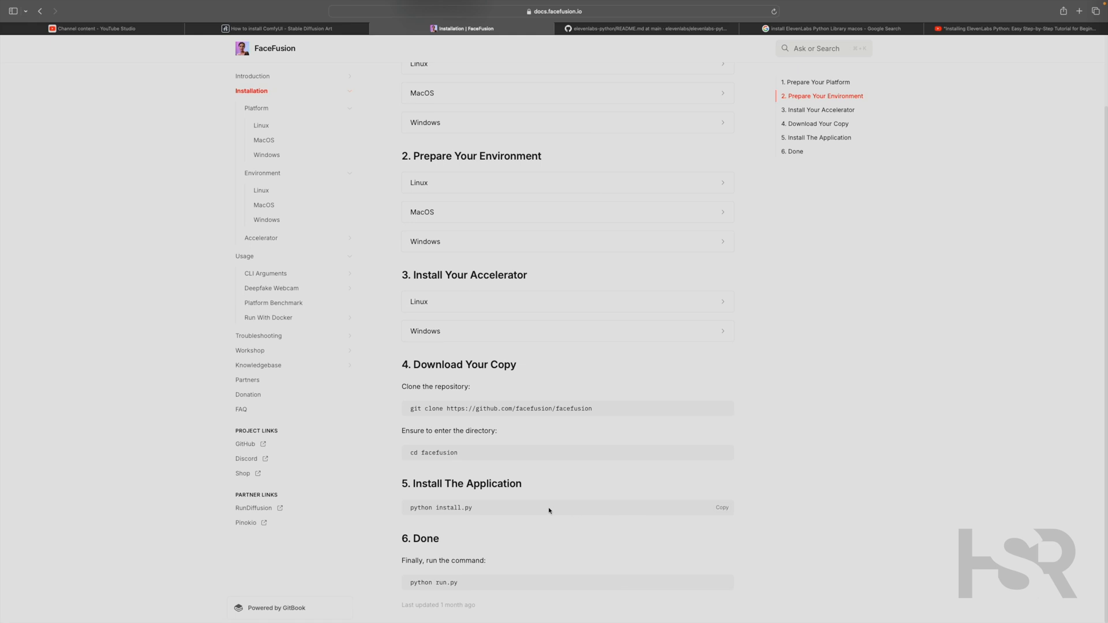
pyautogui.moveTo(445, 582)
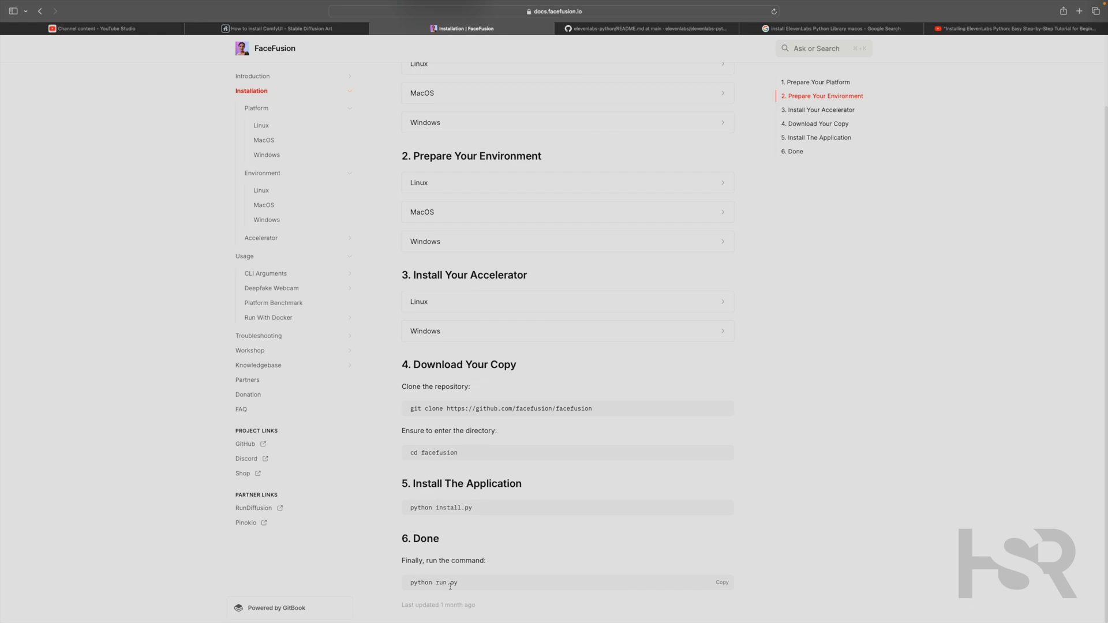
pyautogui.moveTo(478, 591)
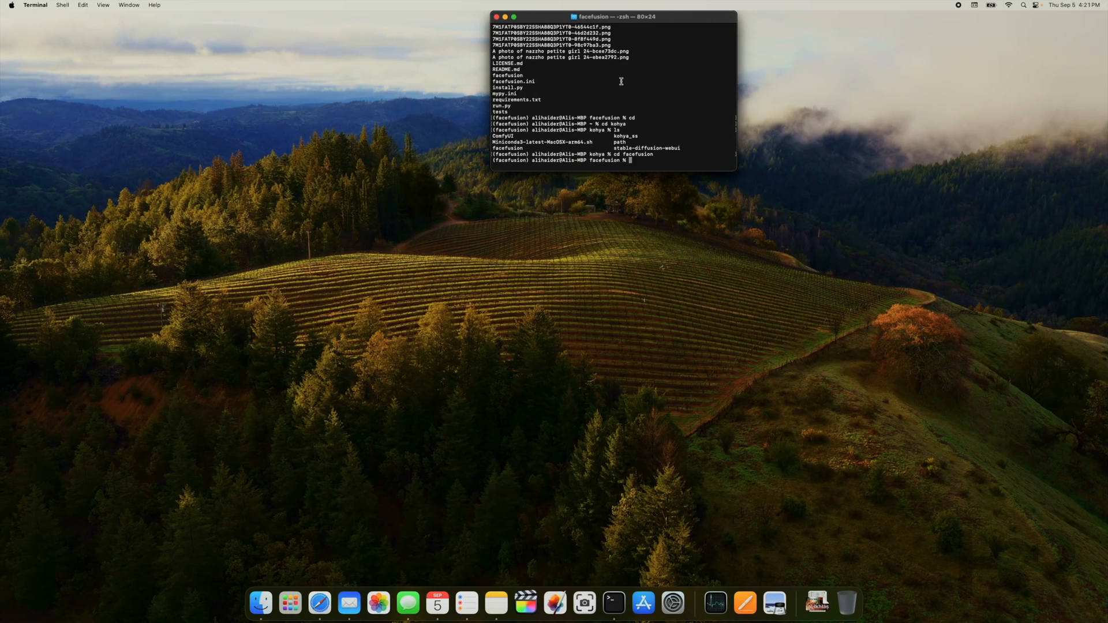
pyautogui.moveTo(653, 166)
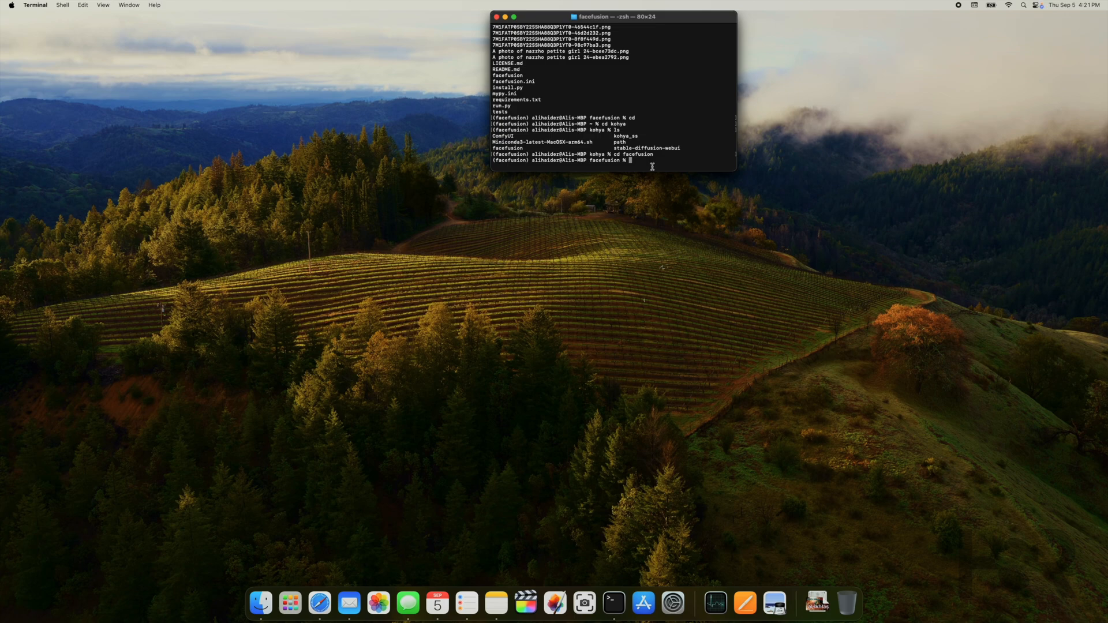
# Step: Run conda deactivate, exit the shell and close the Terminal window
pyautogui.write('conda dea')
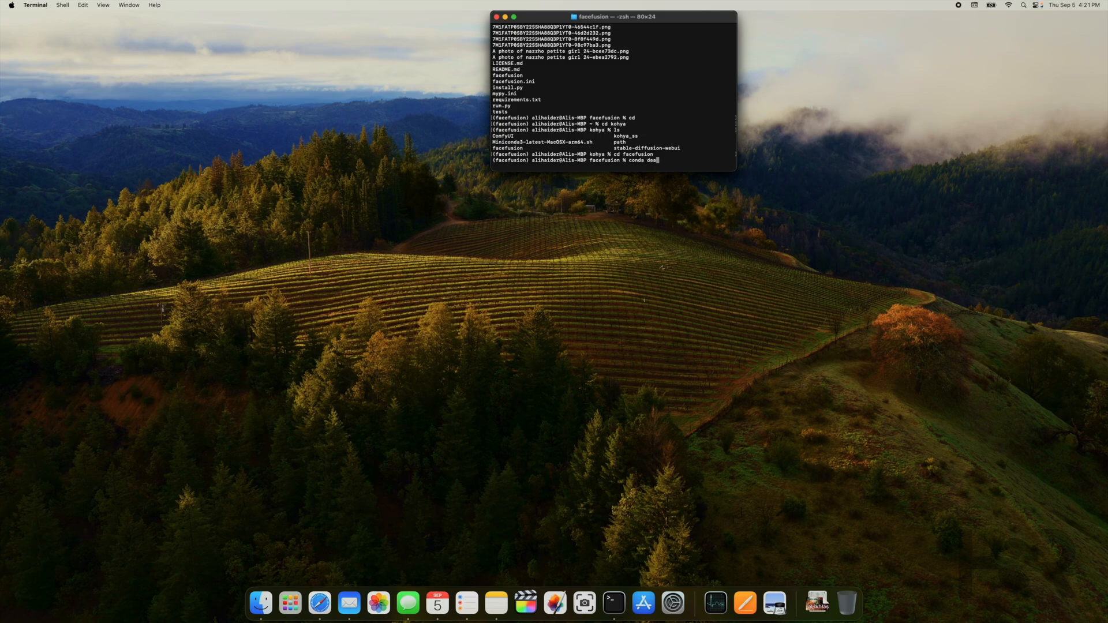
pyautogui.press('Return')
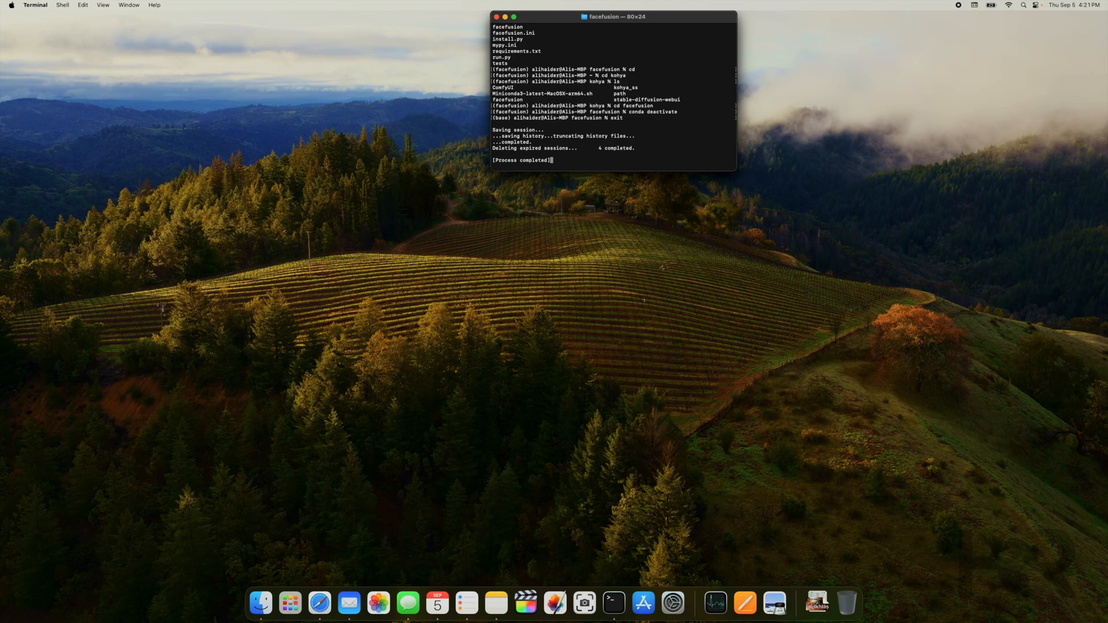
pyautogui.click(497, 16)
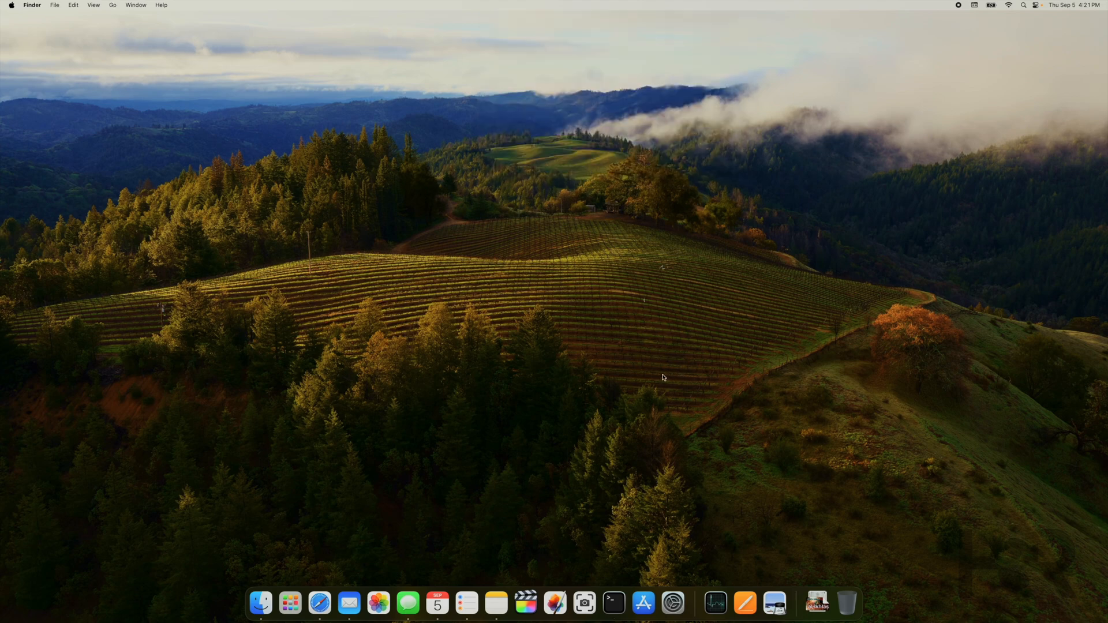
# Step: Launch the Shortcuts app via Spotlight search for 'shortcuts'
pyautogui.click(1023, 5)
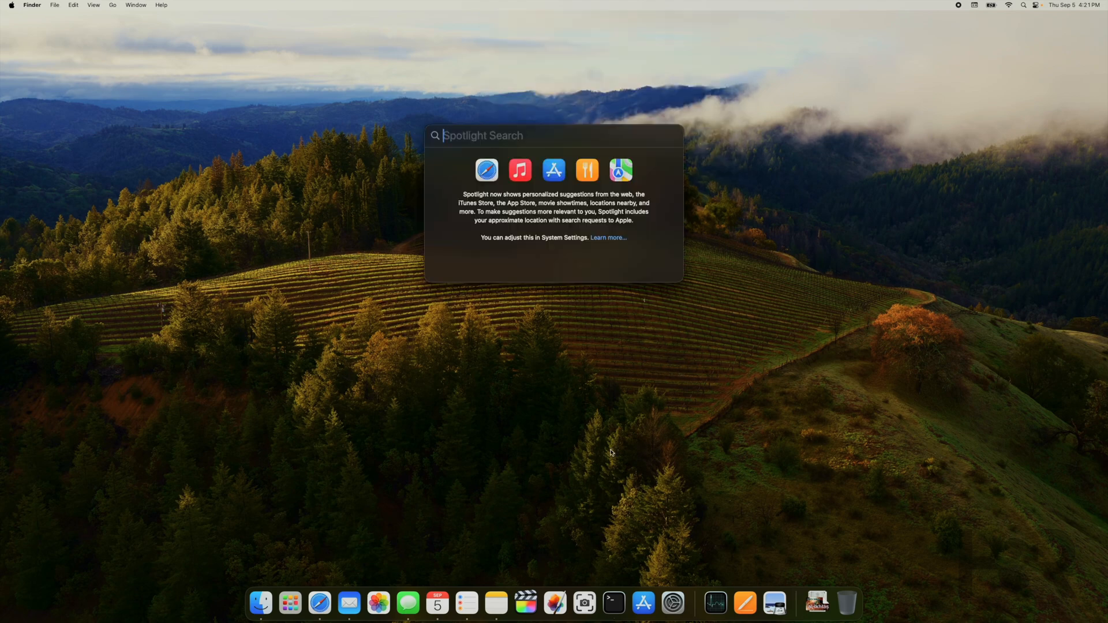
pyautogui.write('shortcuts')
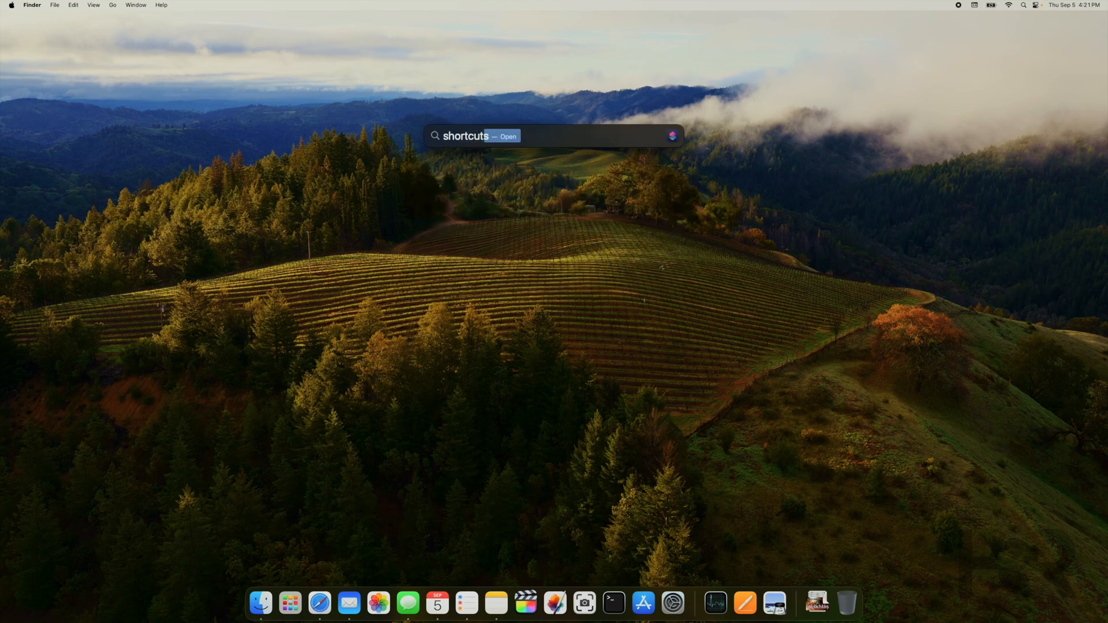
pyautogui.press('Return')
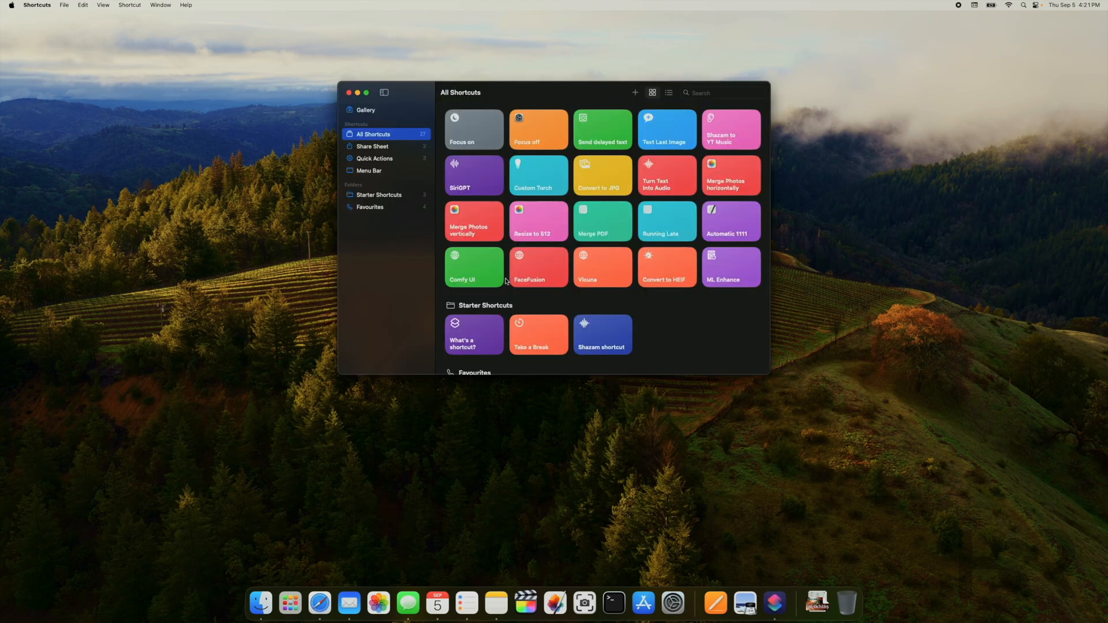
pyautogui.moveTo(545, 268)
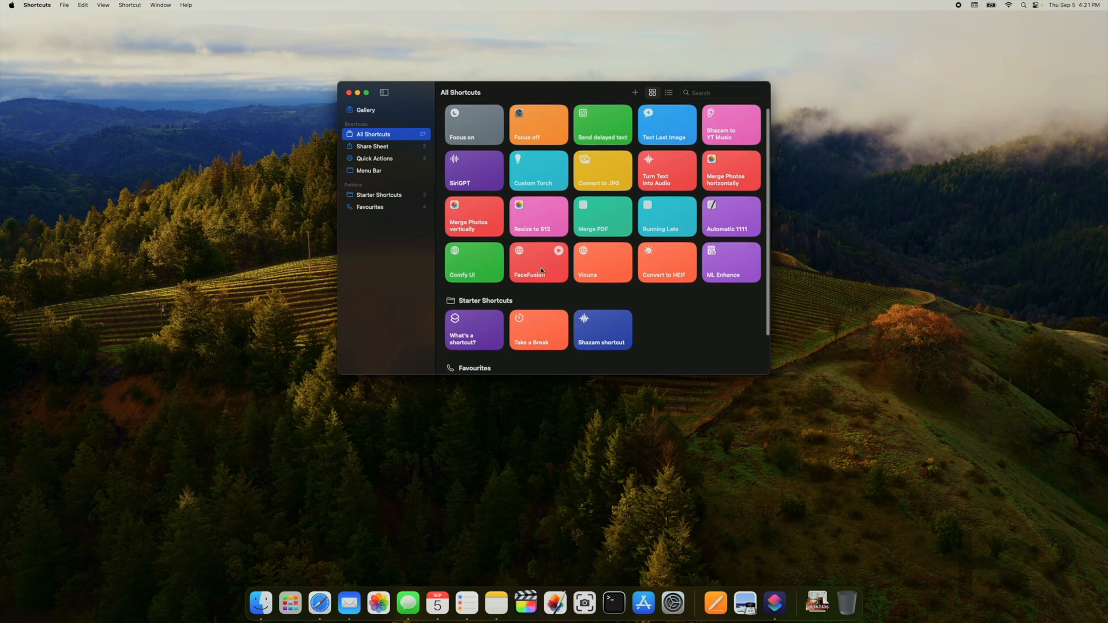
# Step: Bring the FaceFusion shortcut into its editor showing the script, 10-second wait and URL steps
pyautogui.rightClick(538, 262)
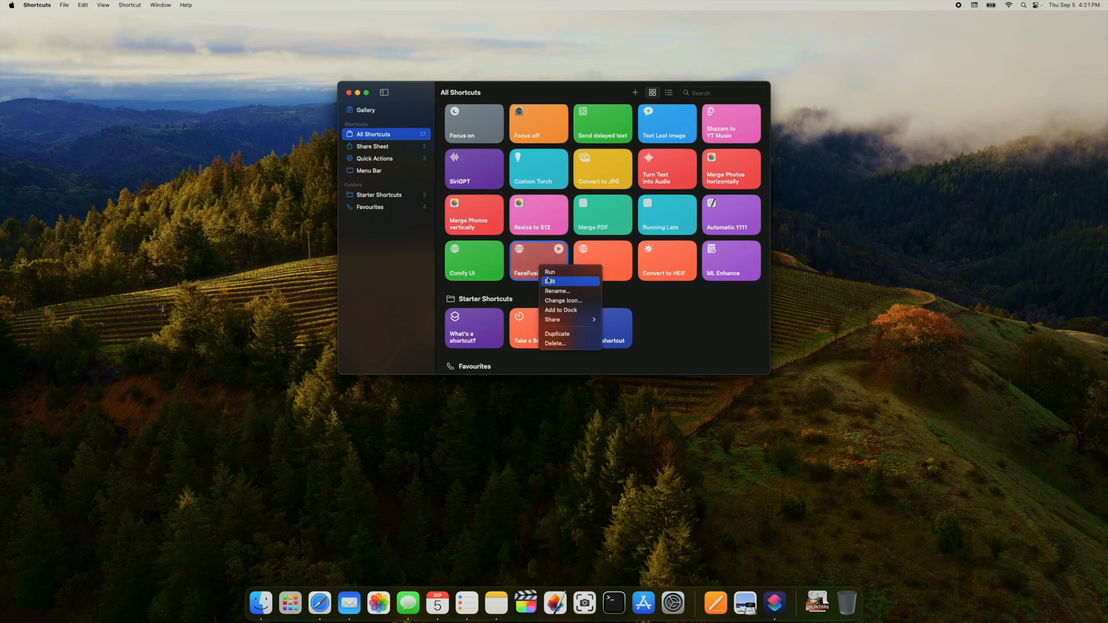
pyautogui.click(550, 281)
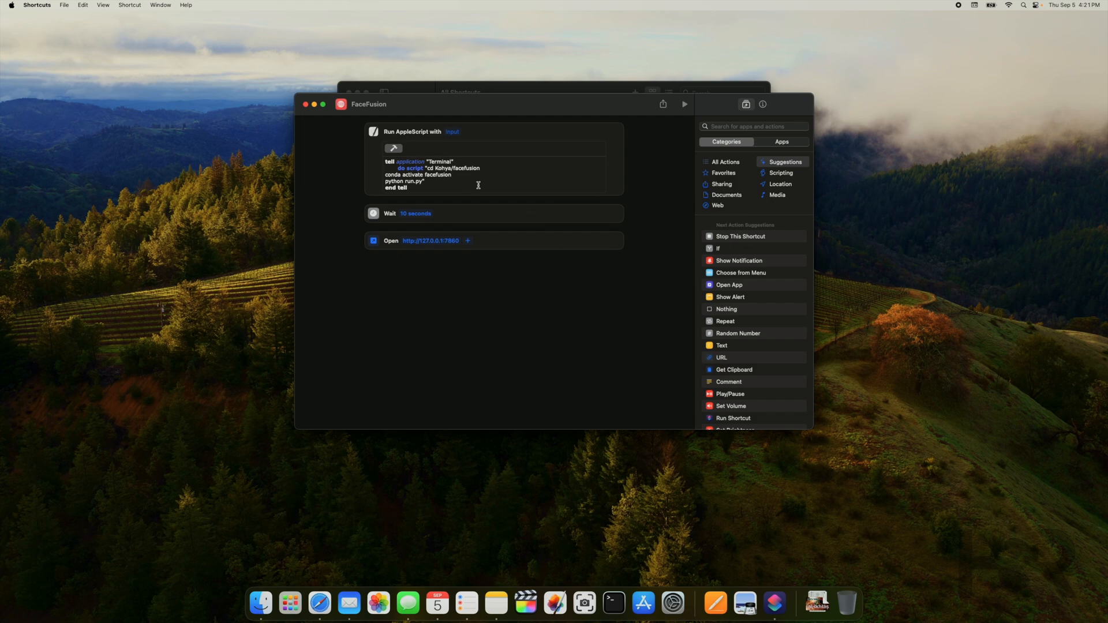
pyautogui.moveTo(472, 217)
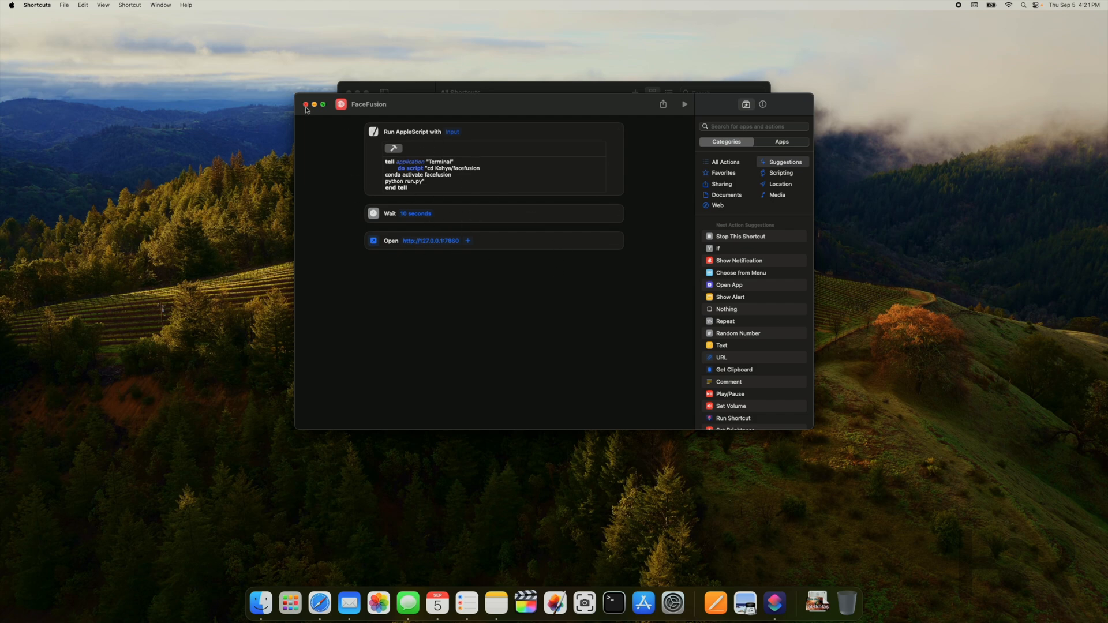
pyautogui.moveTo(422, 168)
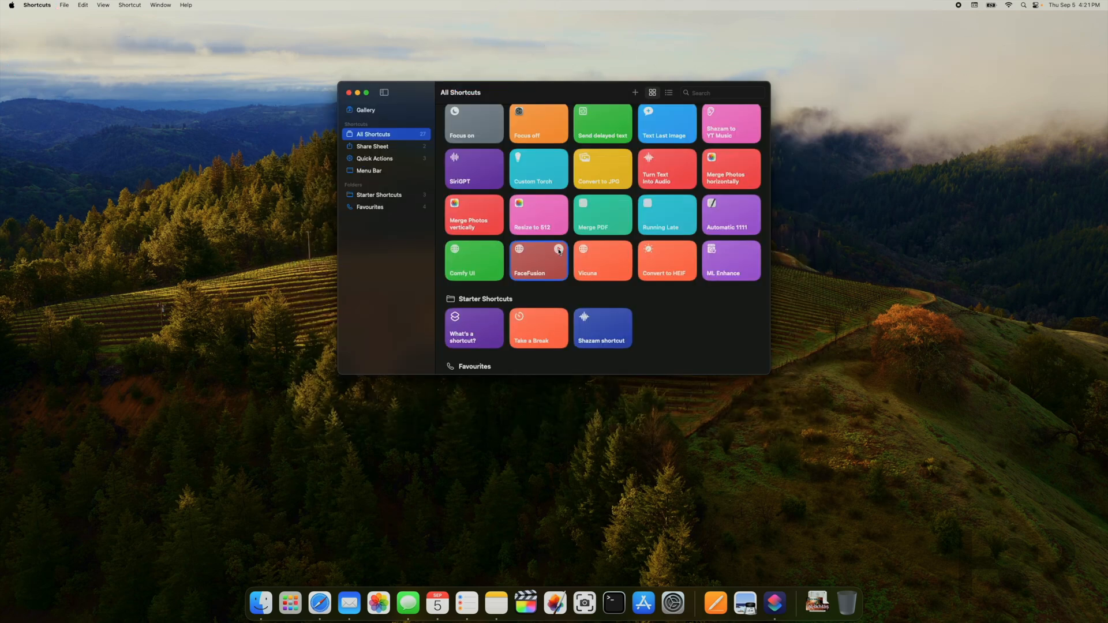
pyautogui.moveTo(569, 313)
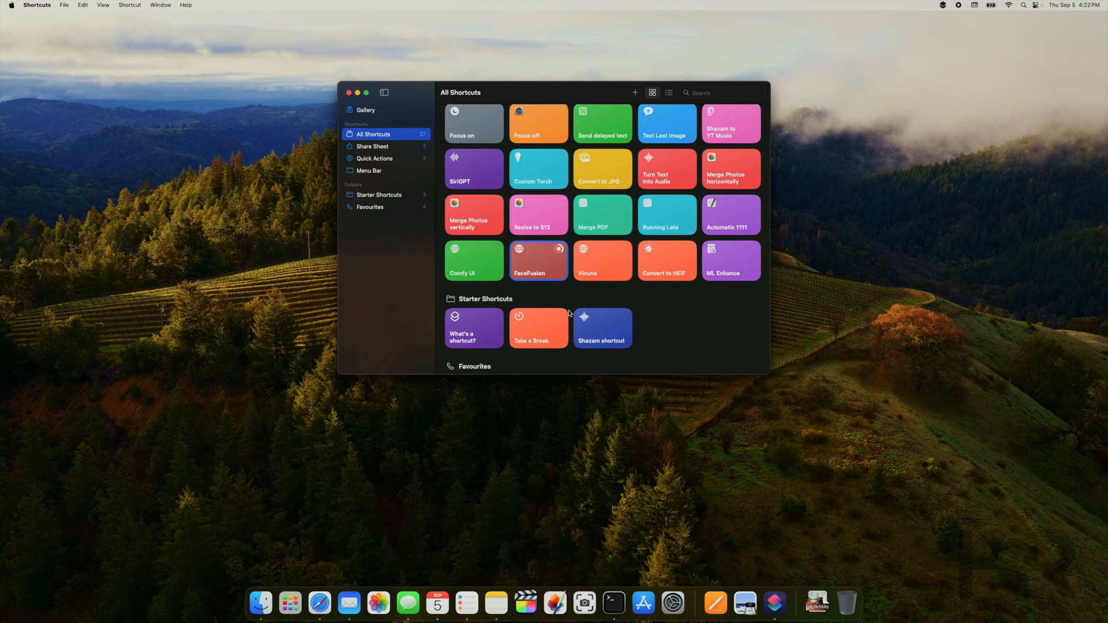
pyautogui.moveTo(554, 602)
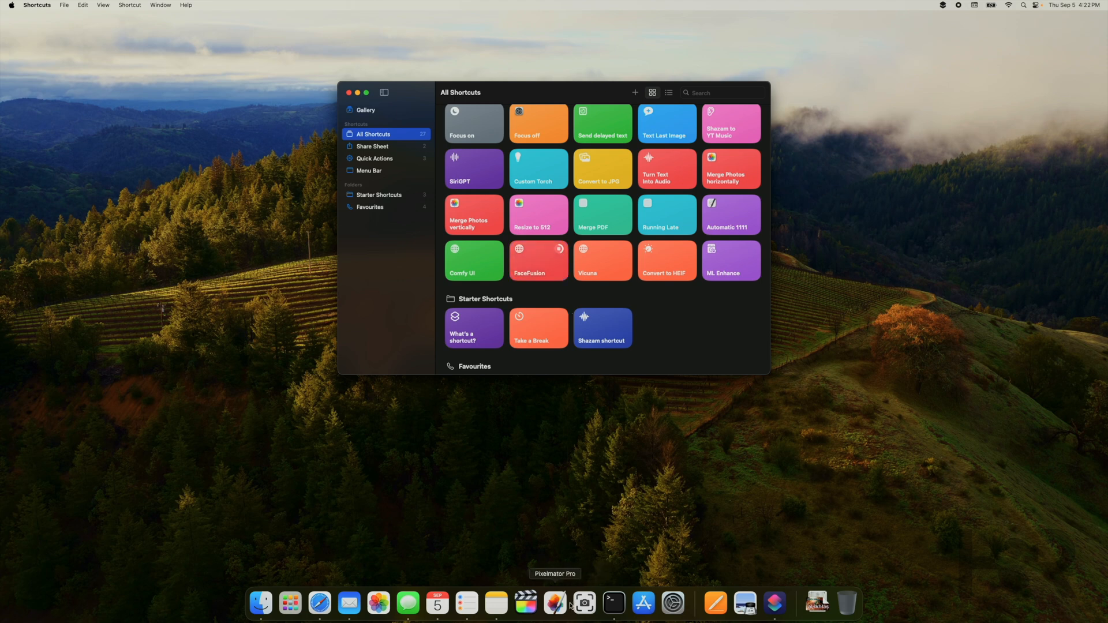
pyautogui.moveTo(633, 471)
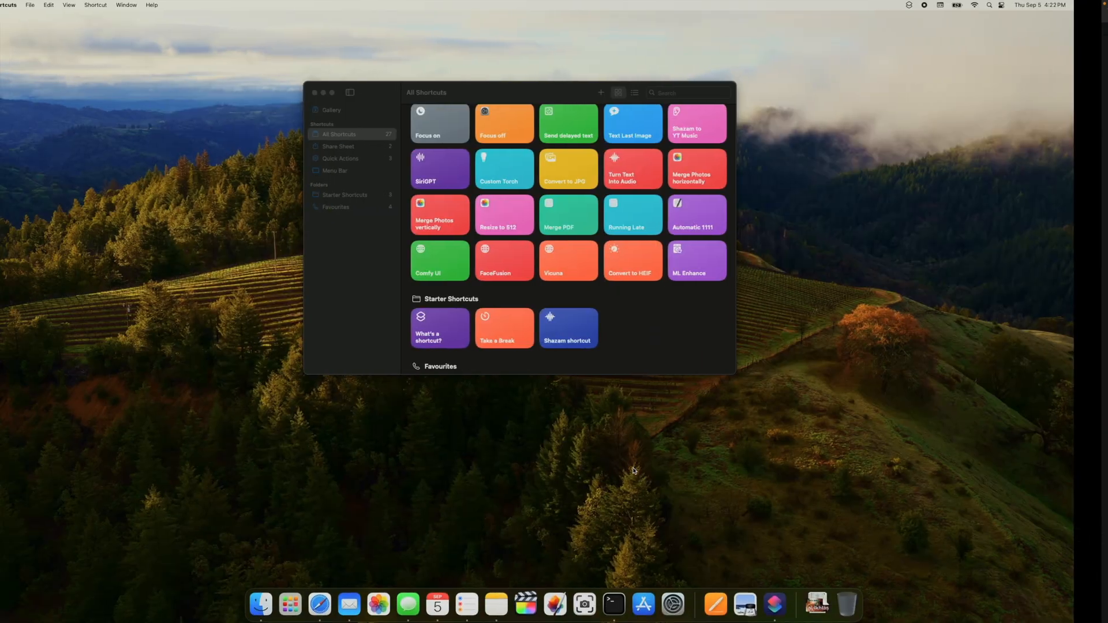
# Step: Watch python run.py start in Terminal and run the FaceFusion shortcut to reach 127.0.0.1:7860
pyautogui.click(613, 604)
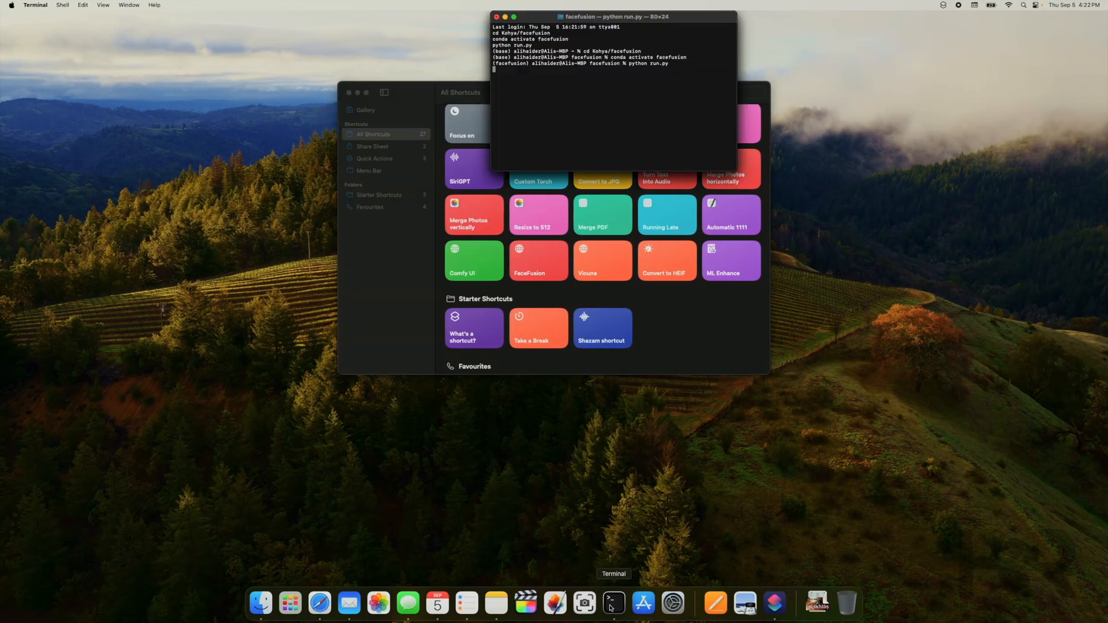
pyautogui.moveTo(617, 118)
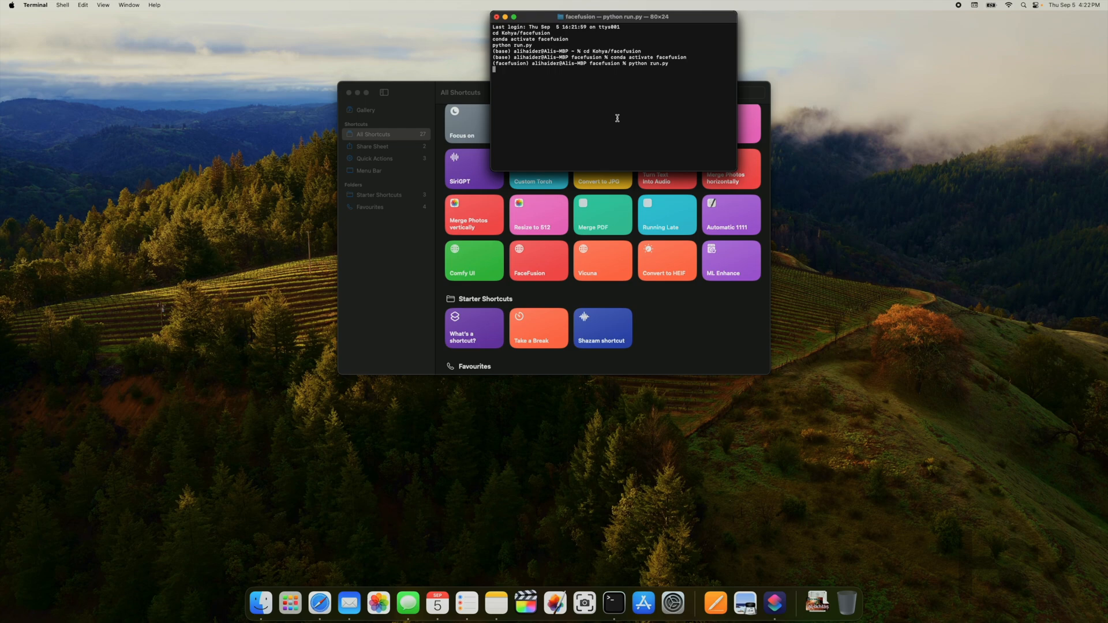
pyautogui.moveTo(624, 399)
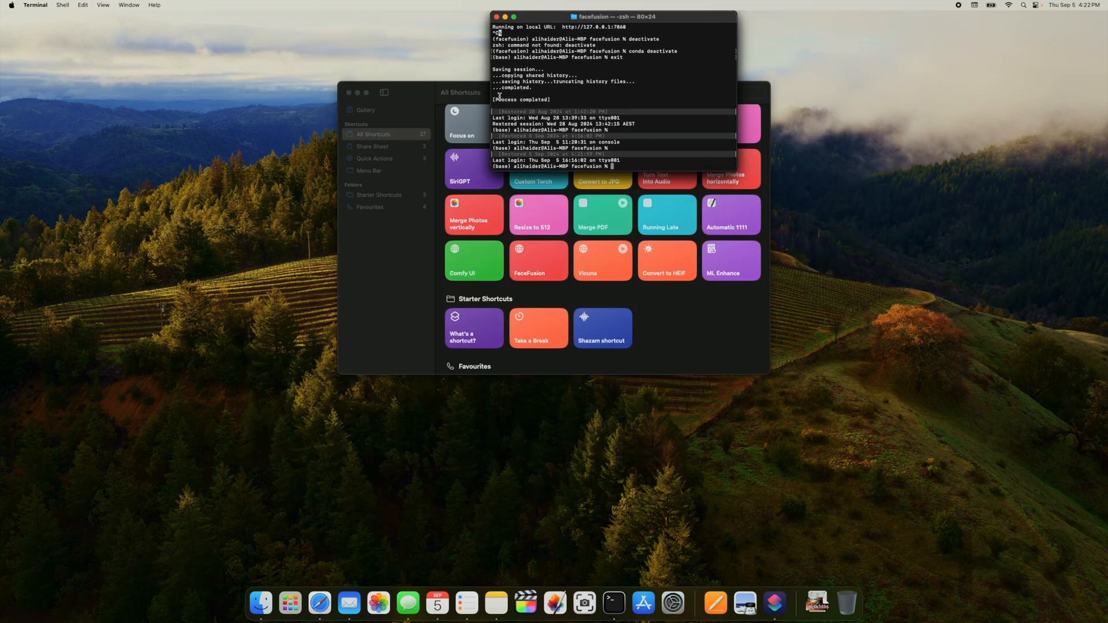
pyautogui.moveTo(500, 23)
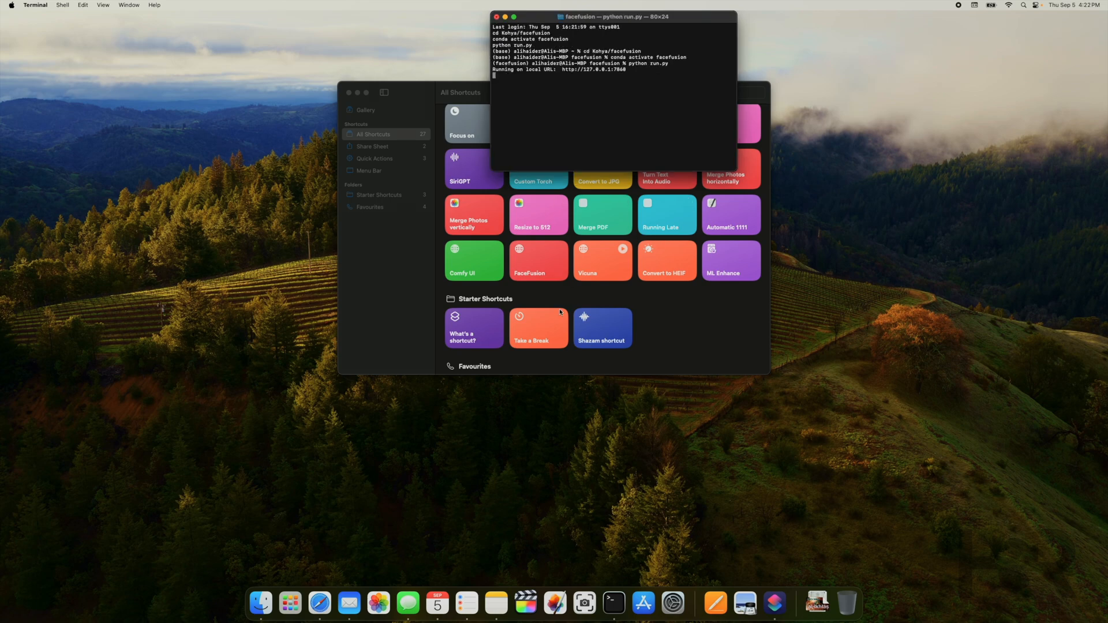
pyautogui.doubleClick(537, 261)
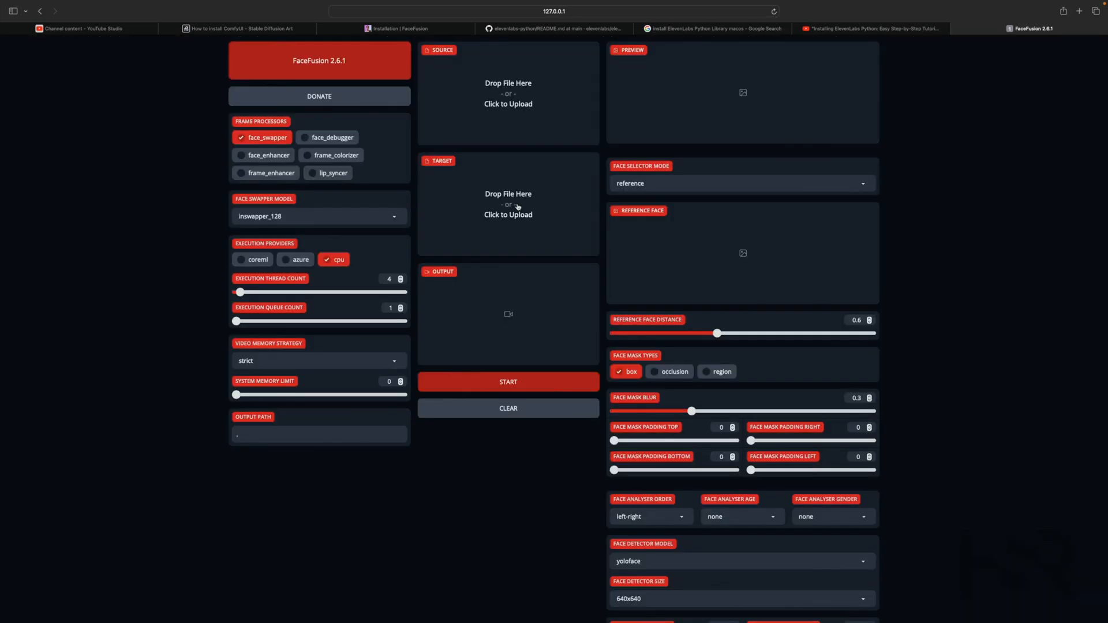
pyautogui.moveTo(494, 350)
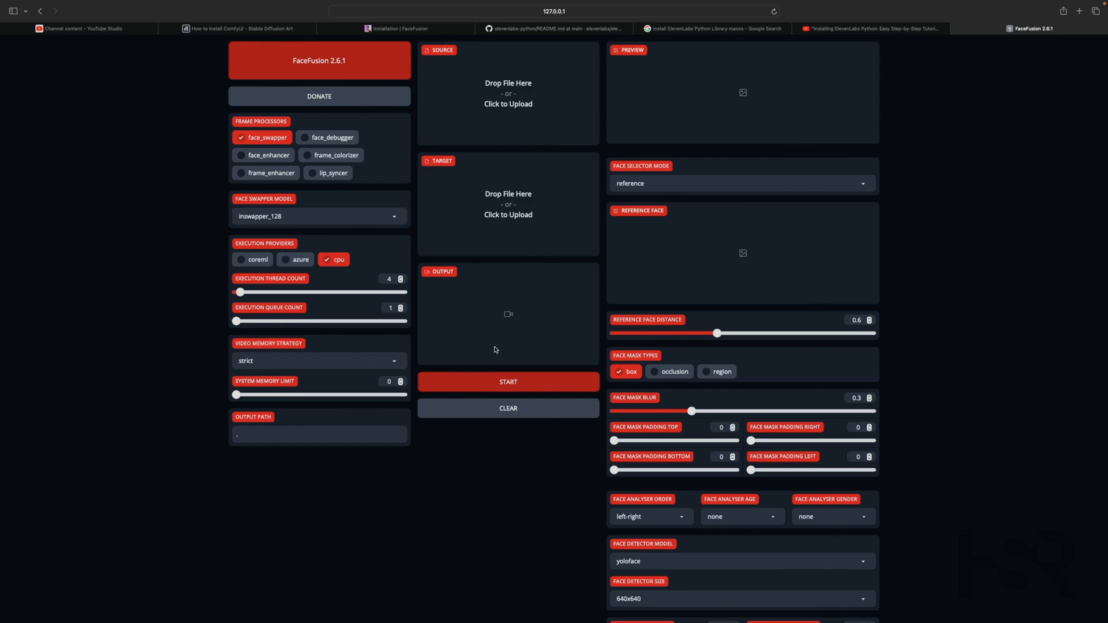
pyautogui.moveTo(1068, 19)
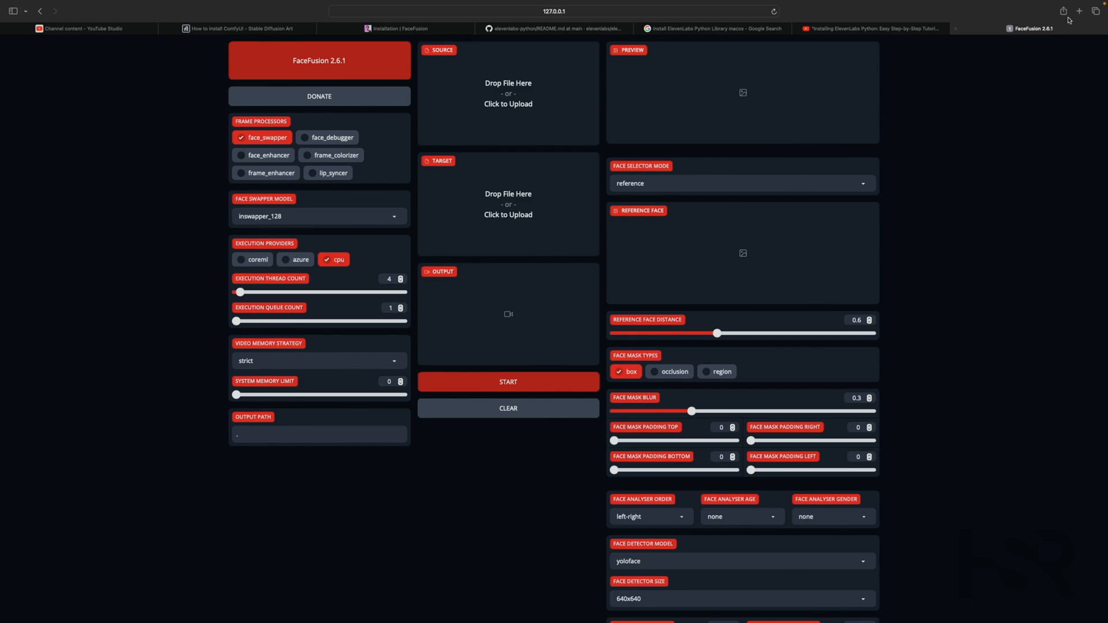
# Step: Search Google for 'tom cruise young' in a new tab and save the large young Tom Cruise photo
pyautogui.click(1079, 11)
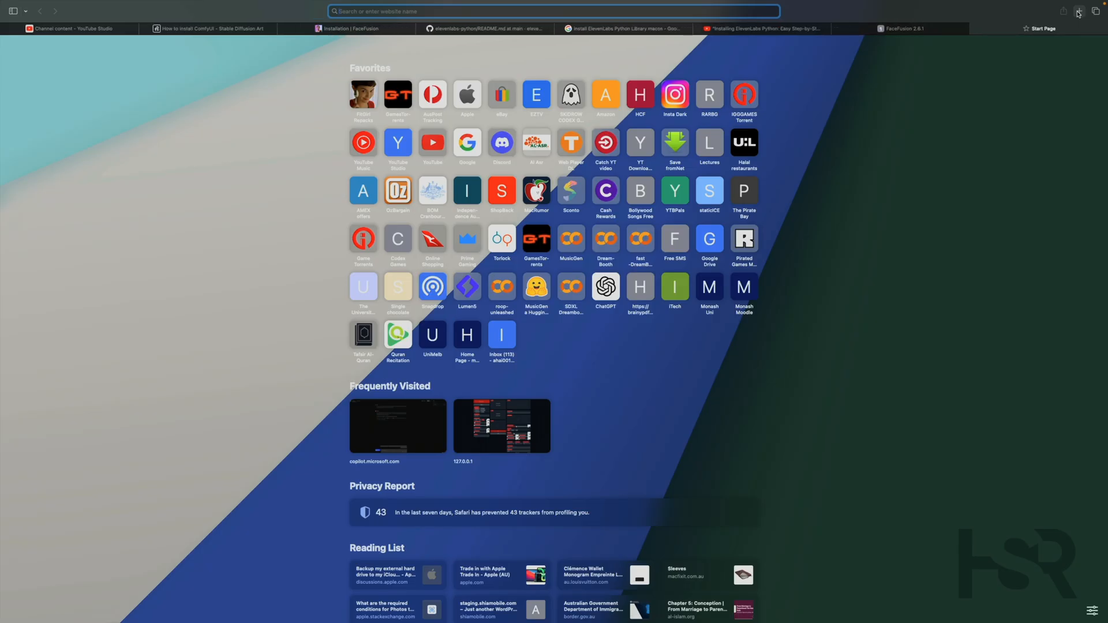
pyautogui.write('tom')
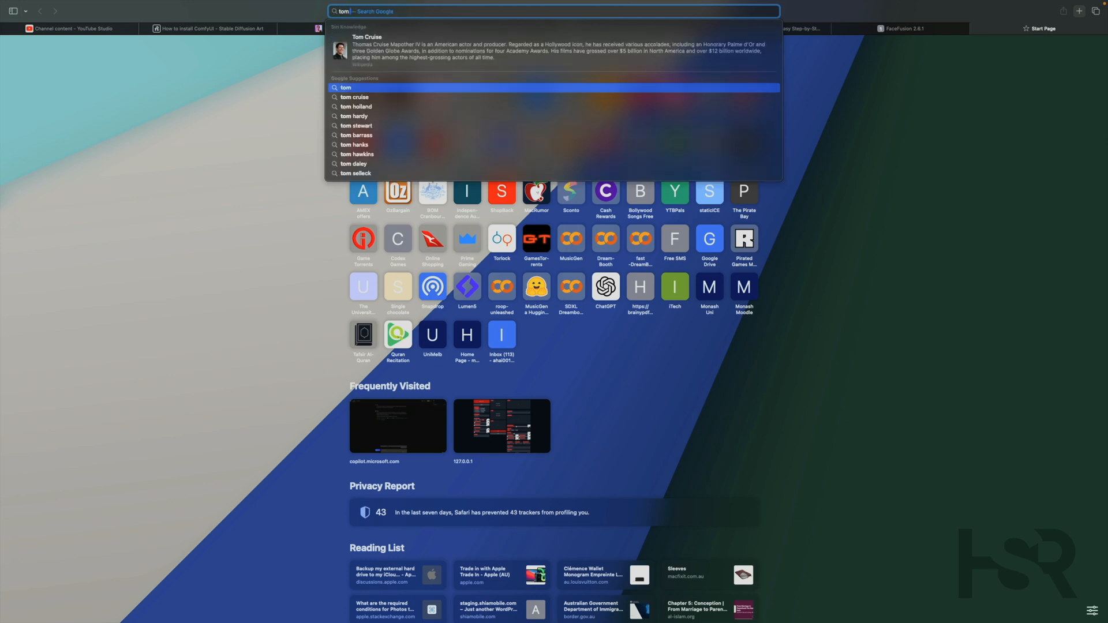
pyautogui.click(355, 97)
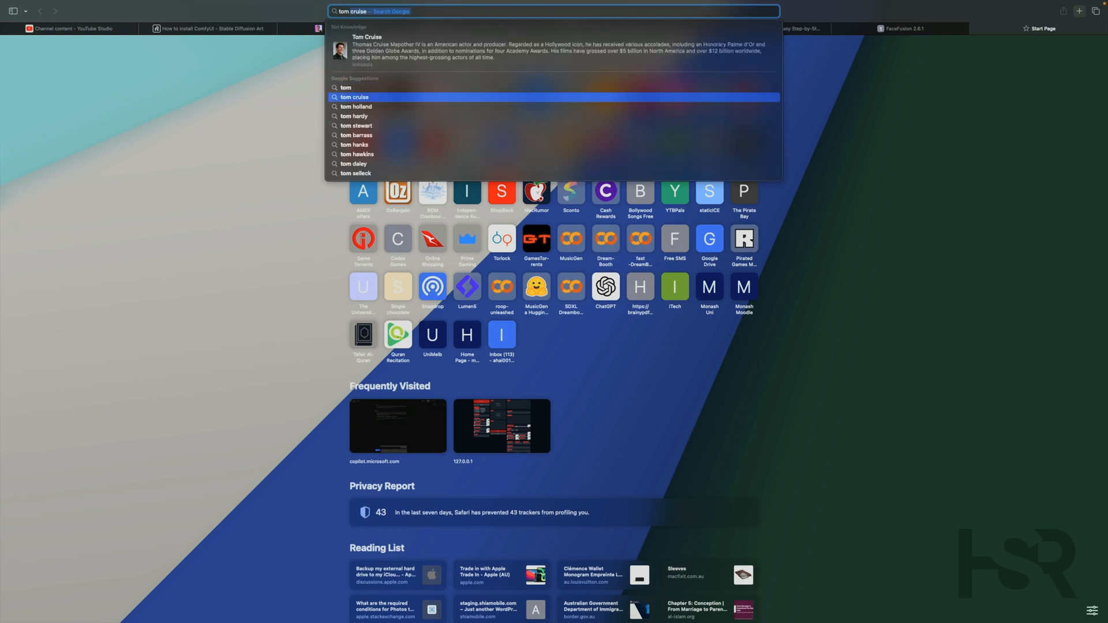
pyautogui.press('Return')
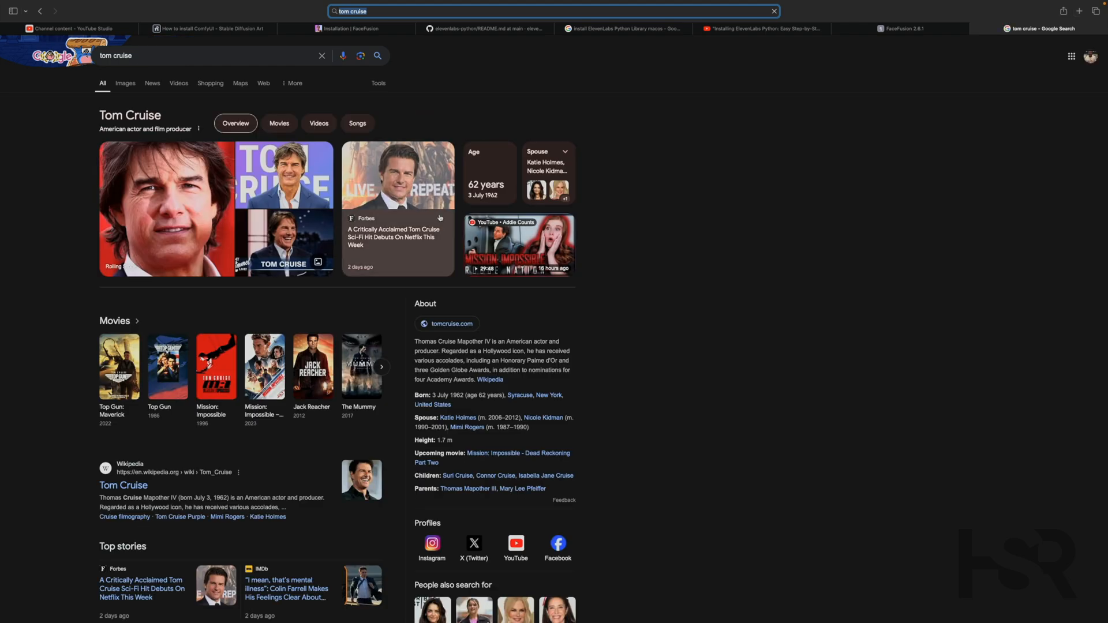
pyautogui.write('young')
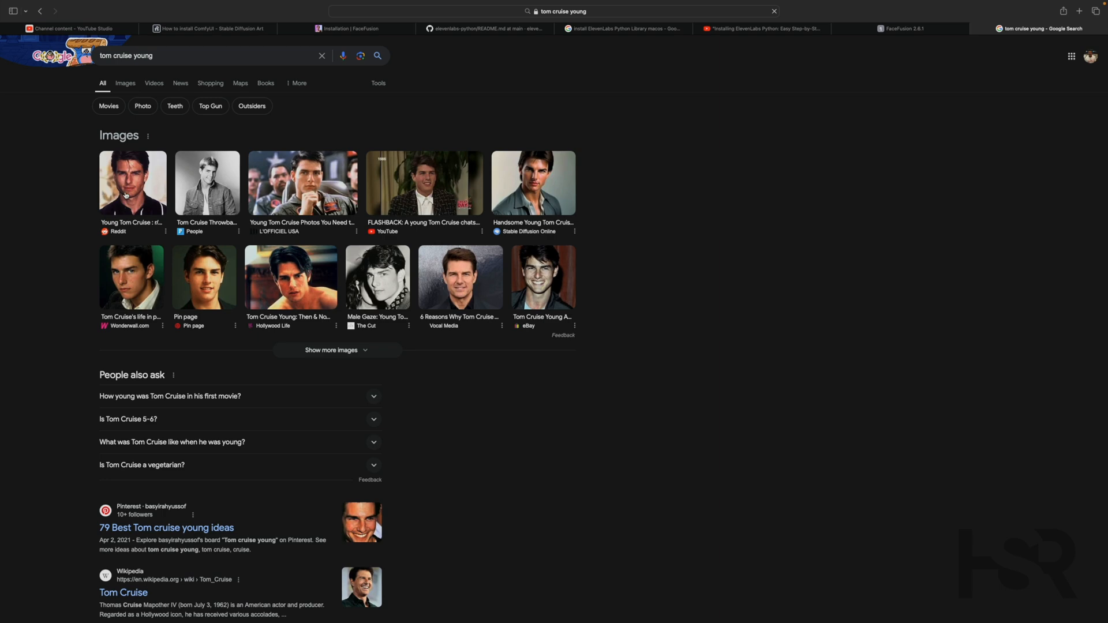
pyautogui.click(132, 182)
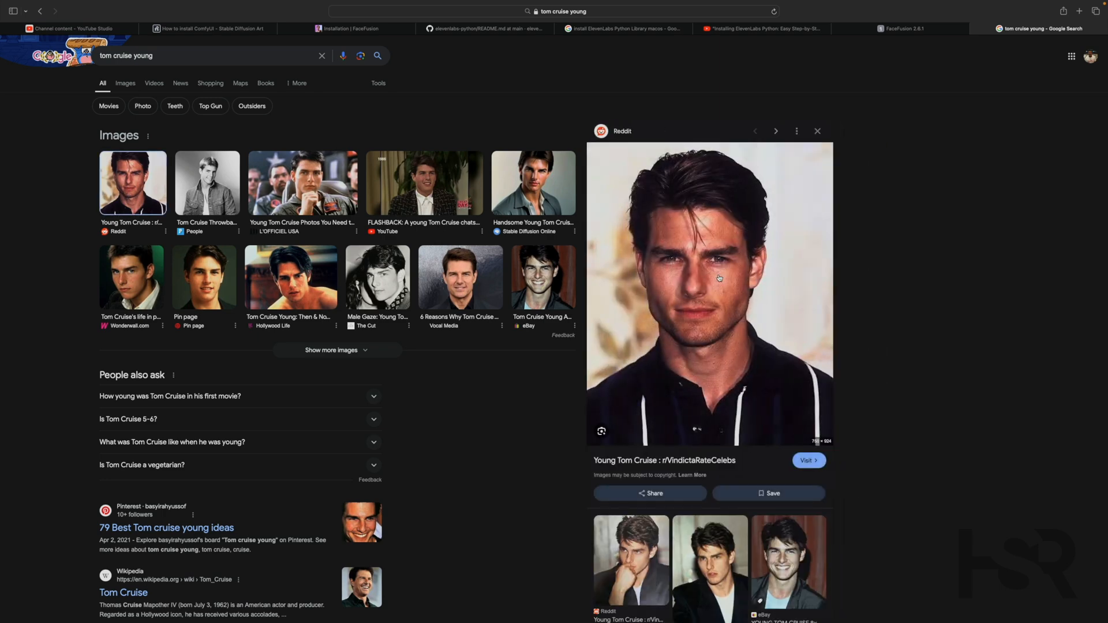
pyautogui.rightClick(718, 278)
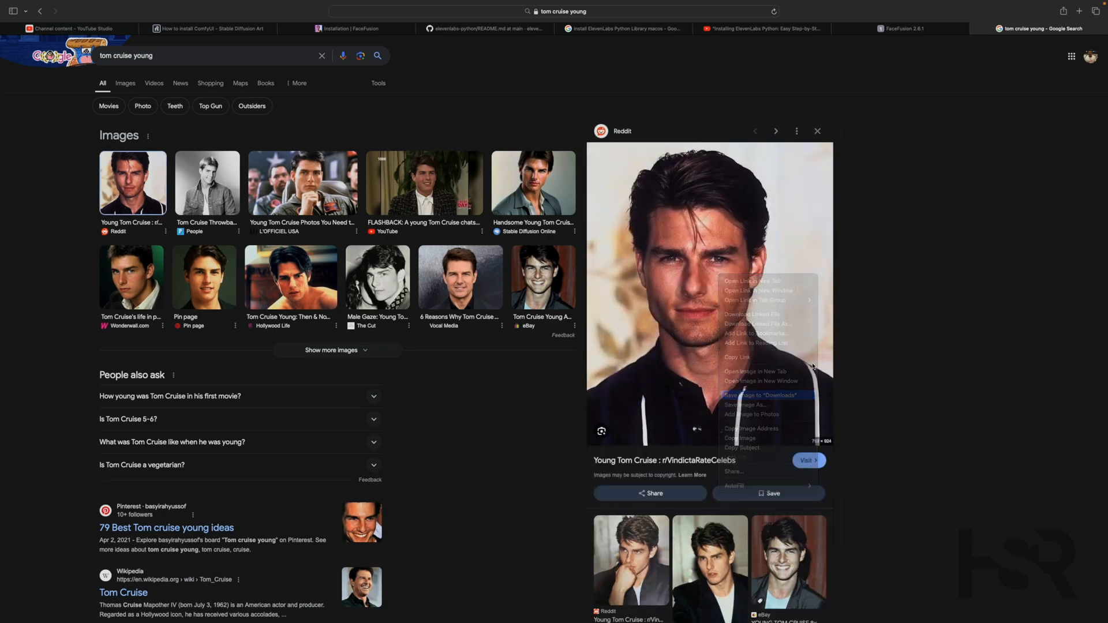
# Step: Search 'john travolta', enlarge a young John Travolta photo and return to the FaceFusion app
pyautogui.write('toy story woody')
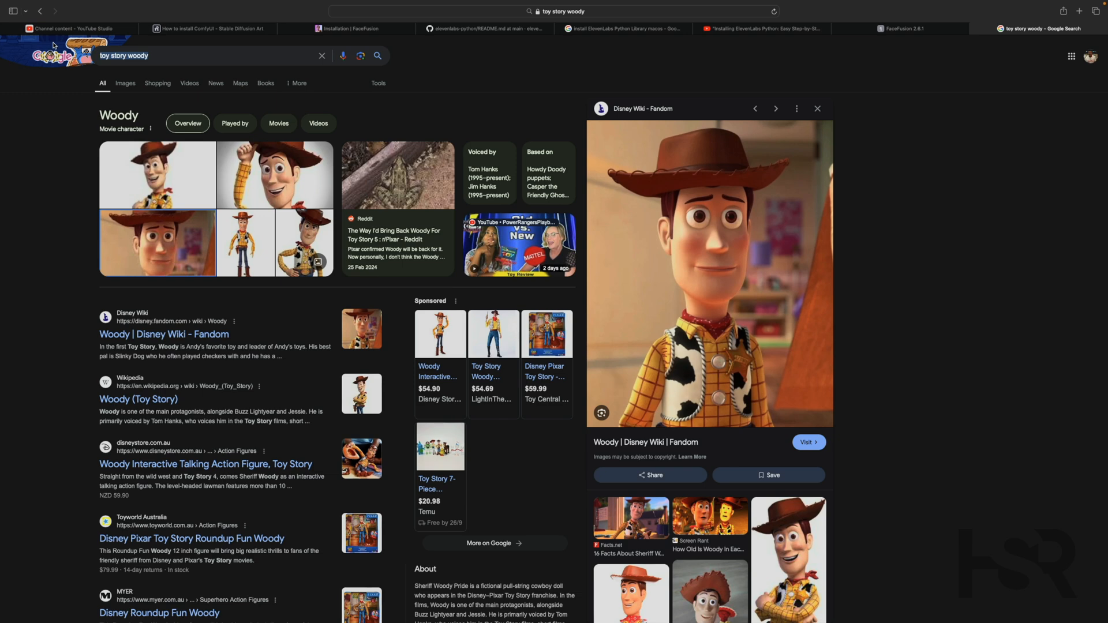
pyautogui.write('joh')
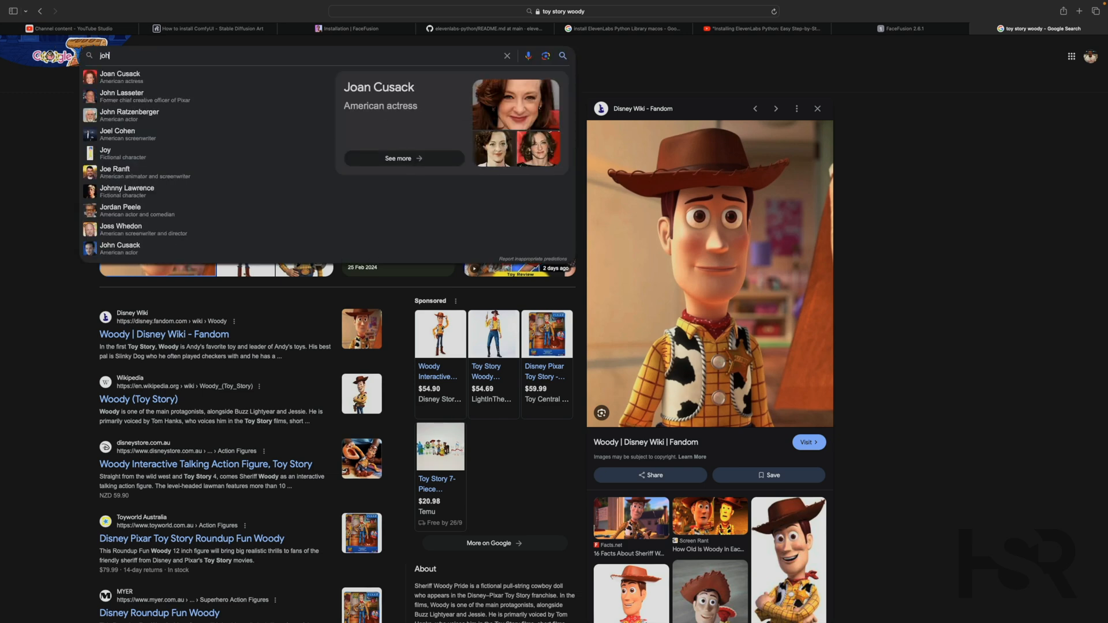
pyautogui.write('john t')
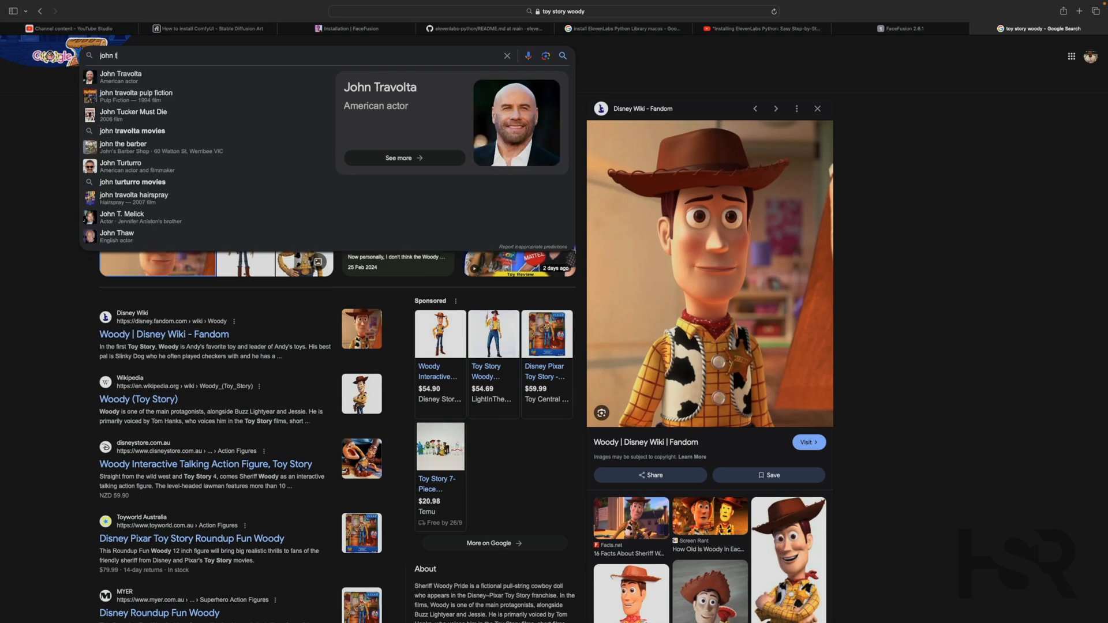
pyautogui.write('ravolta')
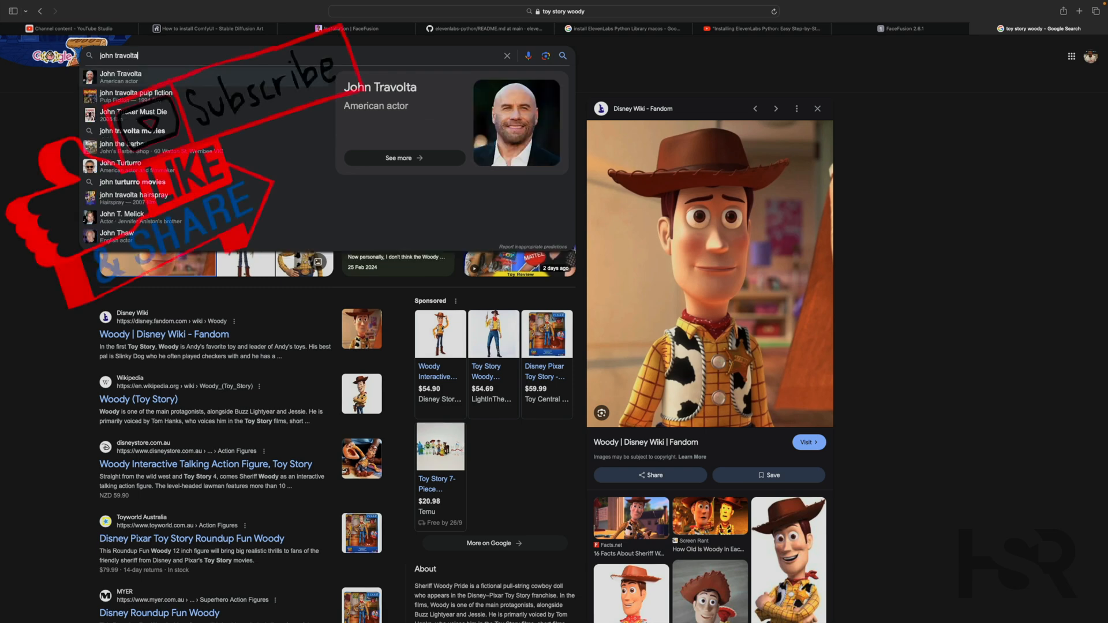
pyautogui.click(120, 75)
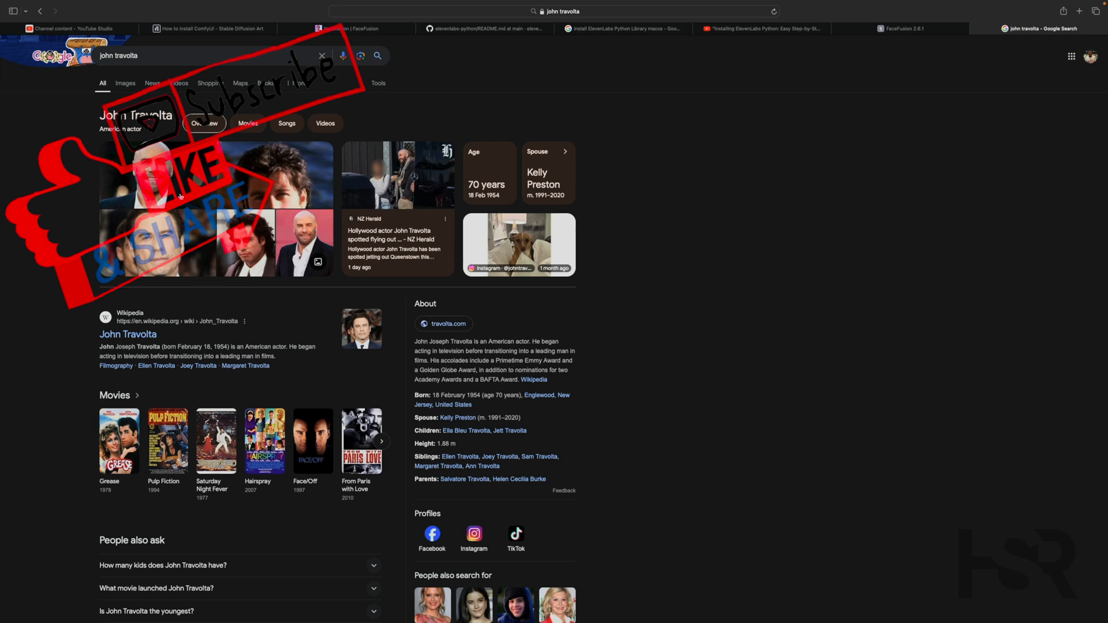
pyautogui.click(274, 174)
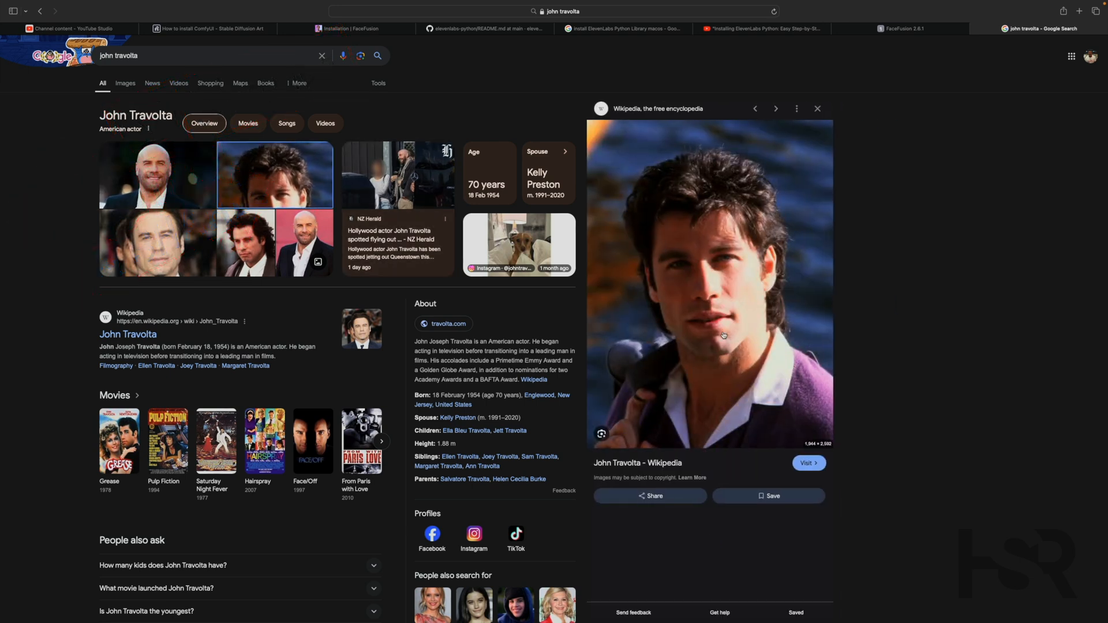
pyautogui.moveTo(857, 276)
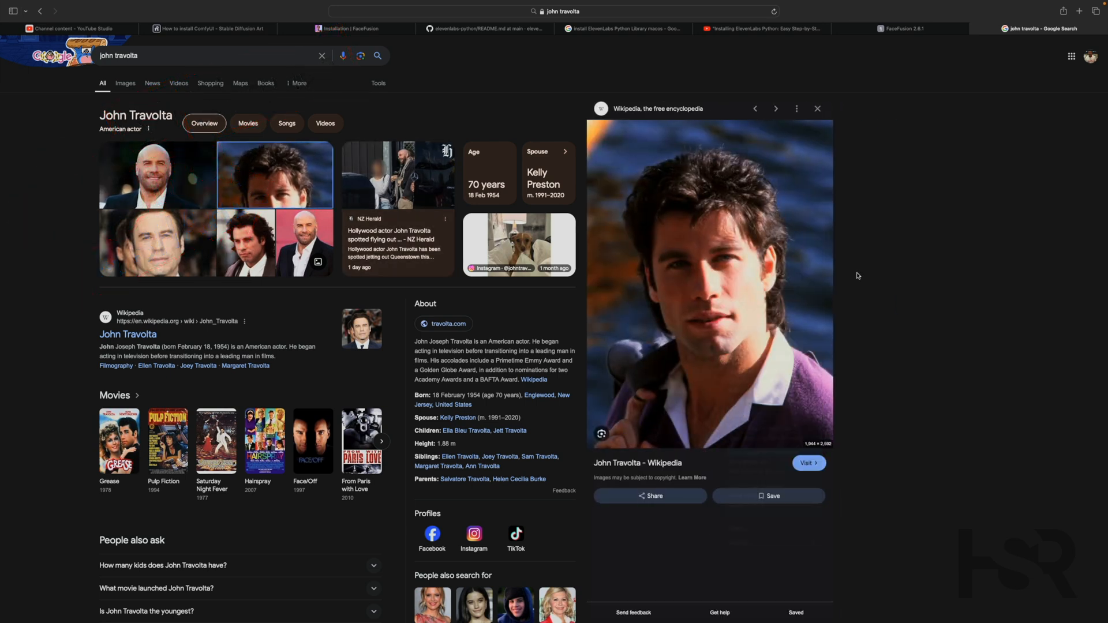
pyautogui.click(1032, 29)
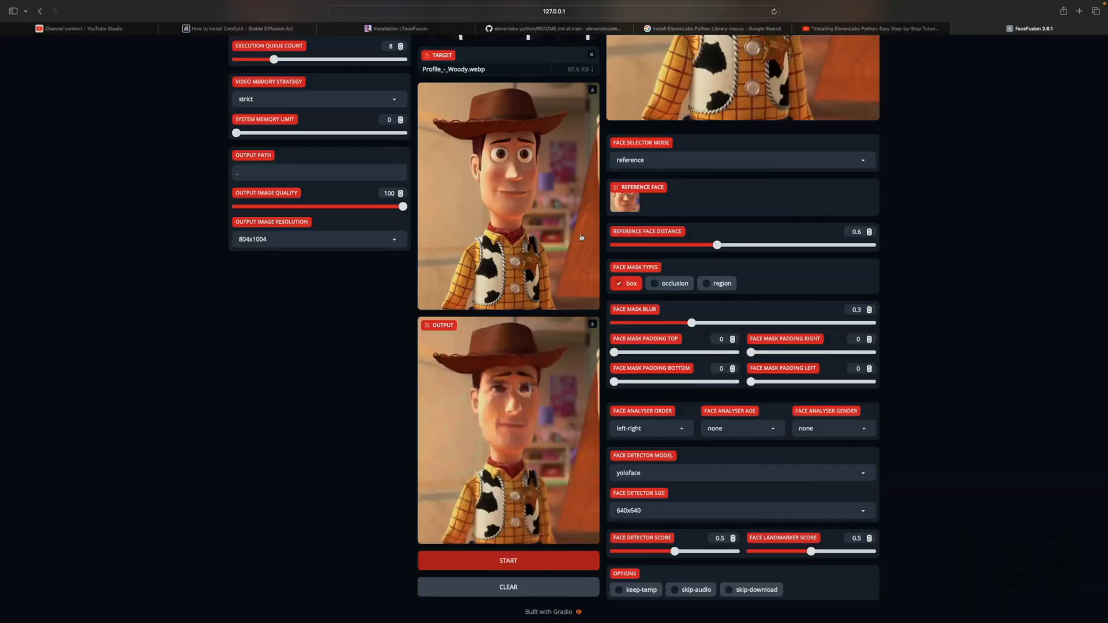
pyautogui.moveTo(513, 184)
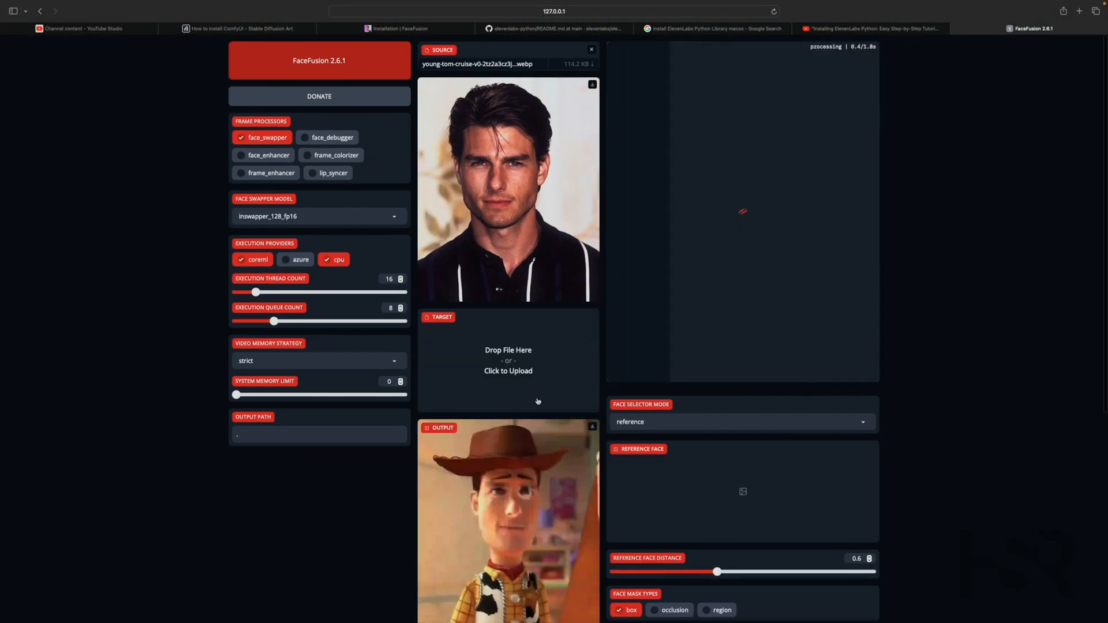
# Step: Set John_T_color_01.jpg as target to produce the Tom Cruise face swap, then return to the install docs
pyautogui.click(507, 361)
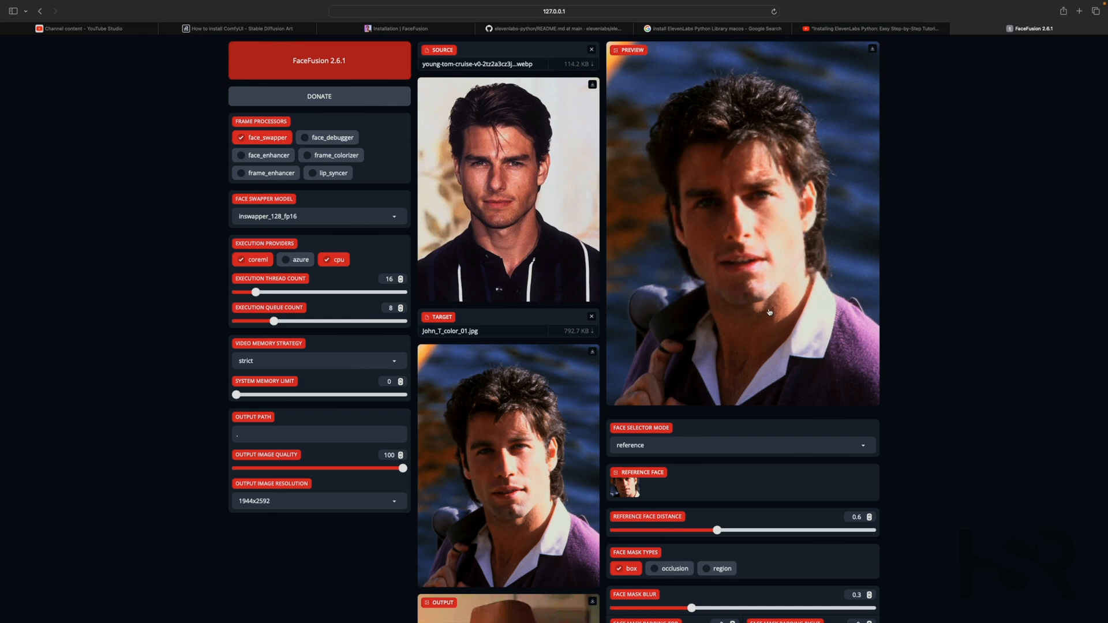
pyautogui.scroll(-3)
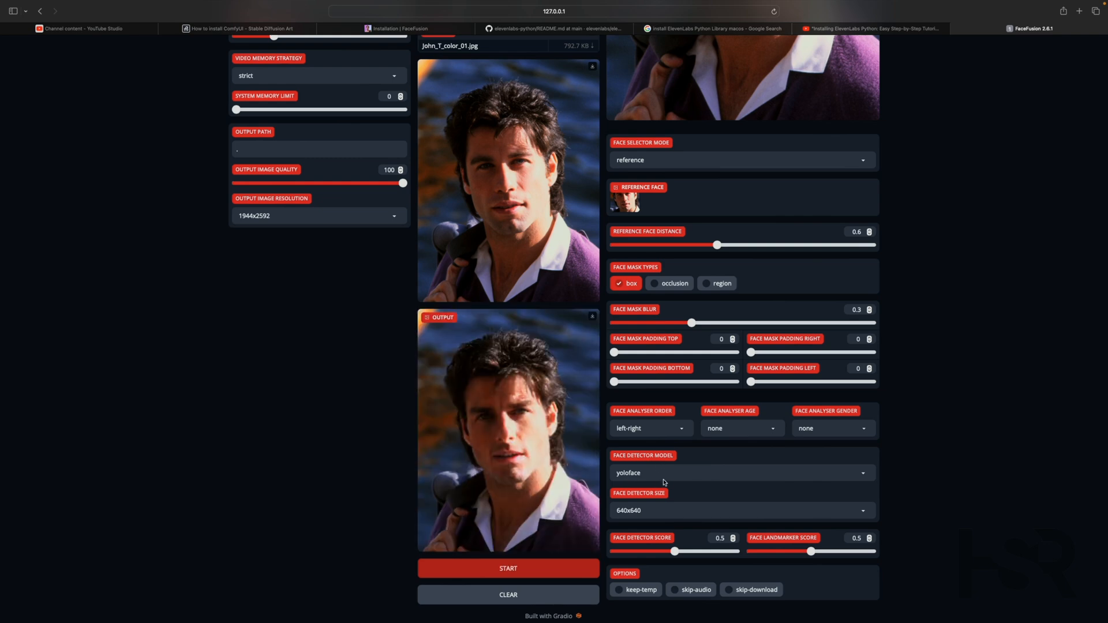
pyautogui.moveTo(525, 460)
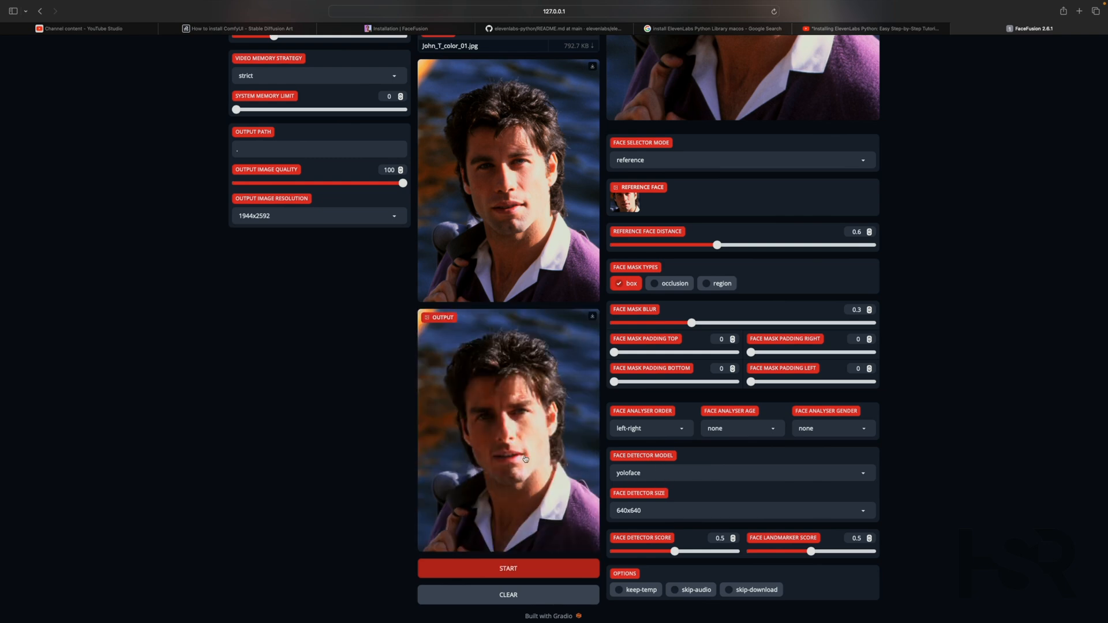
pyautogui.scroll(3)
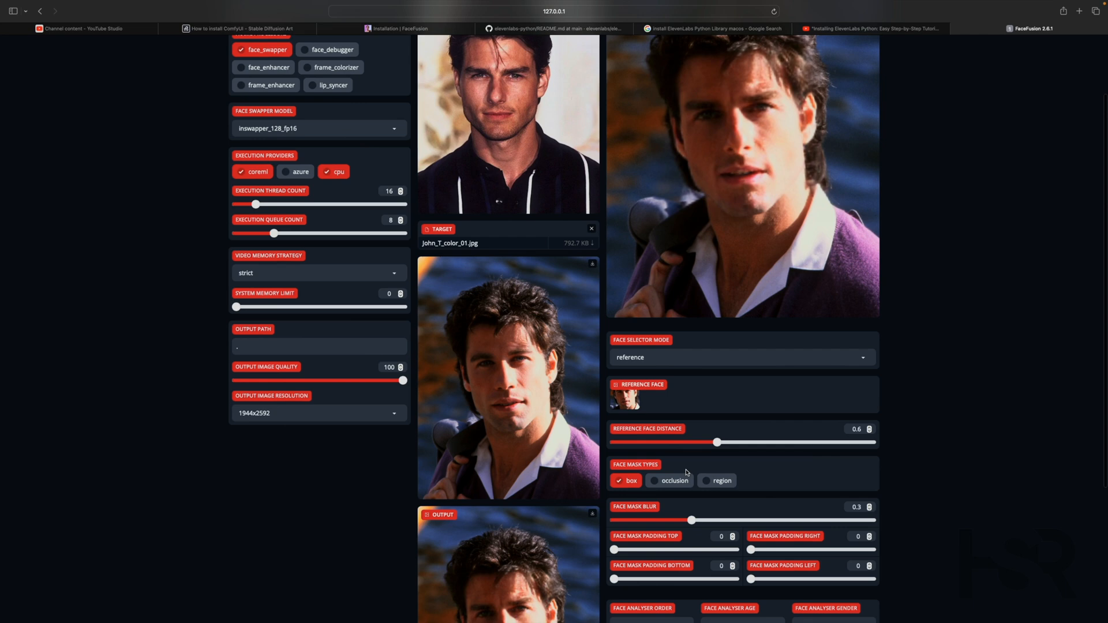
pyautogui.scroll(-3)
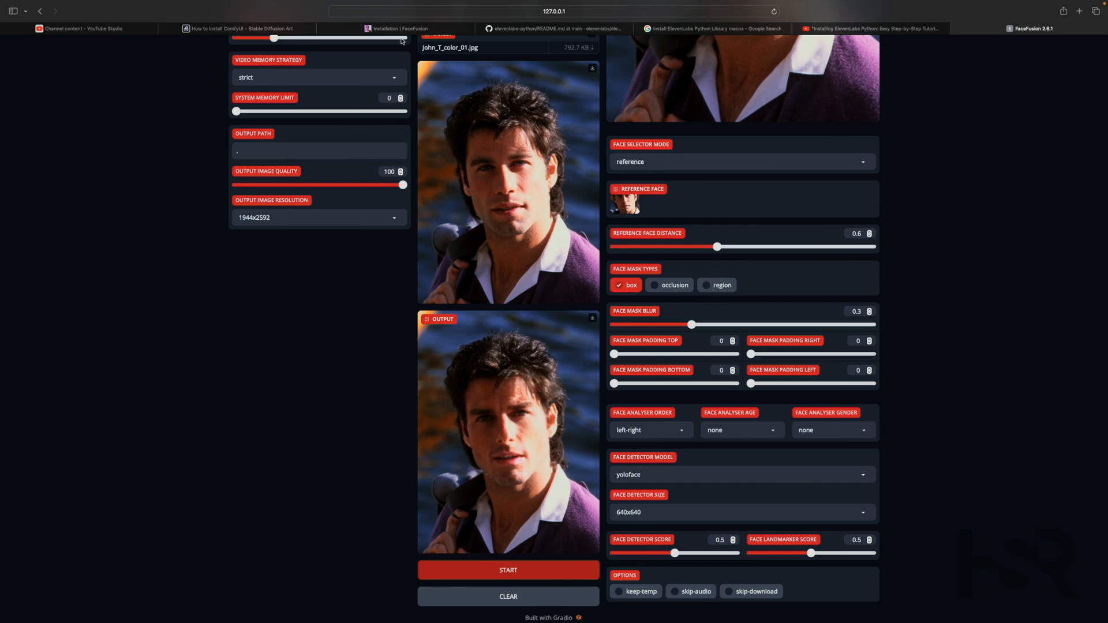
pyautogui.click(396, 28)
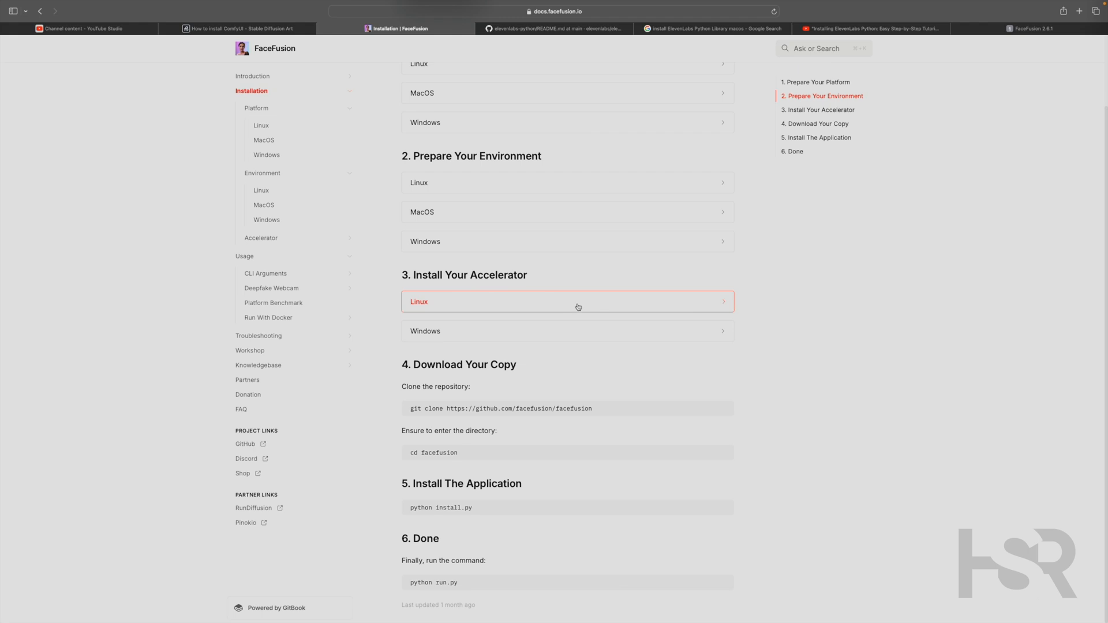
pyautogui.moveTo(856, 266)
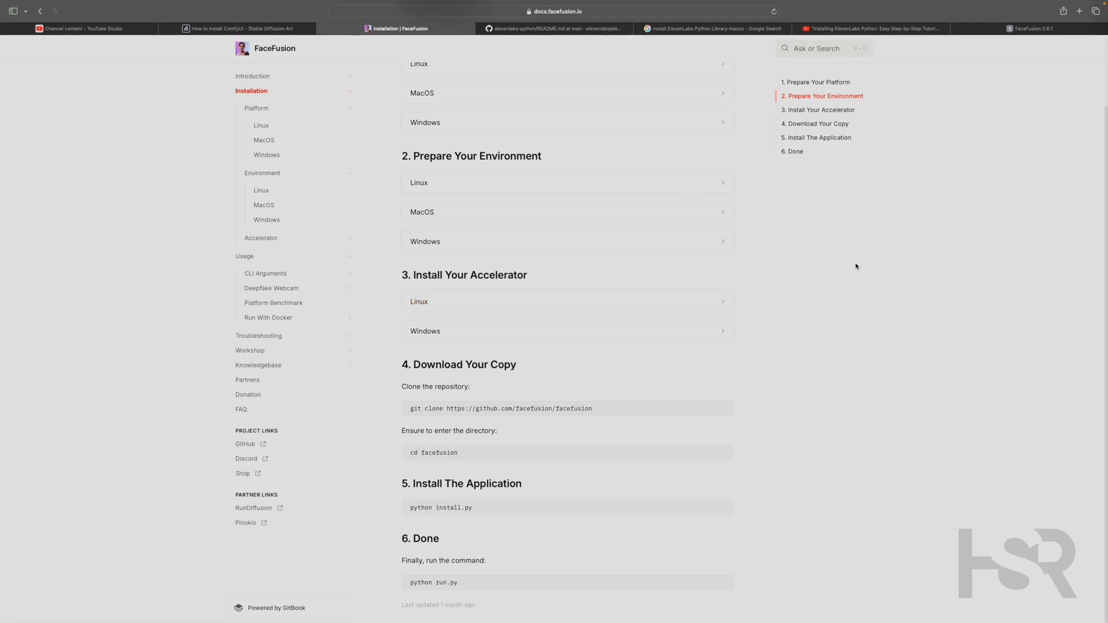
pyautogui.moveTo(540, 435)
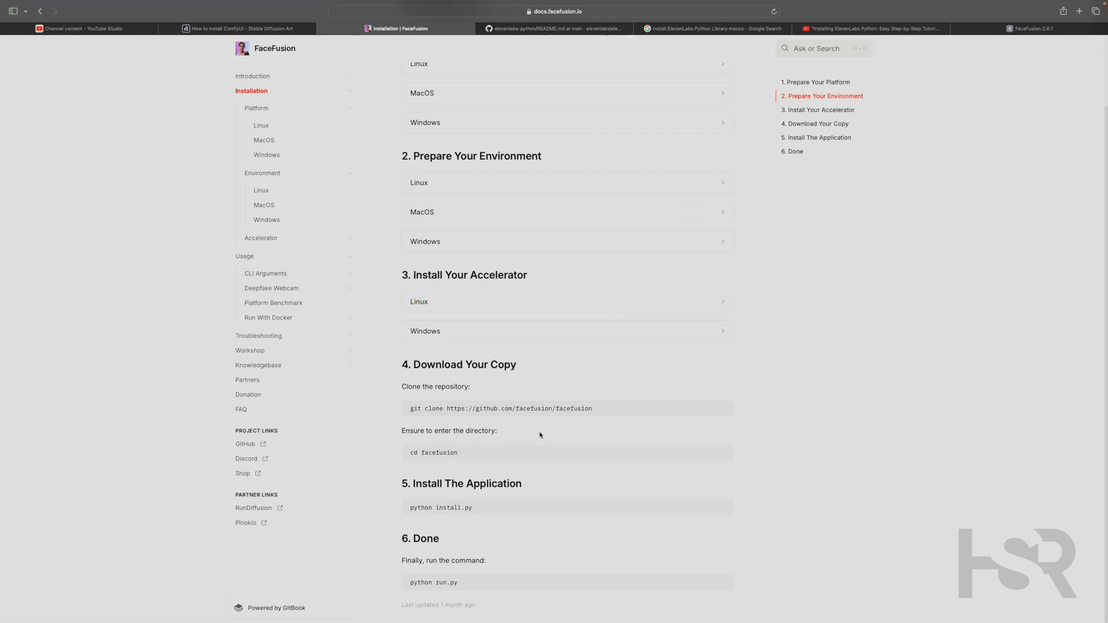
pyautogui.scroll(3)
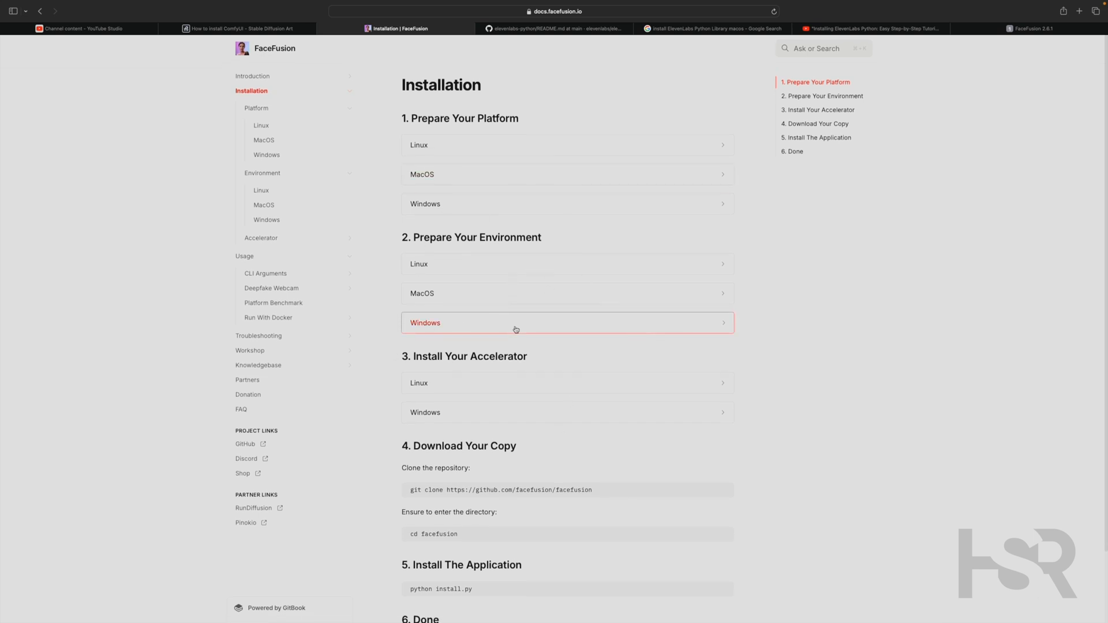
pyautogui.moveTo(403, 398)
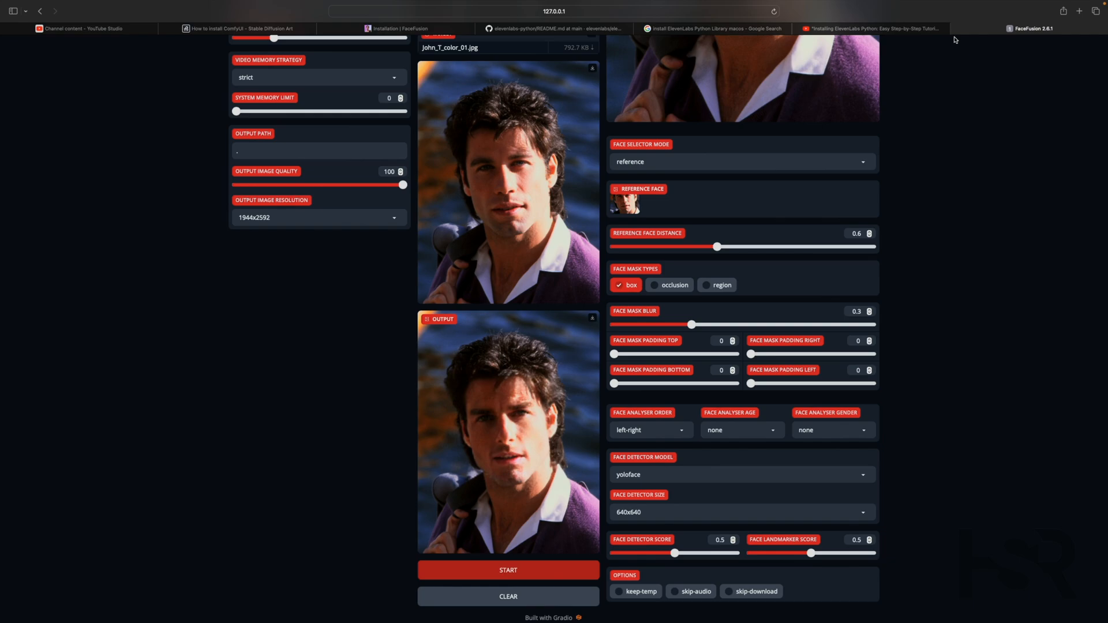
pyautogui.moveTo(944, 51)
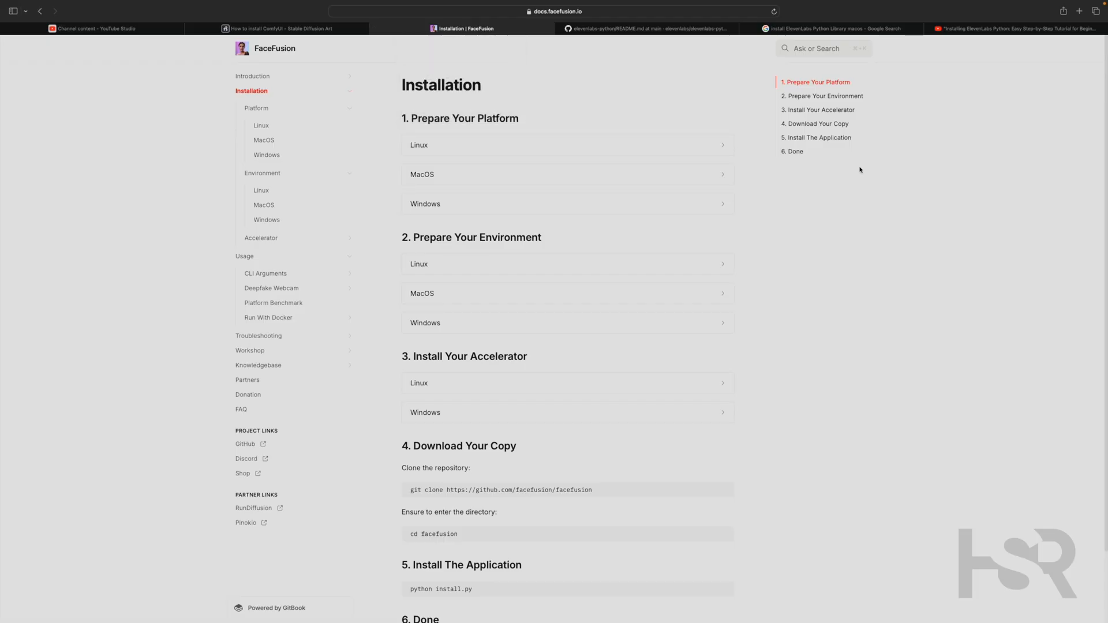
pyautogui.moveTo(811, 213)
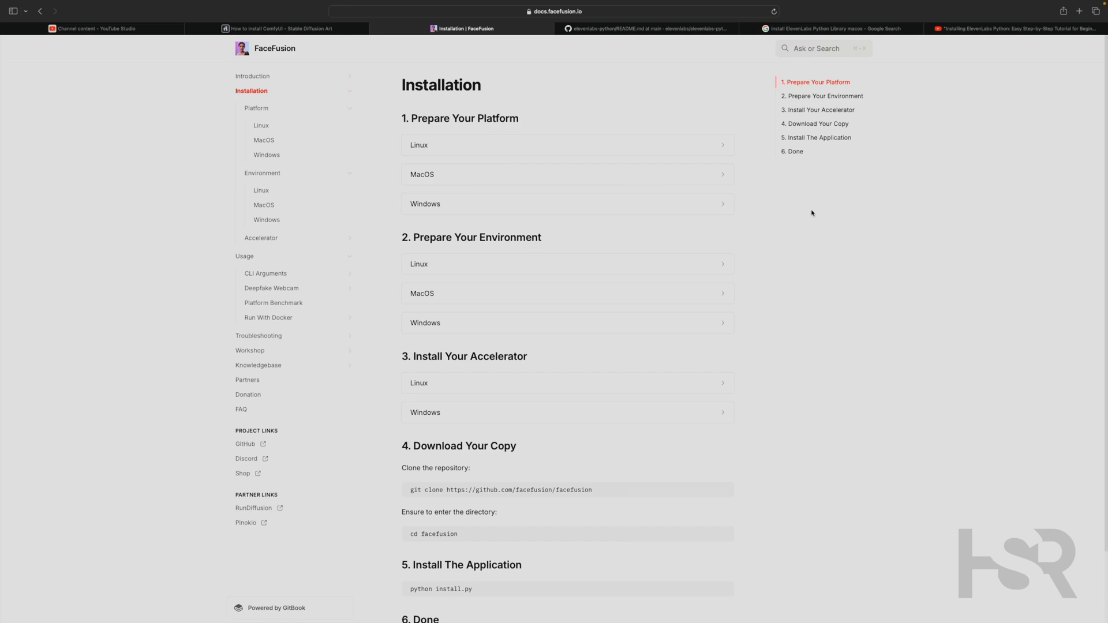
pyautogui.moveTo(1026, 3)
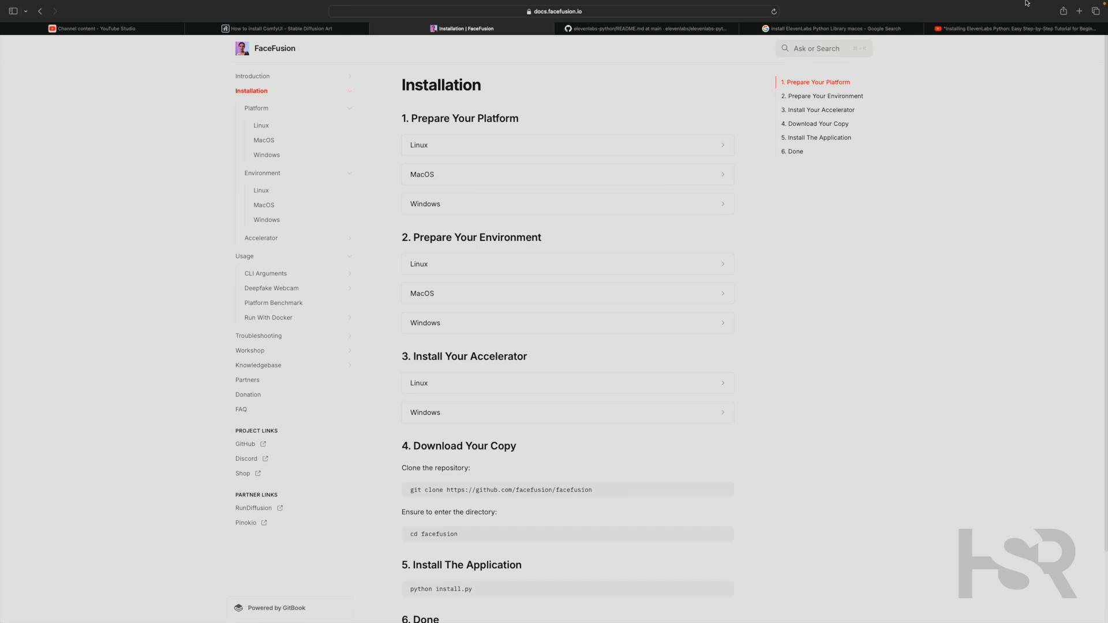